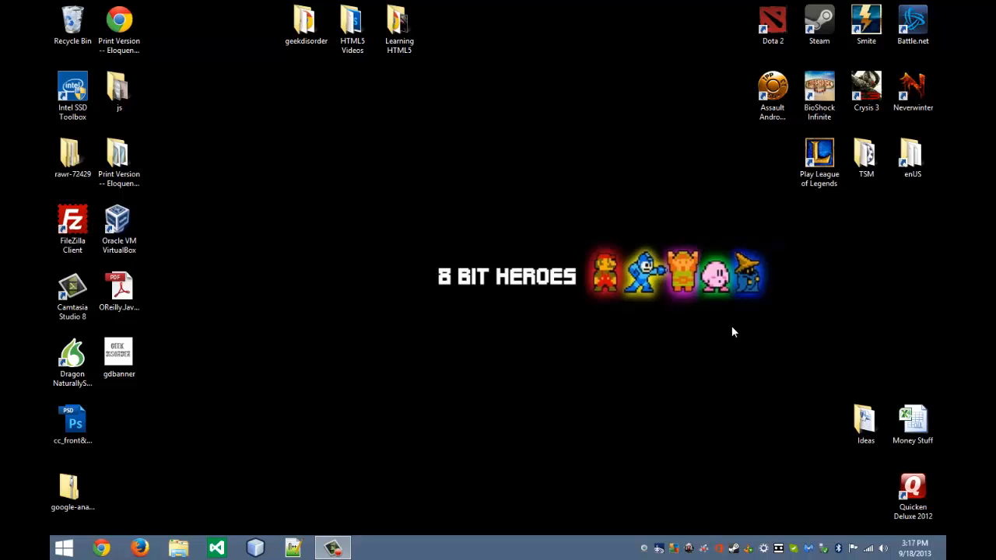
mouse_move(402, 247)
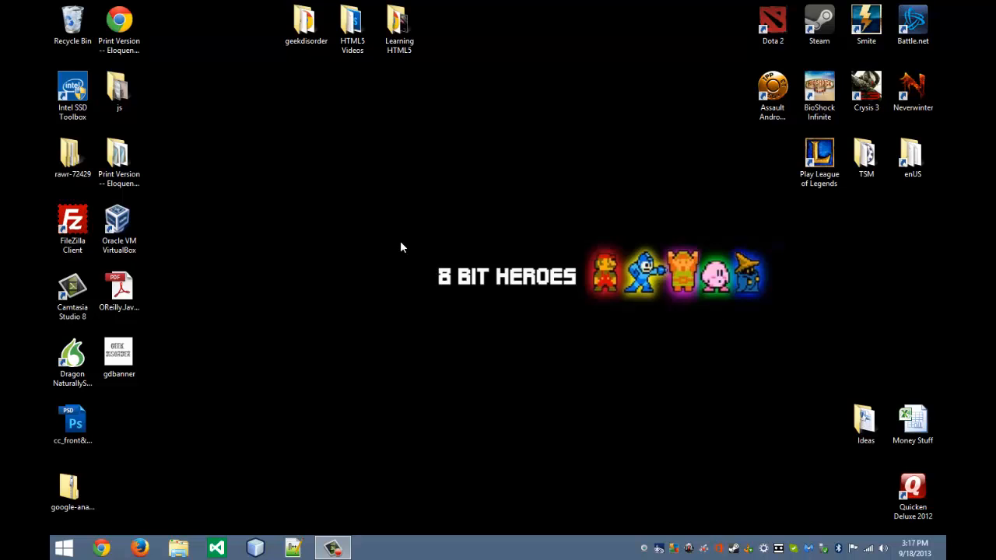
- Create a new desktop folder and name it "div and span"
right_click(401, 246)
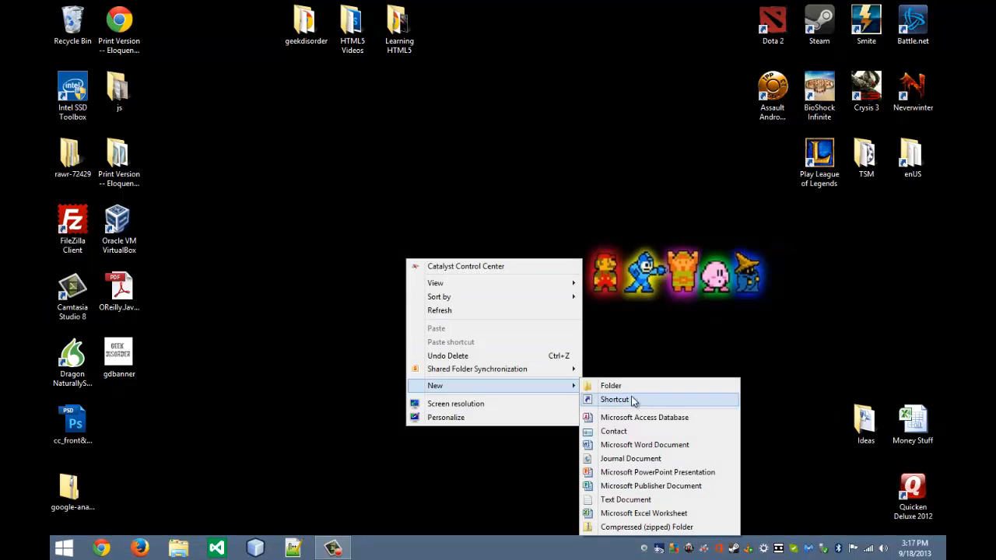
left_click(610, 385)
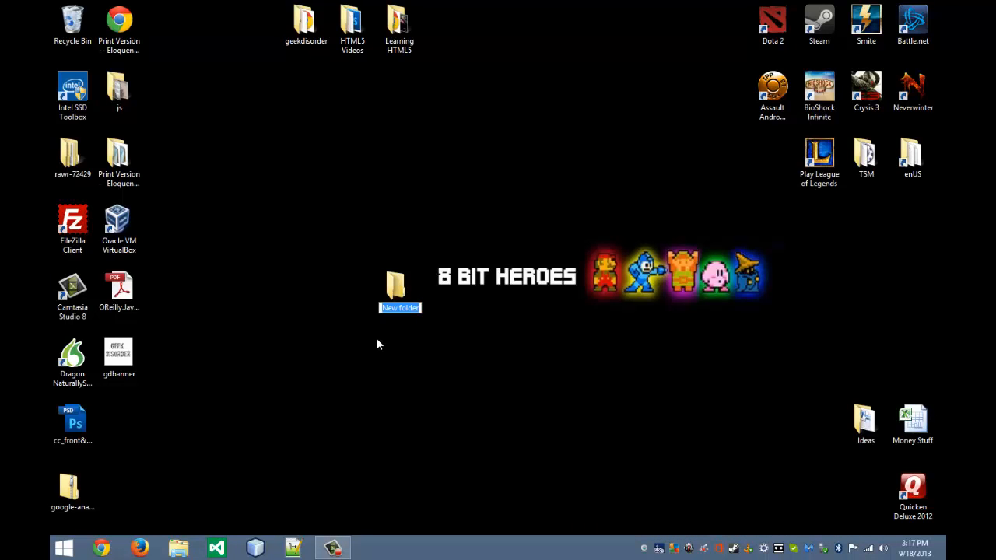
type("div and")
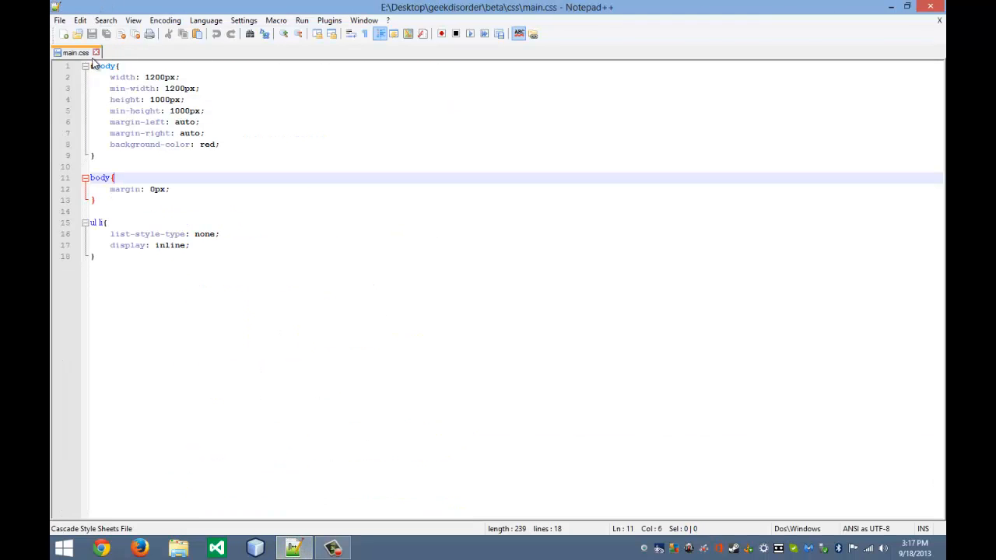
- Save a new blank document as divSpan.html in the Desktop\div and span folder
left_click(59, 20)
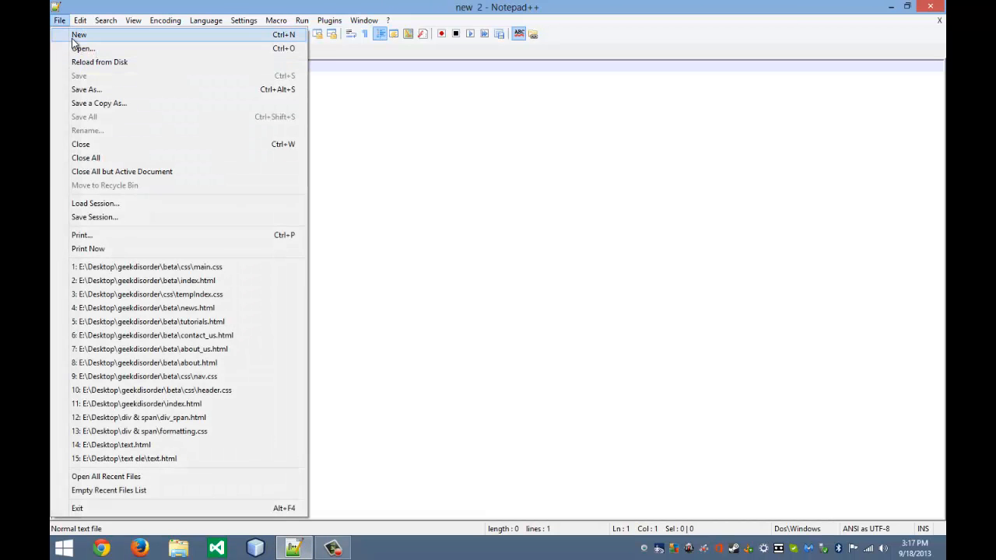
left_click(78, 34)
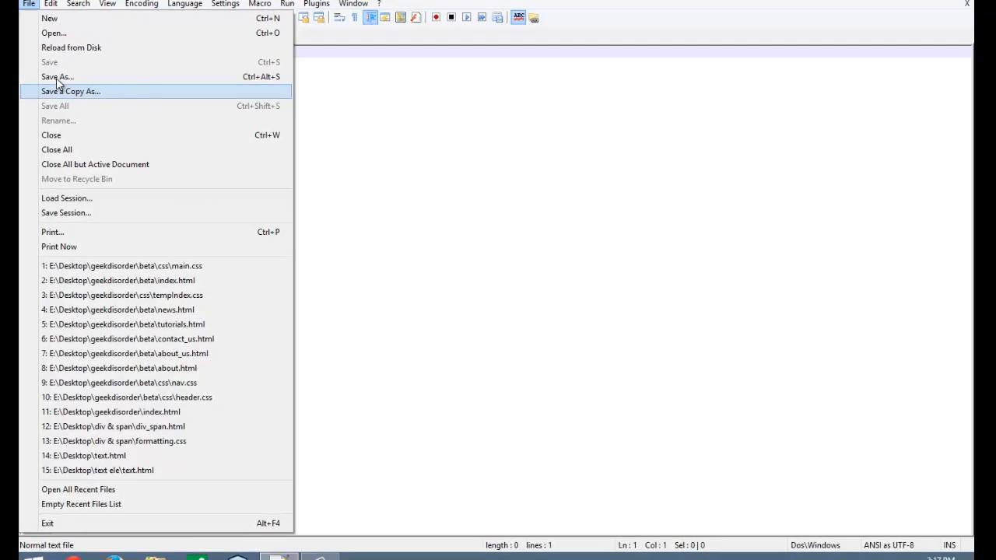
left_click(56, 77)
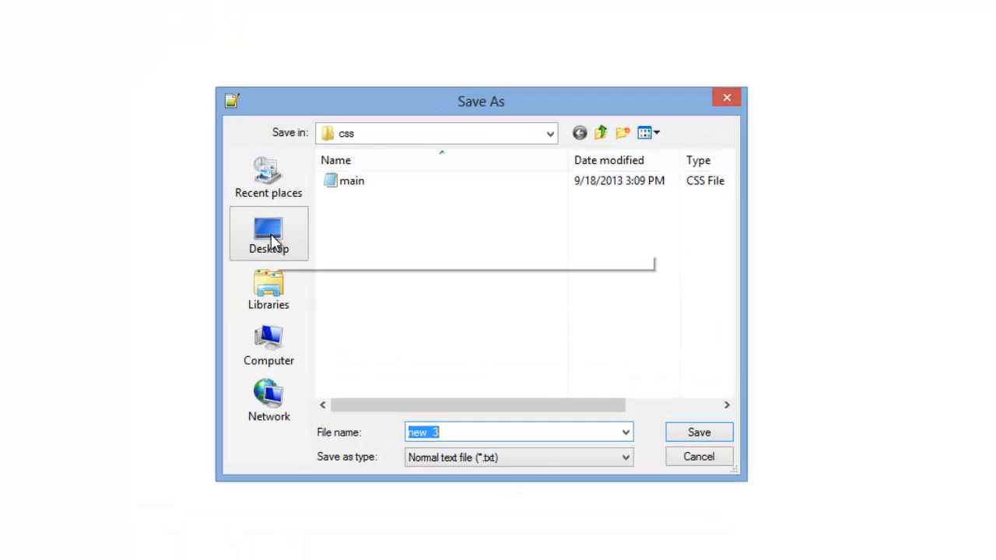
left_click(267, 233)
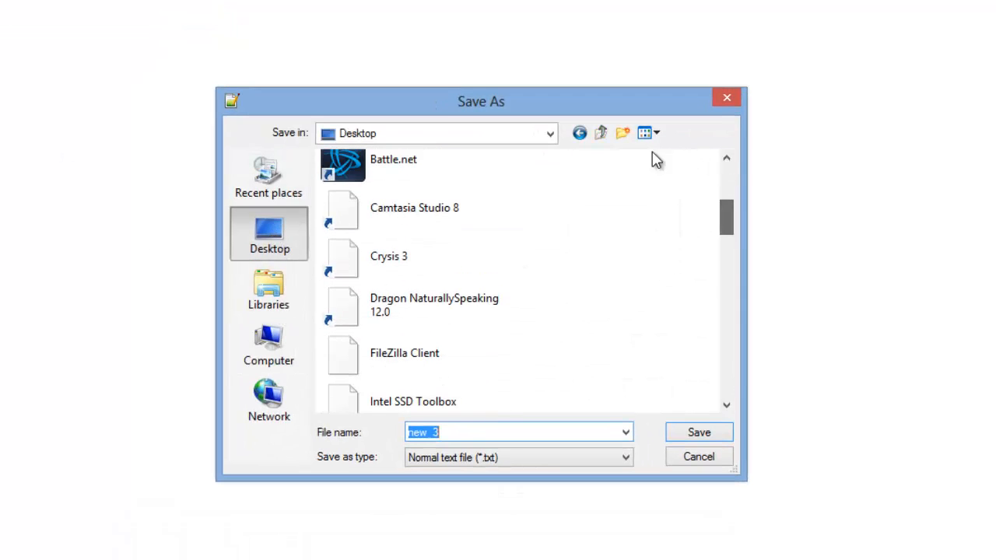
scroll("down", 3)
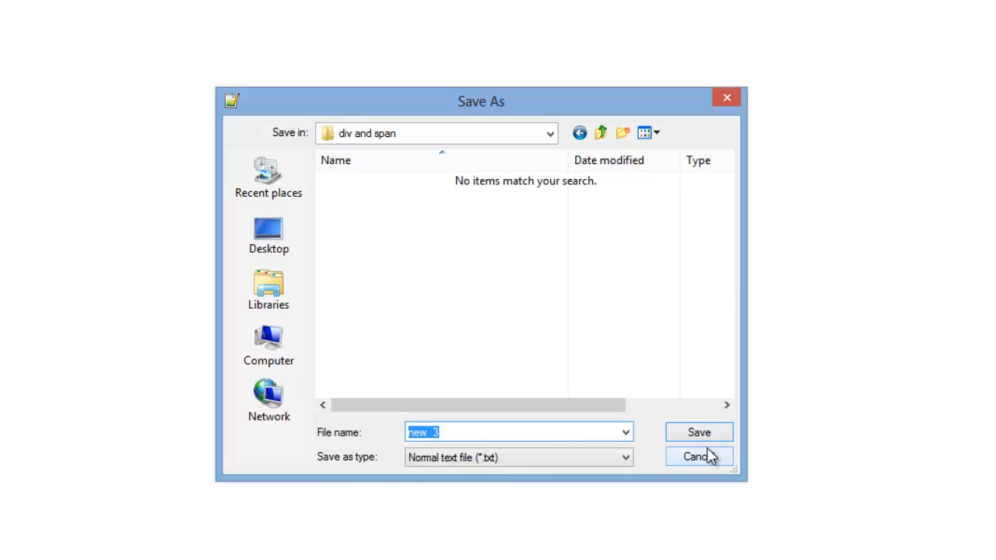
type("divSpan.html")
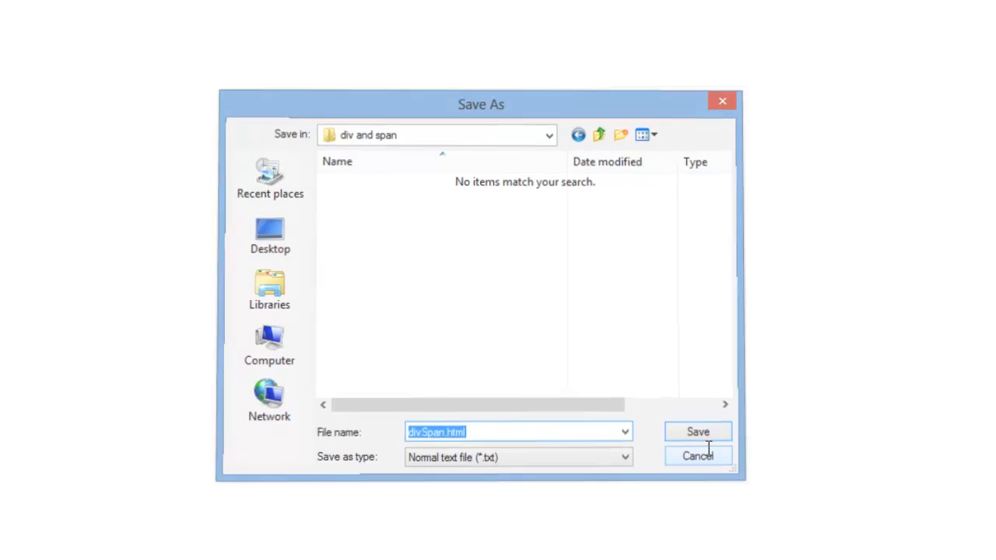
left_click(697, 432)
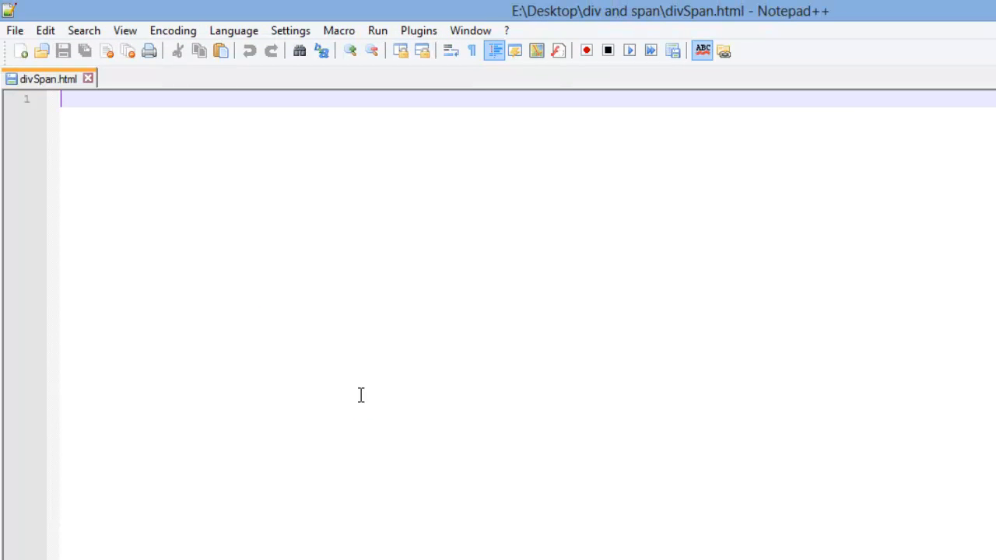
mouse_move(3, 205)
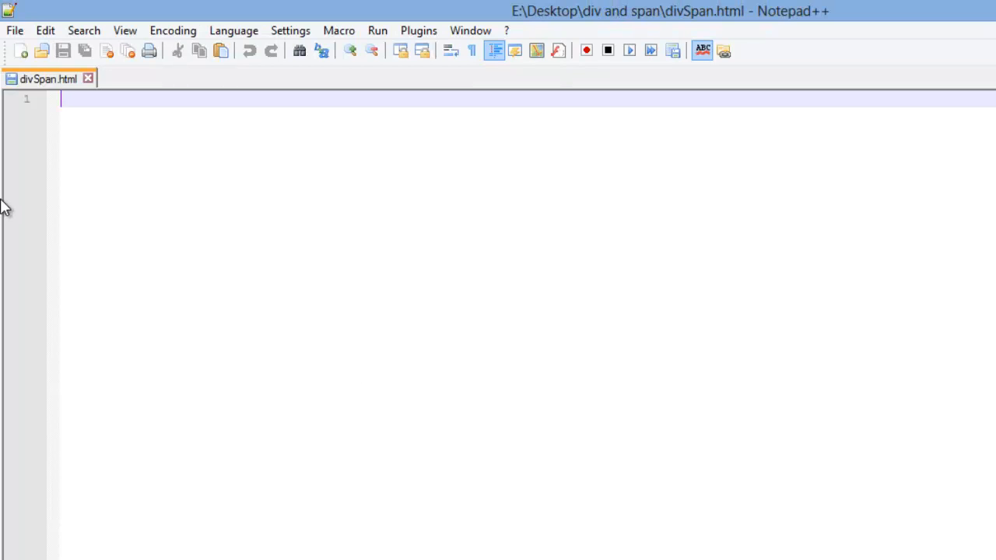
- Save a second new document as formatting.css in the div and span folder
left_click(20, 49)
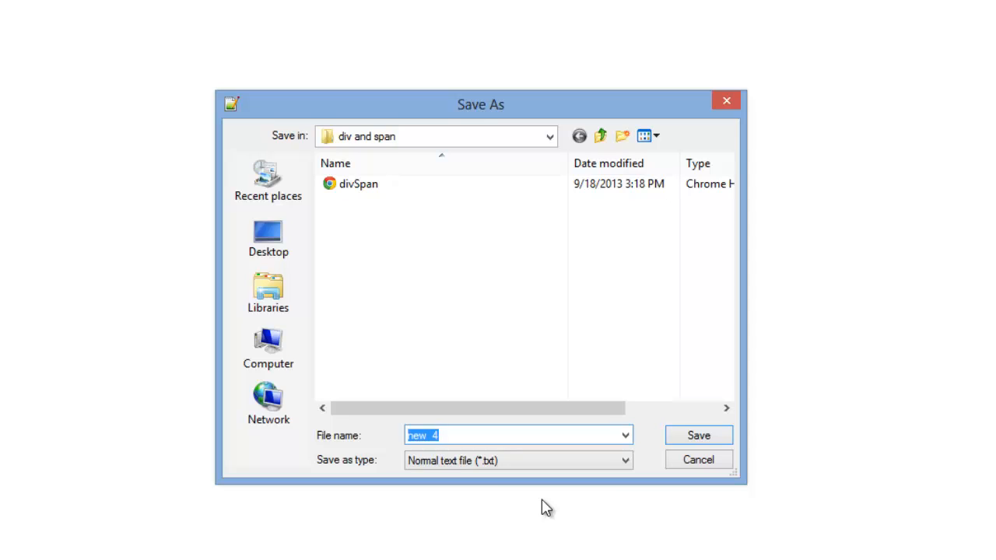
type("formatting.")
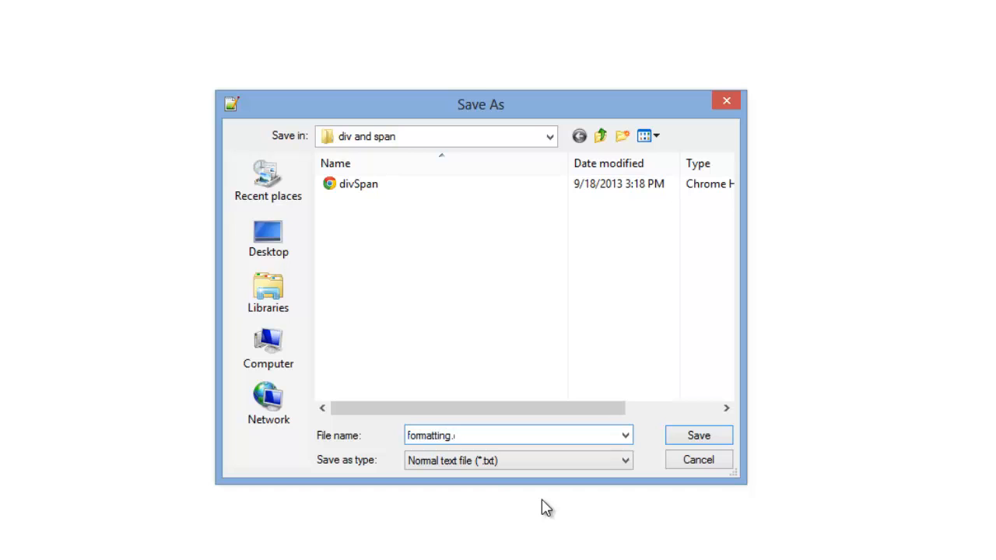
left_click(697, 436)
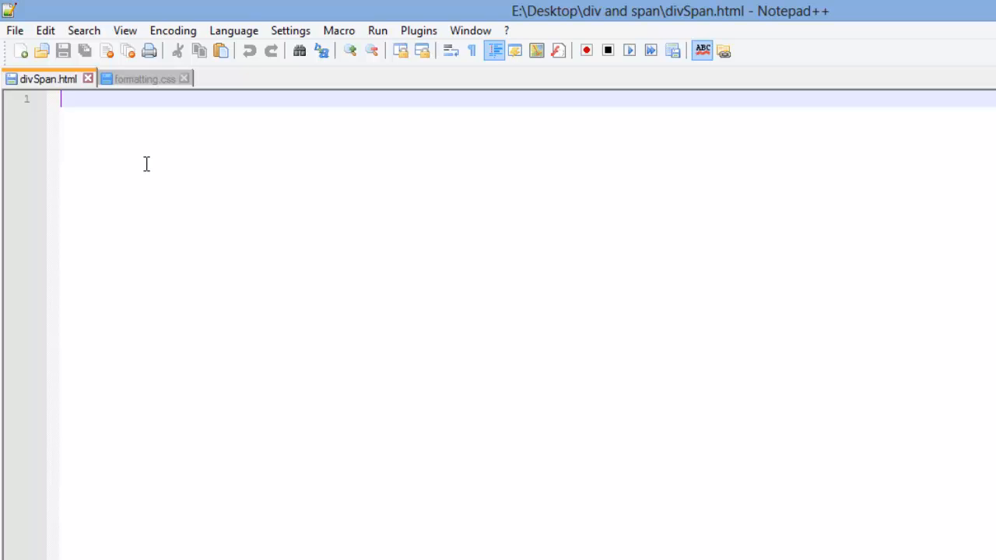
- Write the <!DOCTYPE html> declaration and the html element with its closing tag
type("<!")
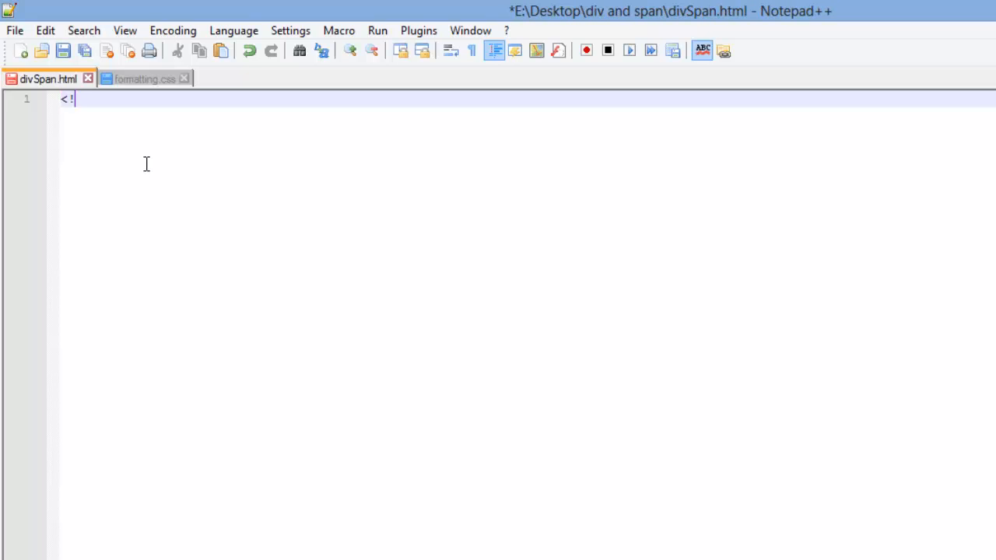
type("DOCTPY")
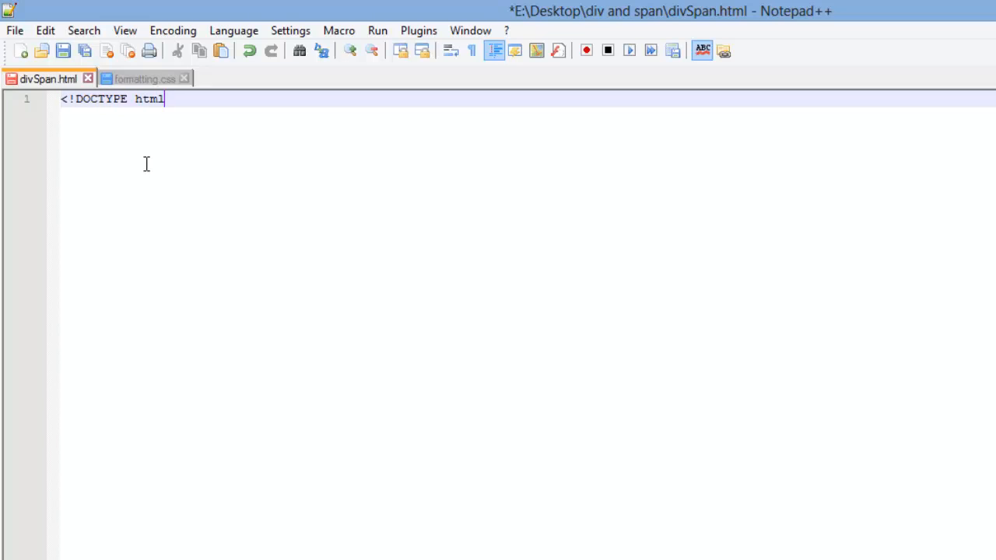
type(">")
type("<h")
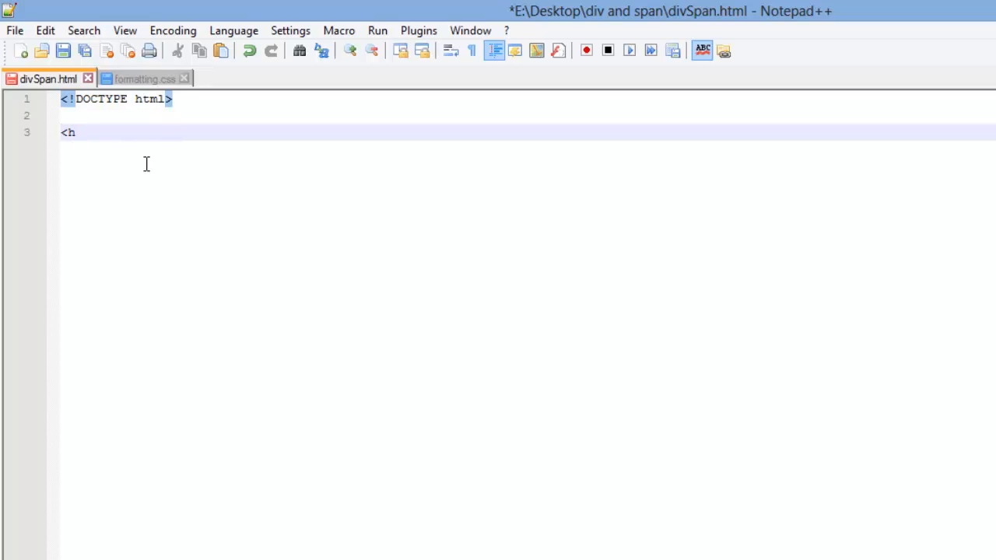
type("tml>")
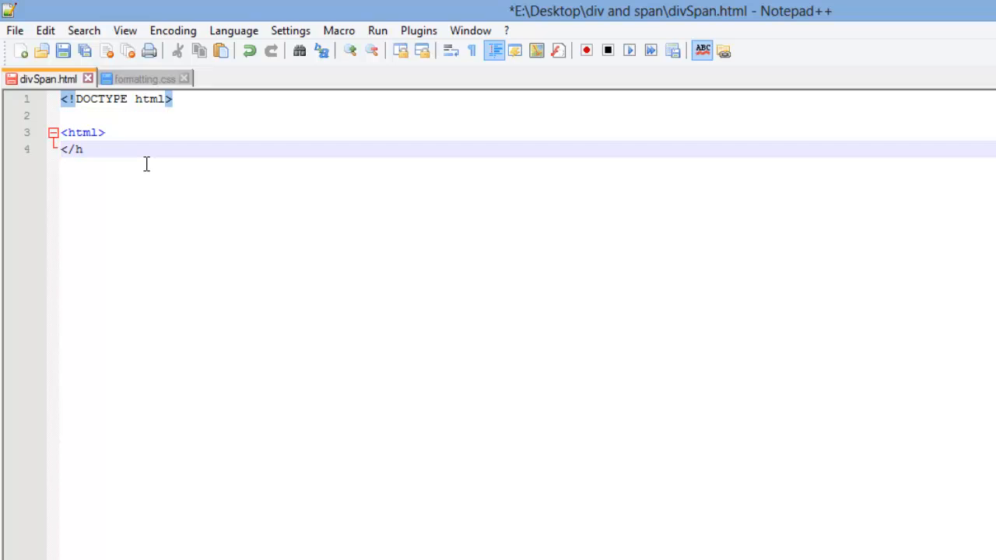
type("tml>")
type("<head")
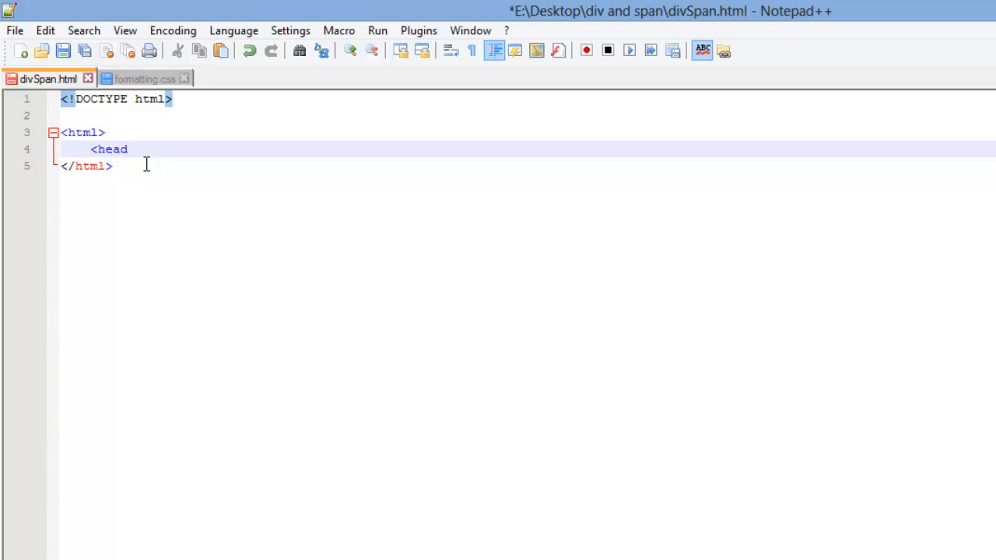
key("Delete")
type(" l")
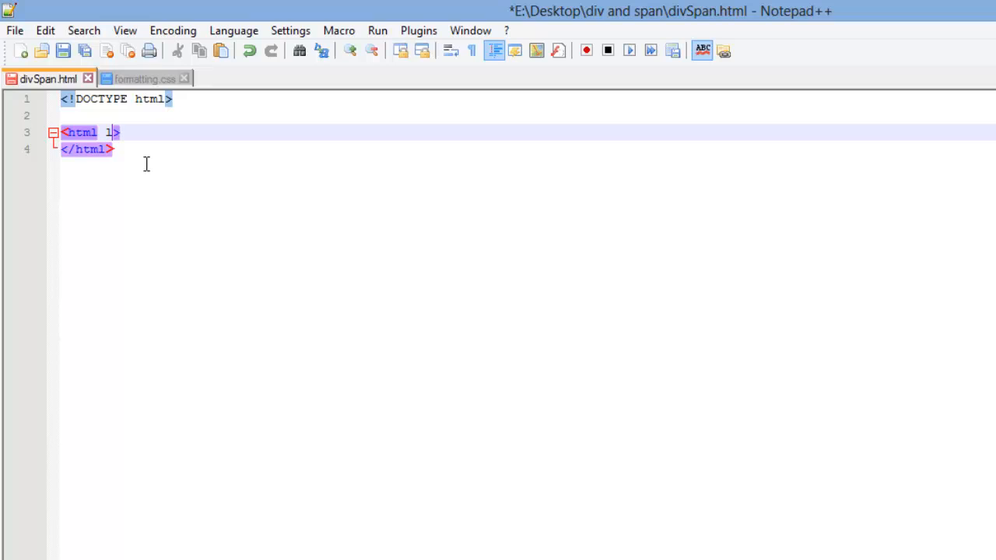
- Add lang="en" to the html tag and an empty <head></head> section
type("ang=")
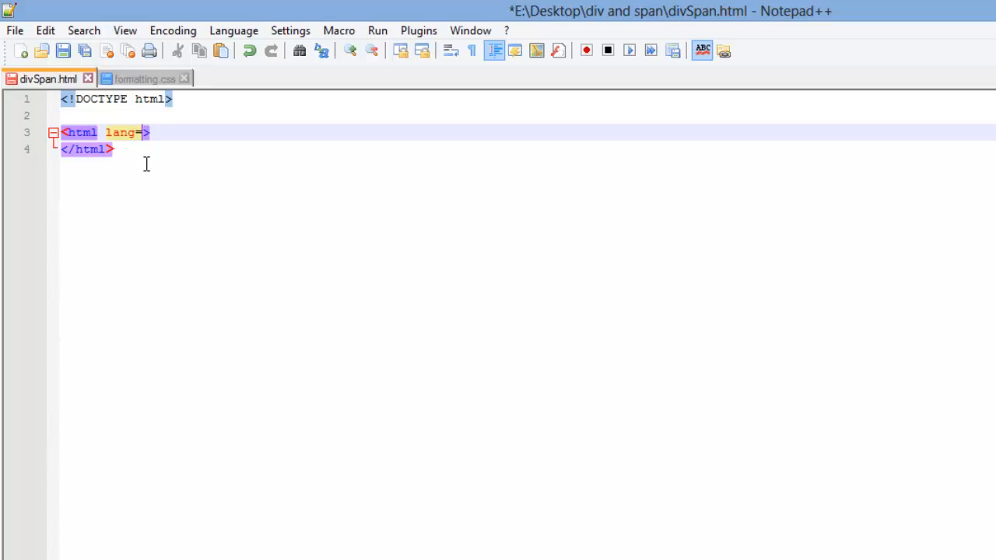
type("\"")
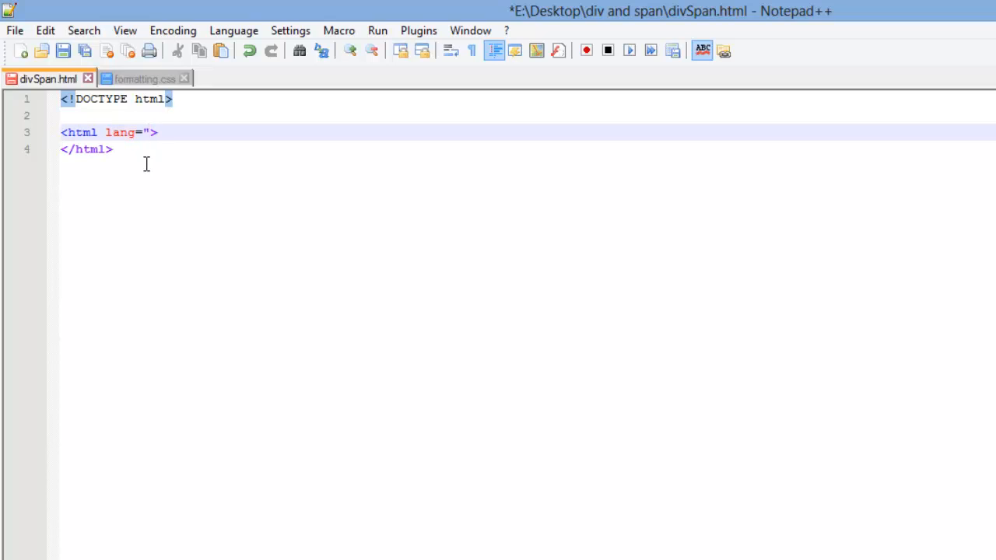
type("en")
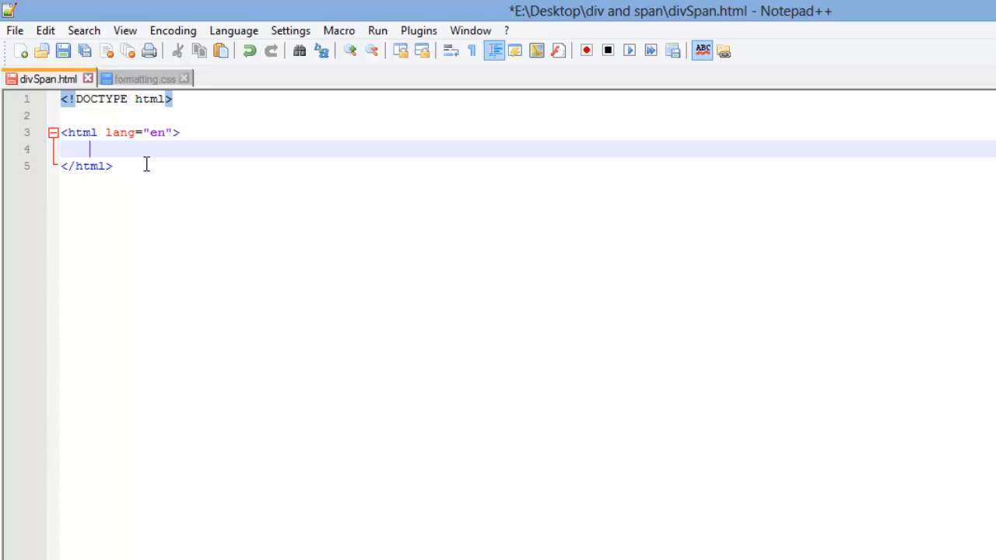
type("<head>")
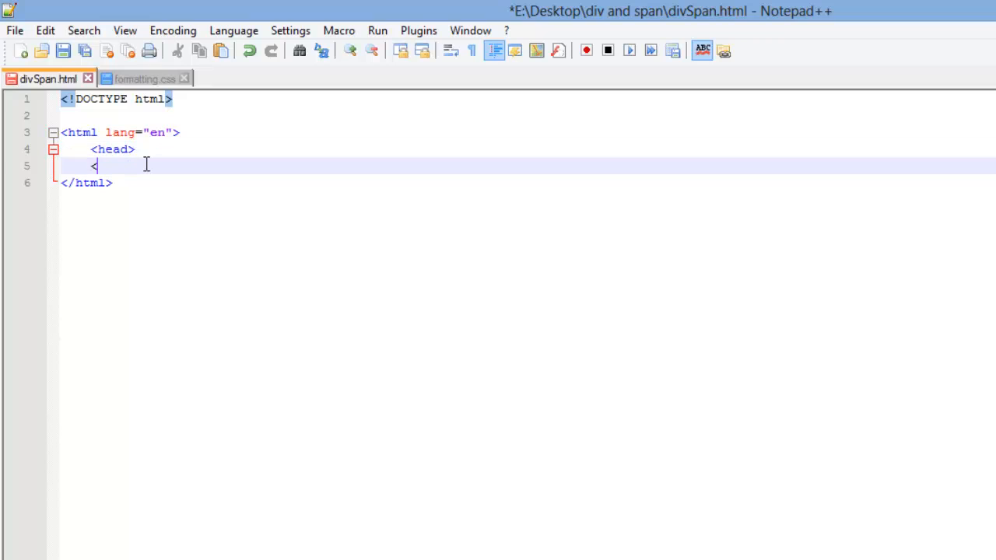
type("/head>")
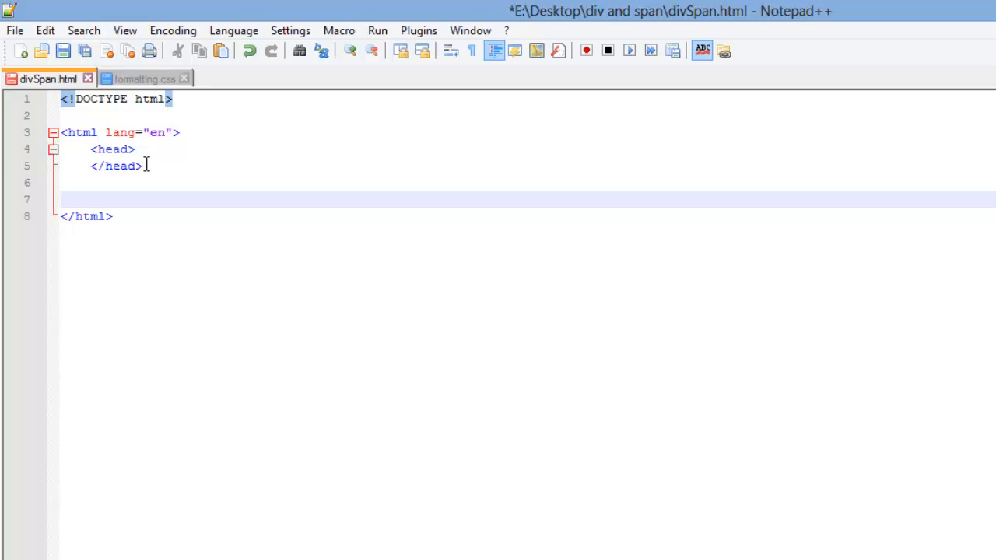
type("<body>")
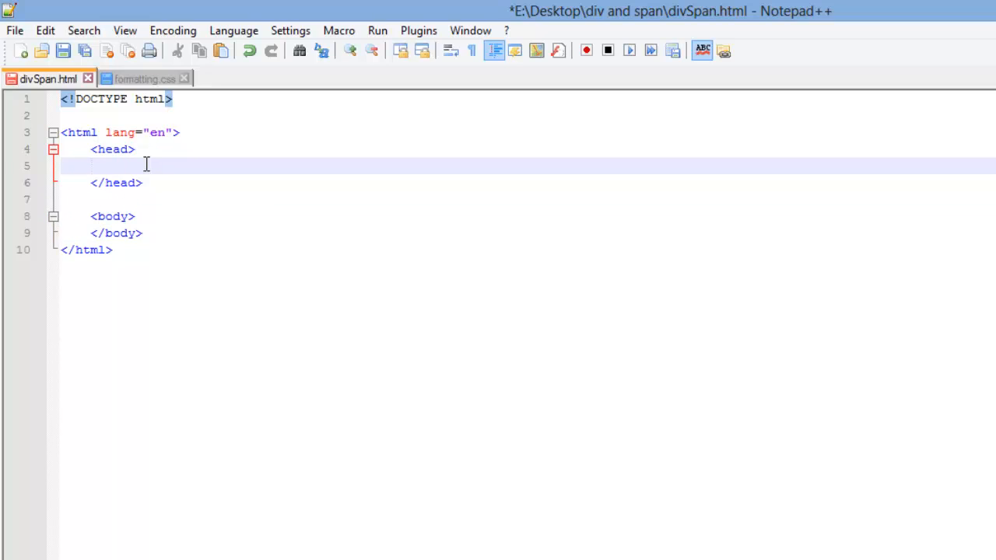
- Add a <meta charset="utf-8"> tag inside the head
type("<meta")
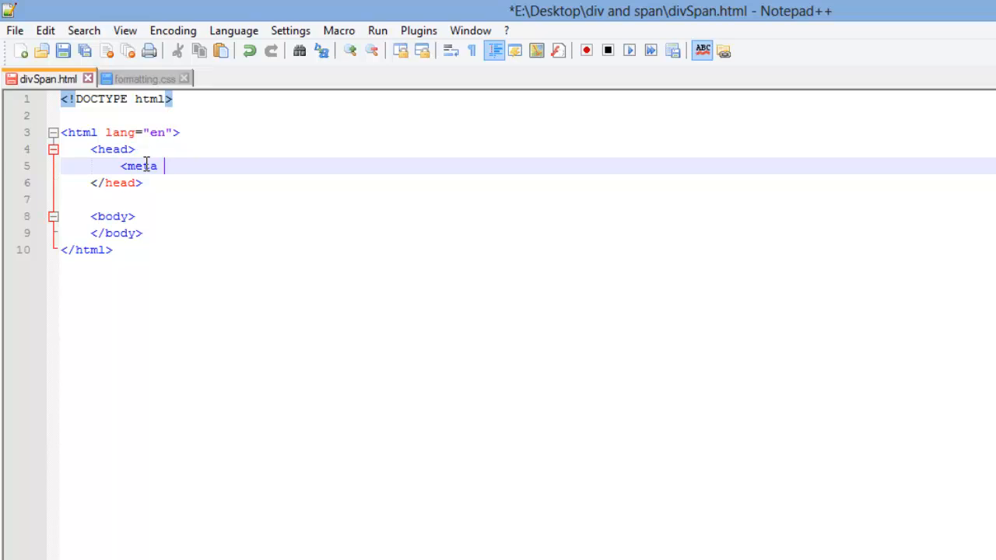
type("charset=\"u")
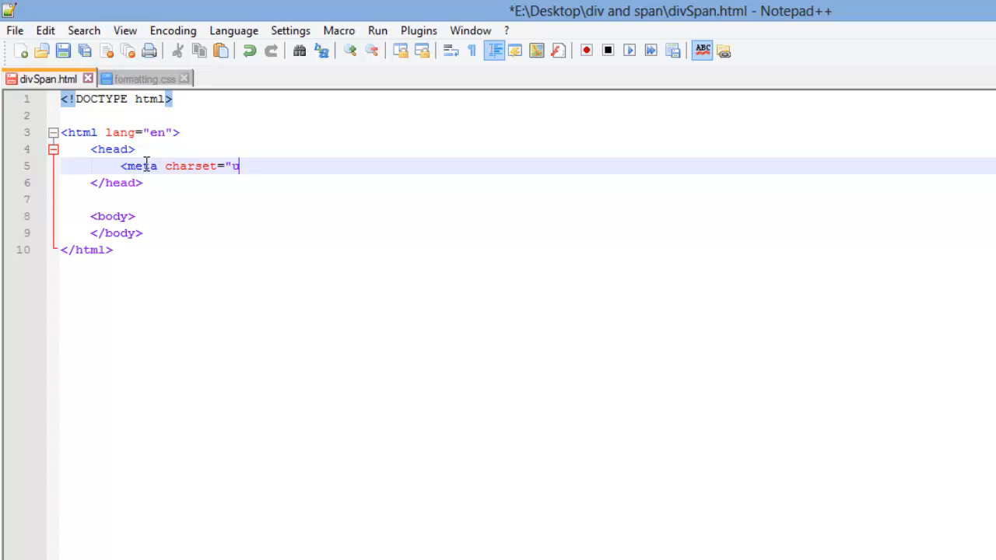
type("tf-8\">")
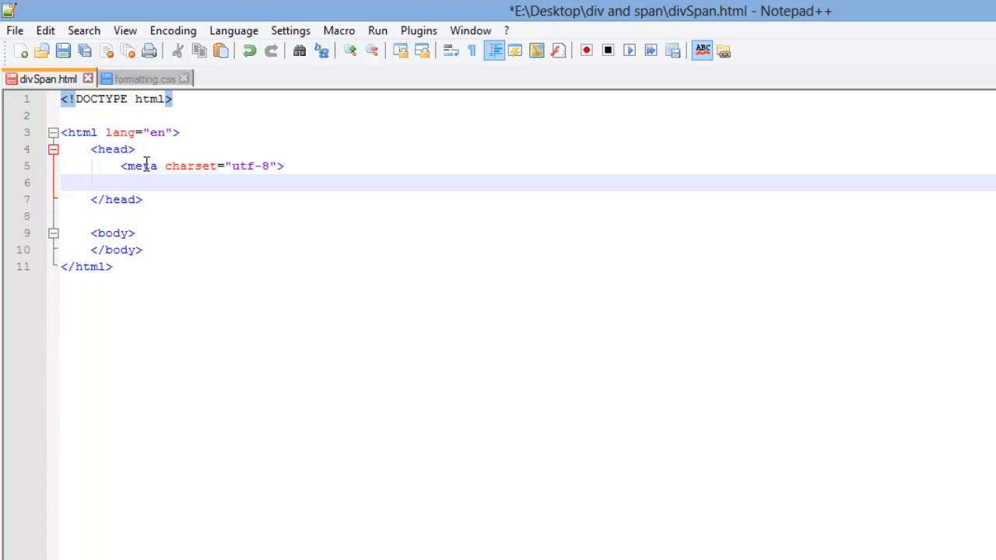
- Add the title "How to code the div and span elements" below the meta tag
type("<title")
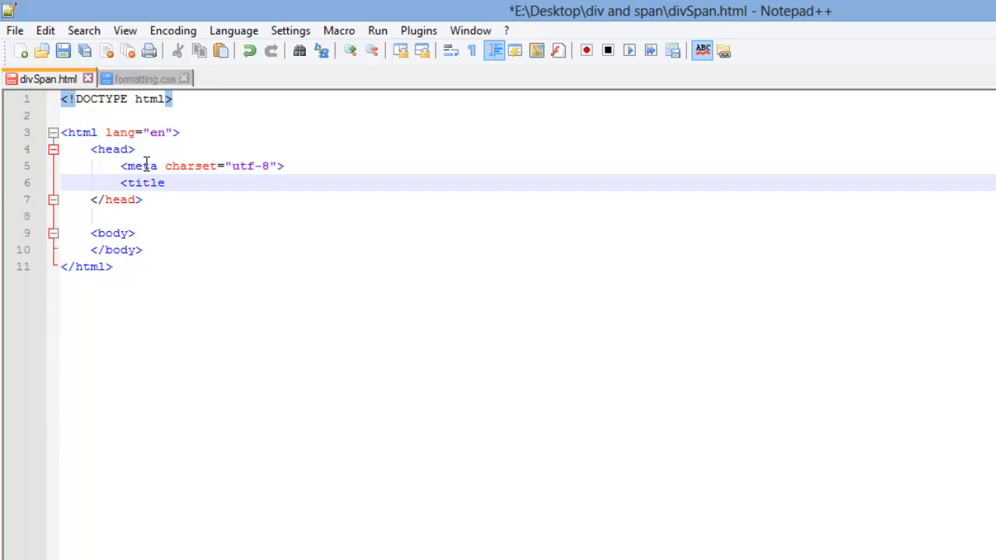
type(">")
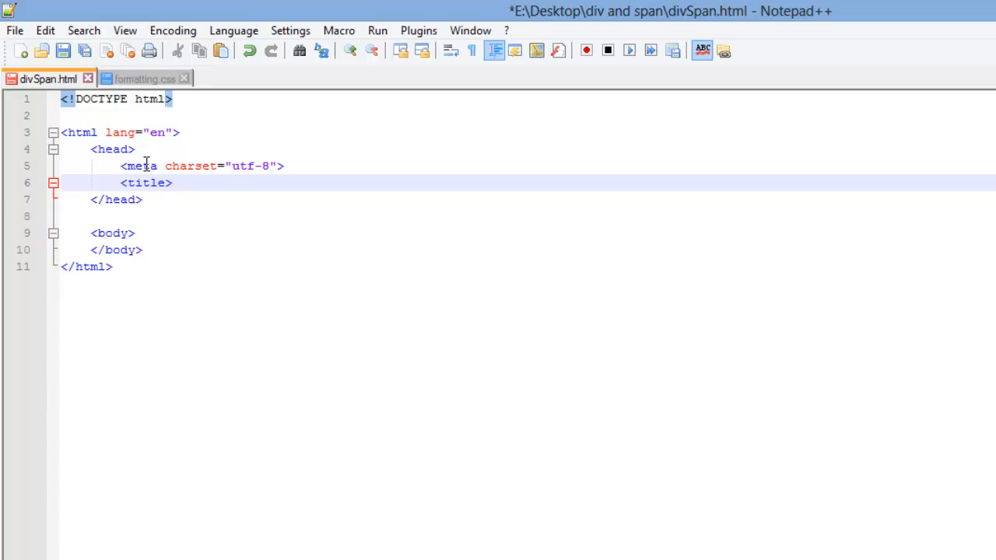
type("H")
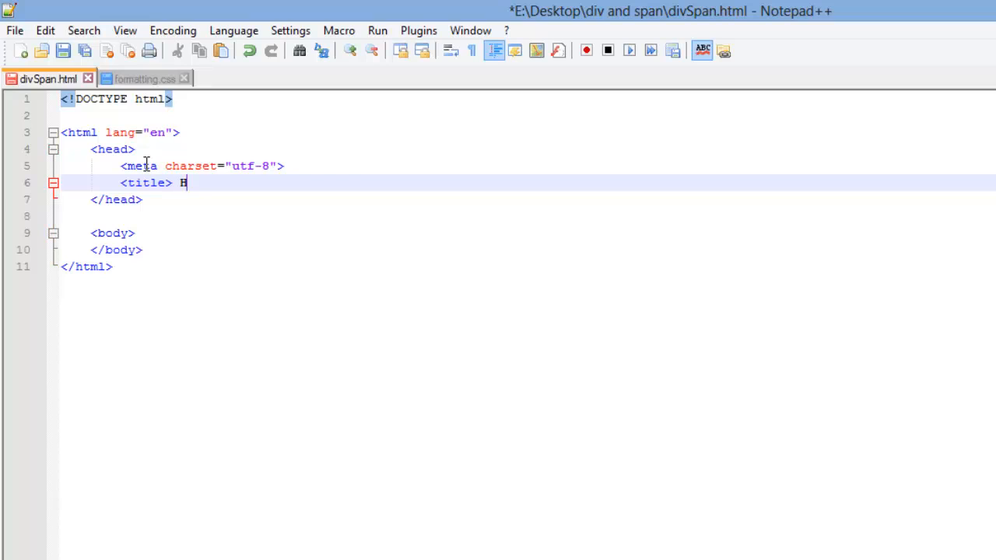
type("ow to code")
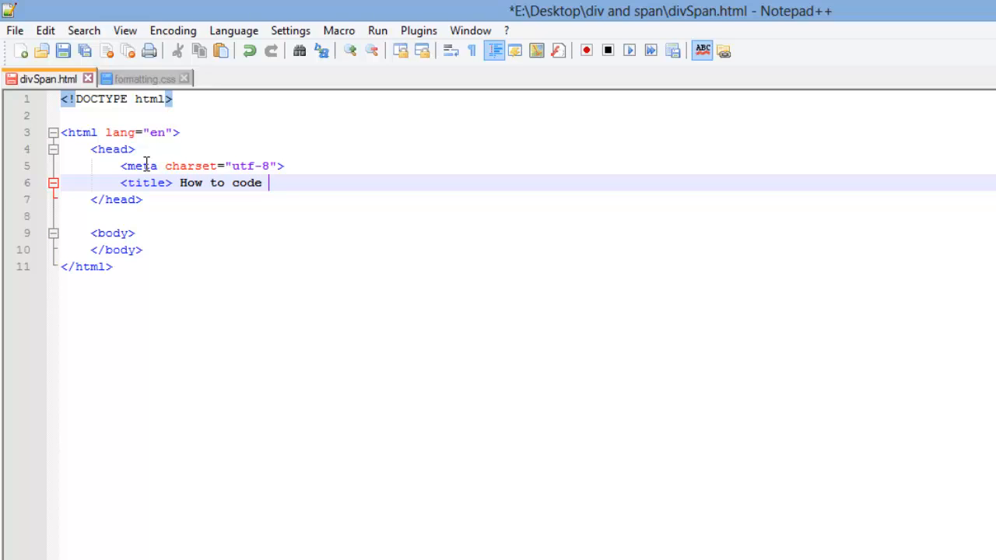
type("the div and span")
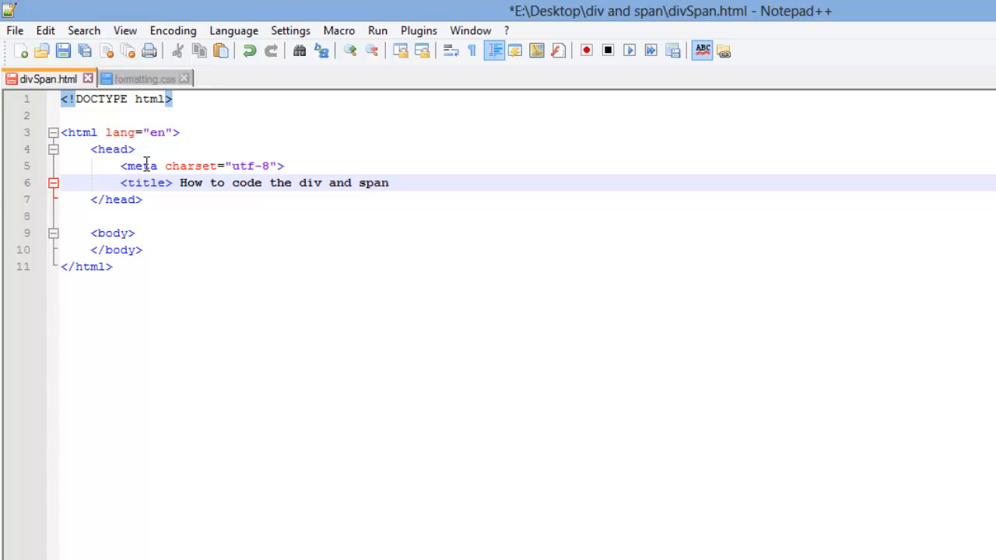
type("elements")
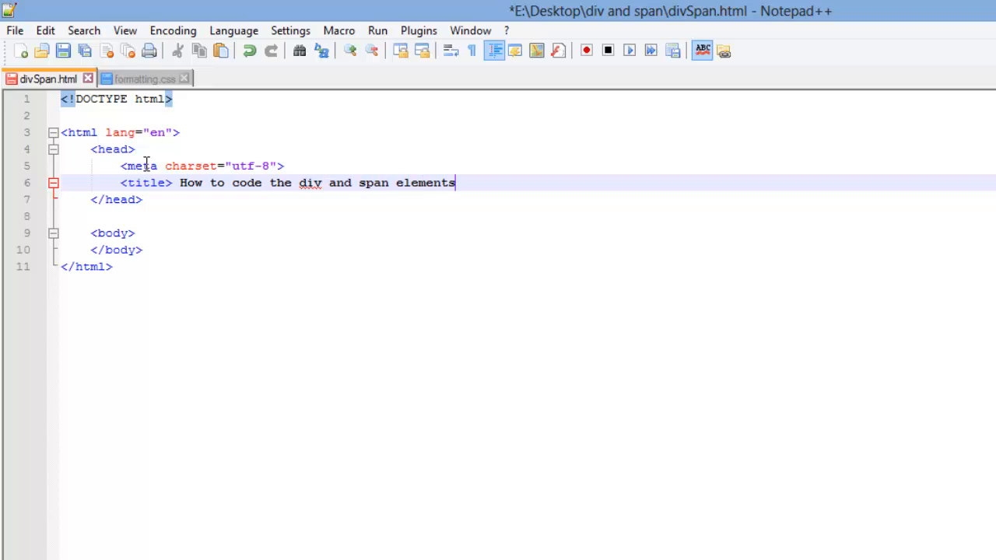
type("</title>")
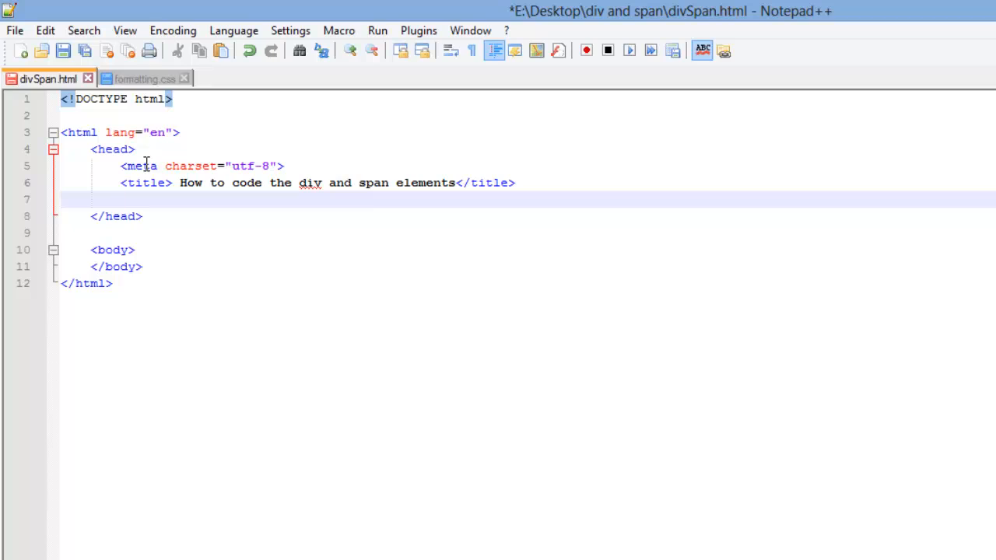
- Add <link rel="stylesheet" href="formatting.css"> below the title in the head
type("<")
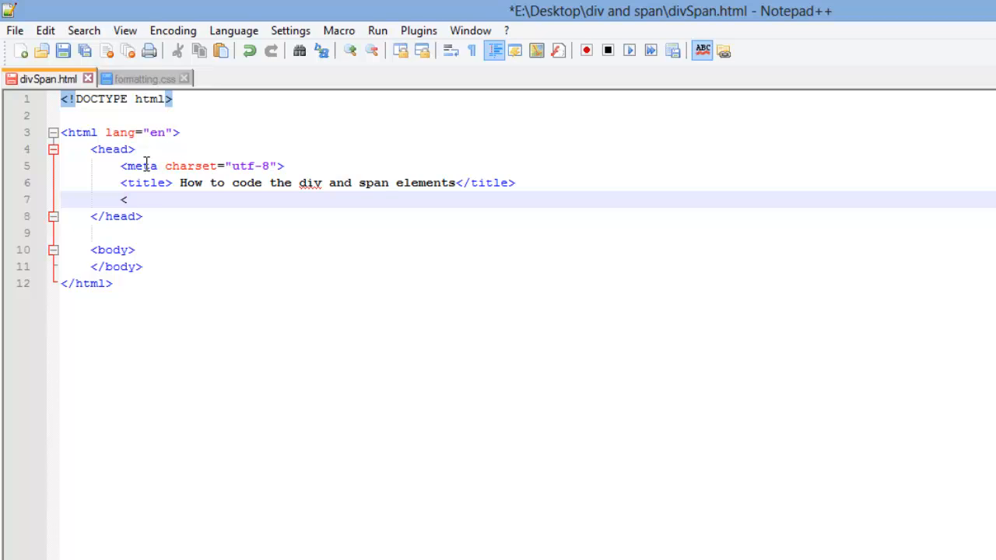
type("link")
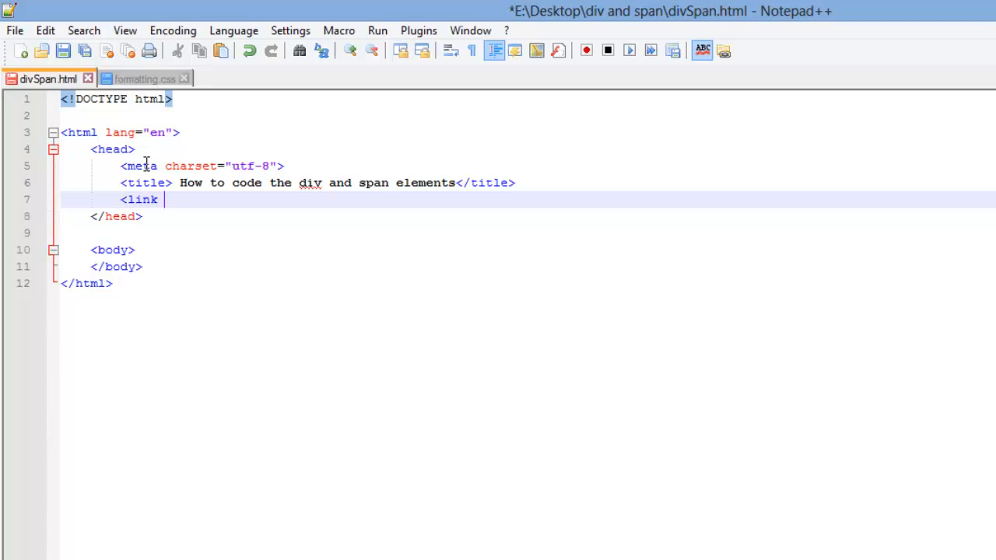
type("rel=")
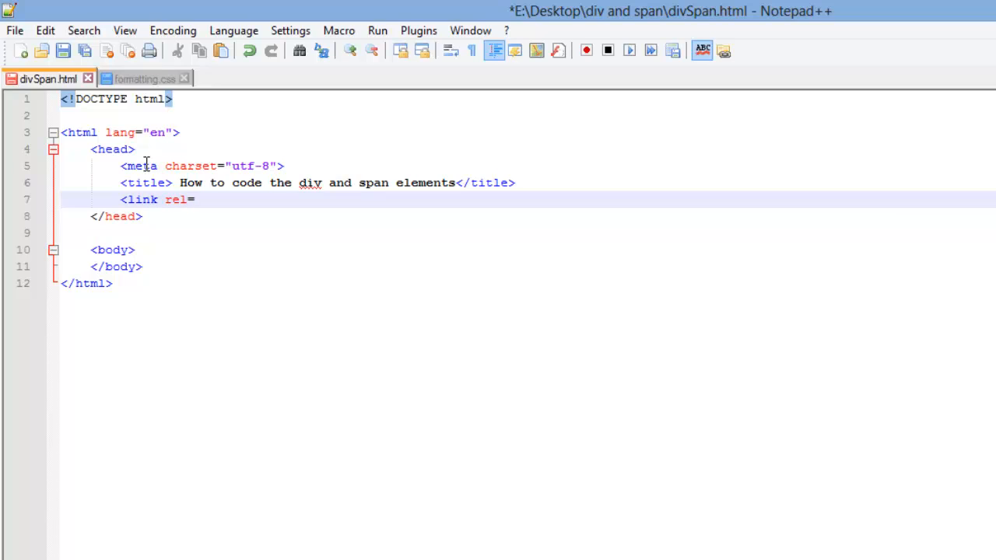
type("\"")
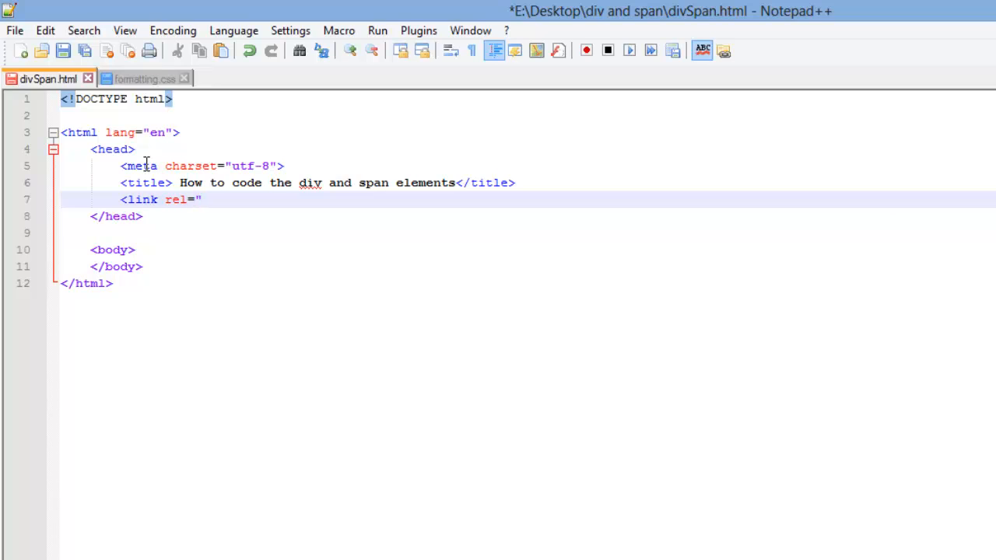
type("stylesh")
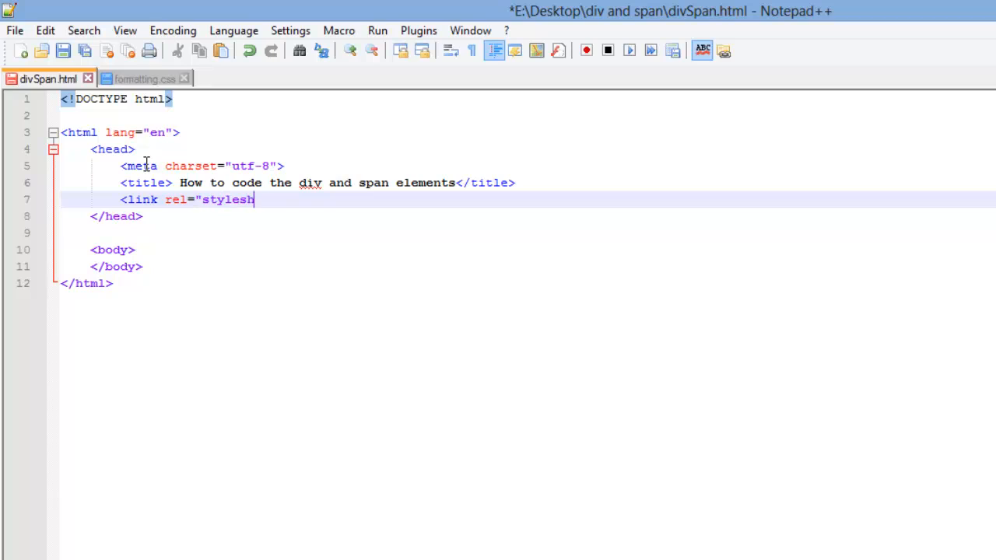
type("eet\"")
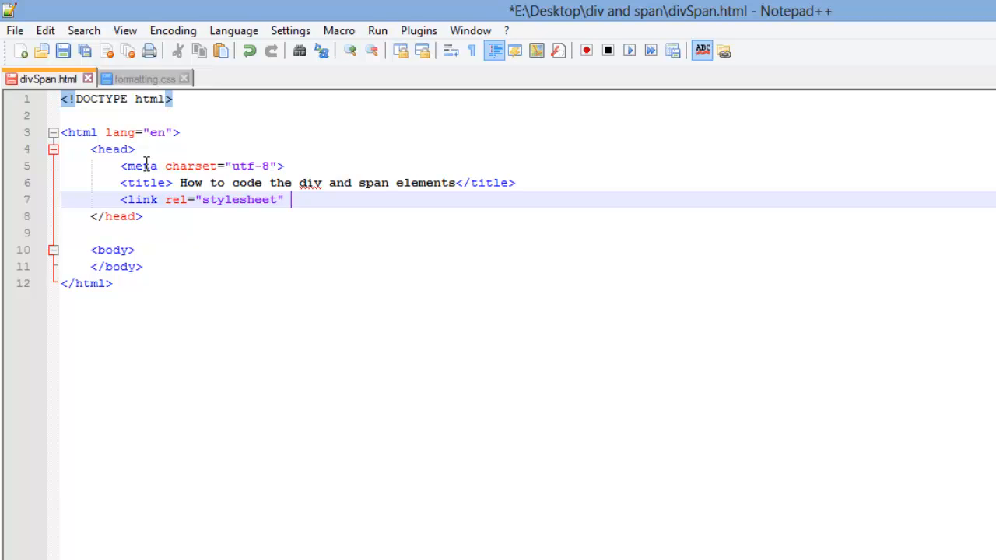
type("hre")
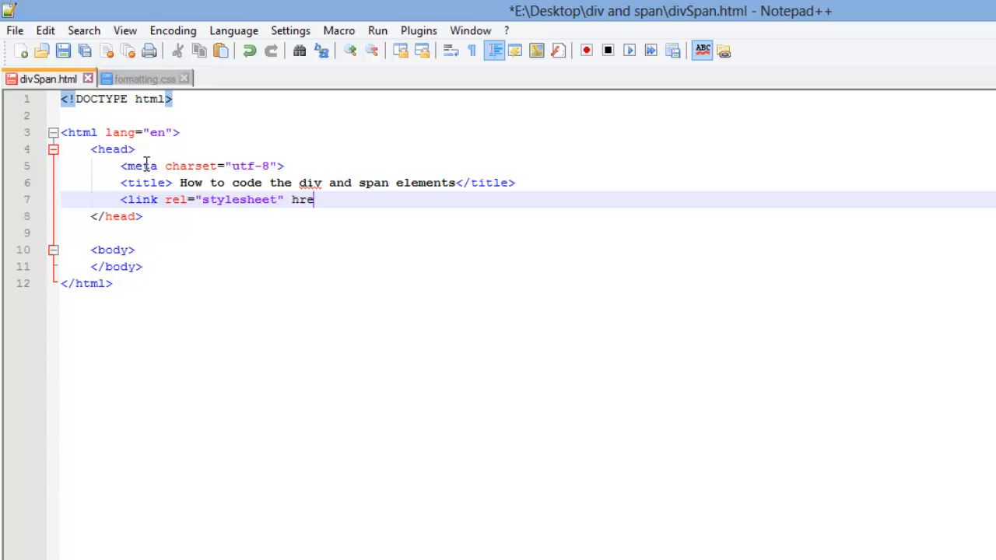
type("f")
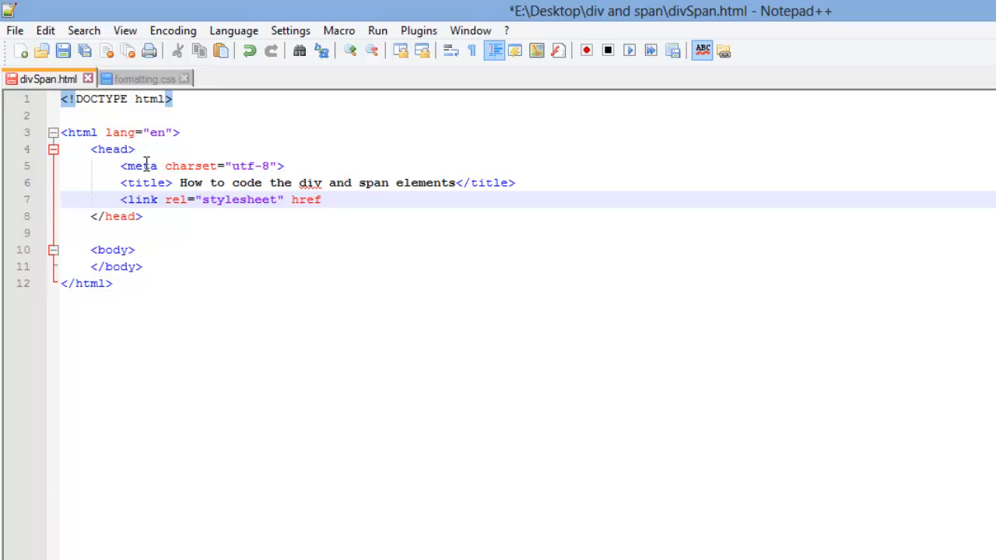
type("=")
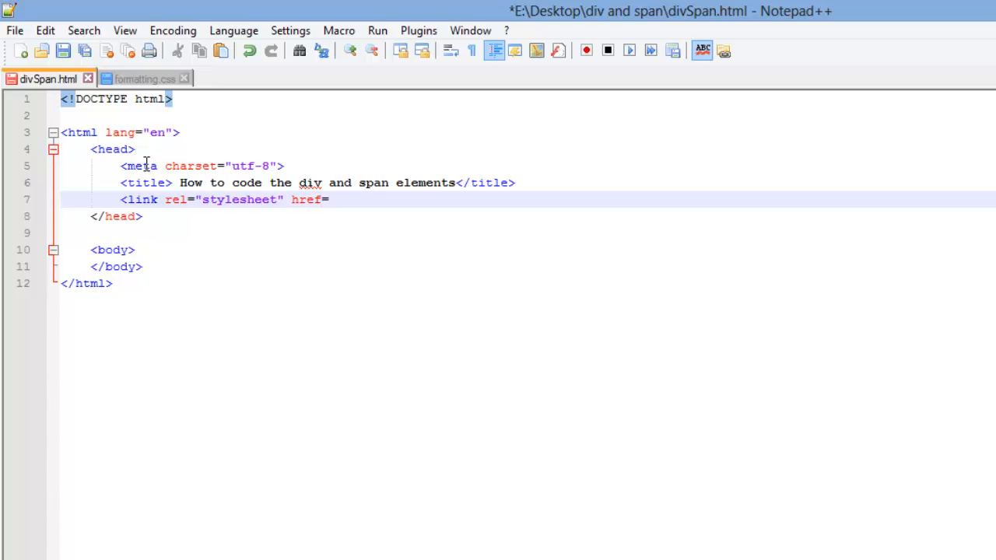
type("\"")
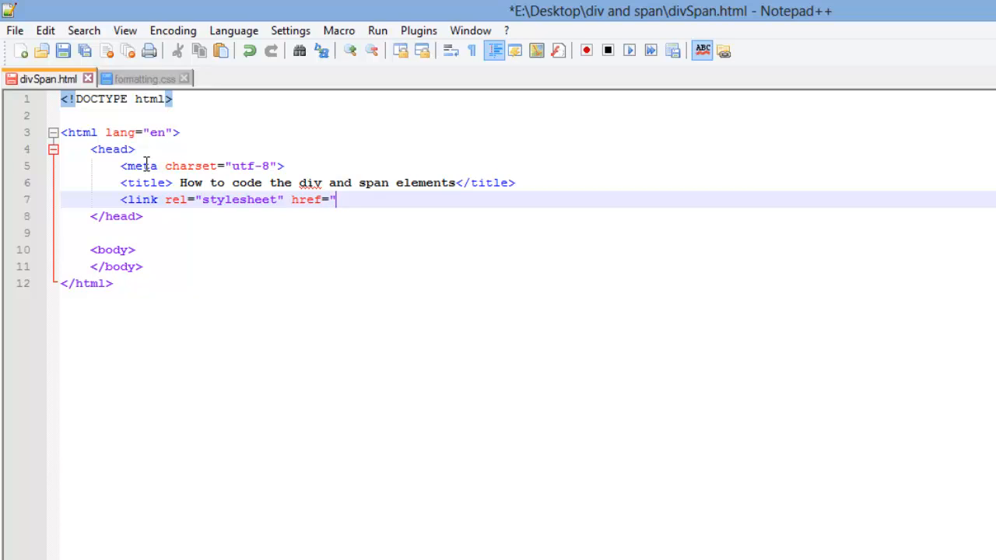
type("format")
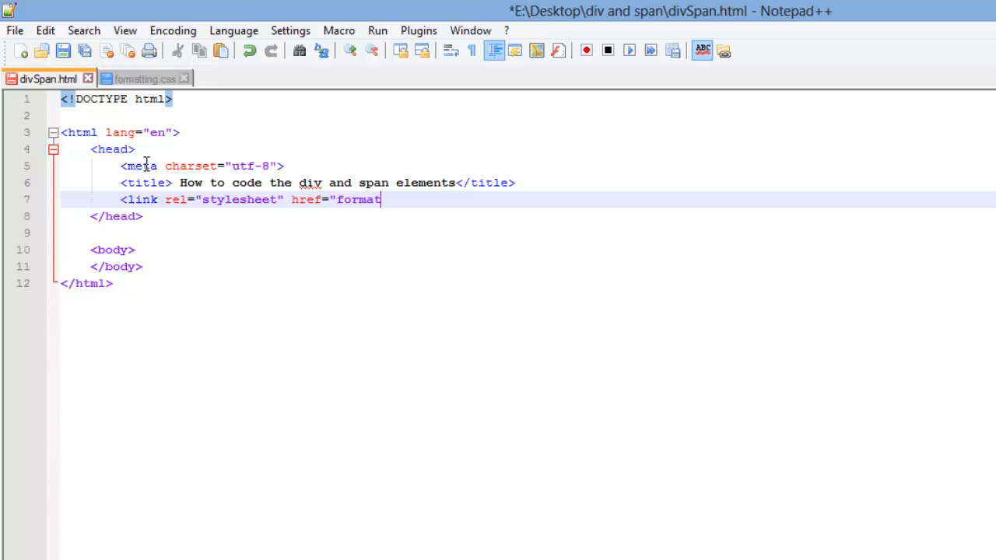
type("ting.css")
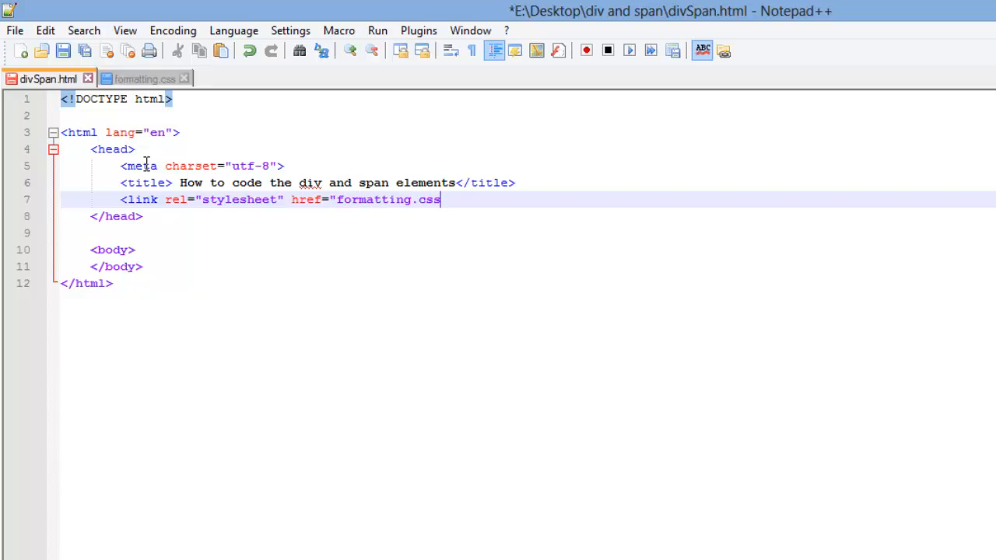
type("\">")
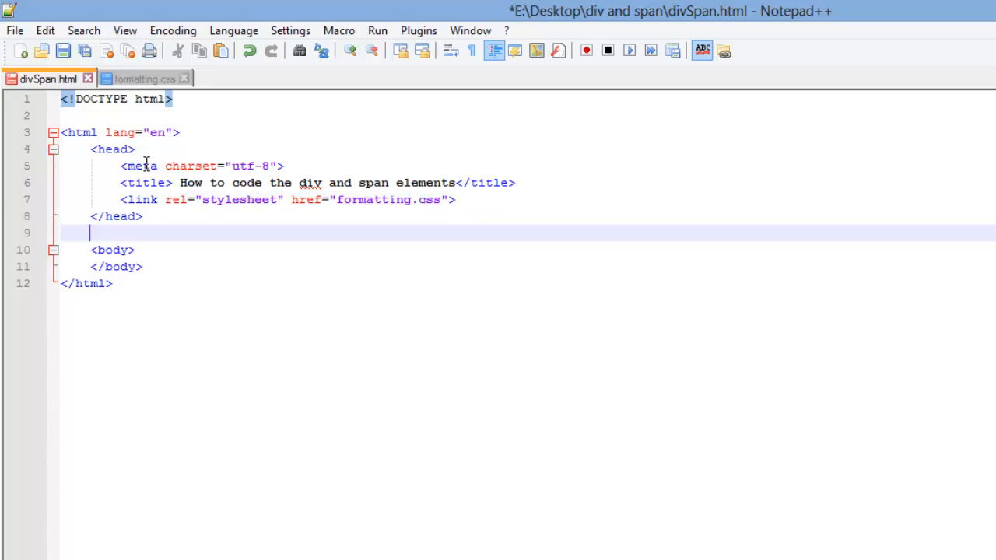
- Write four empty <div></div> pairs inside the body, separated by blank lines
left_click(134, 249)
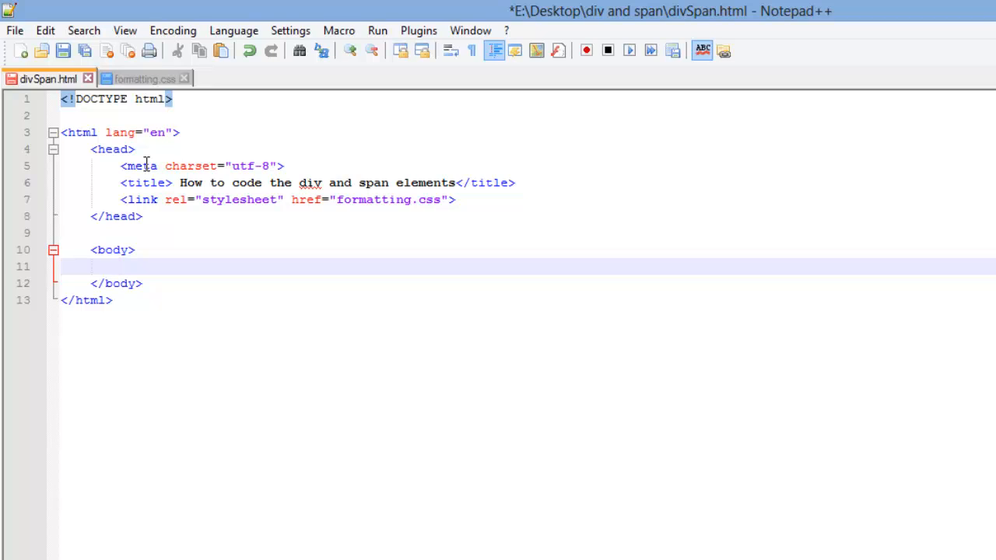
type("<d")
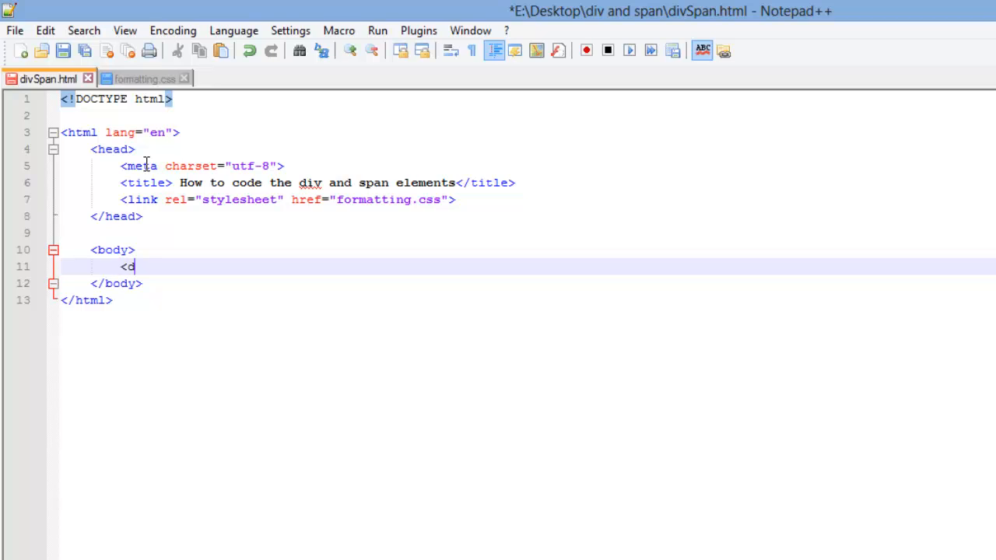
type("iv>")
type("<")
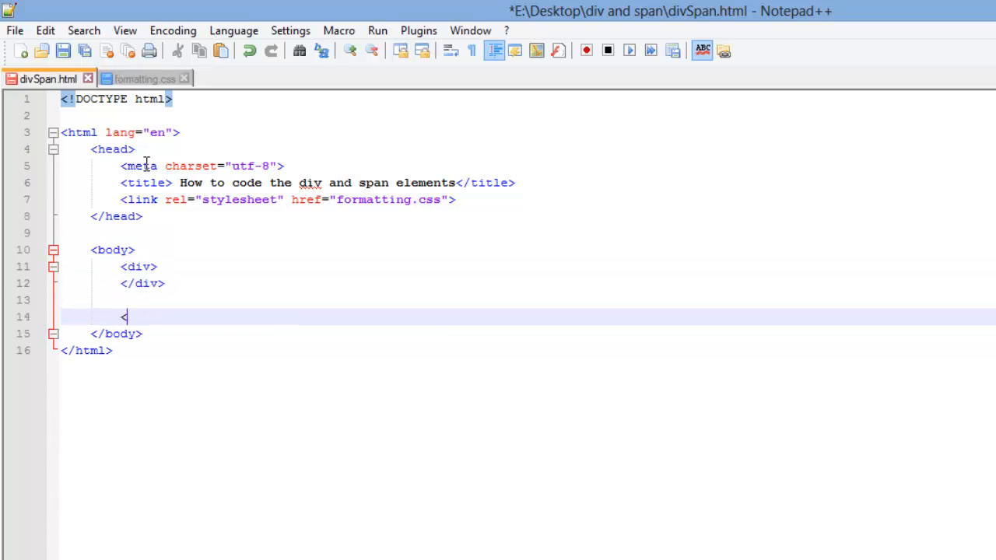
type("div>")
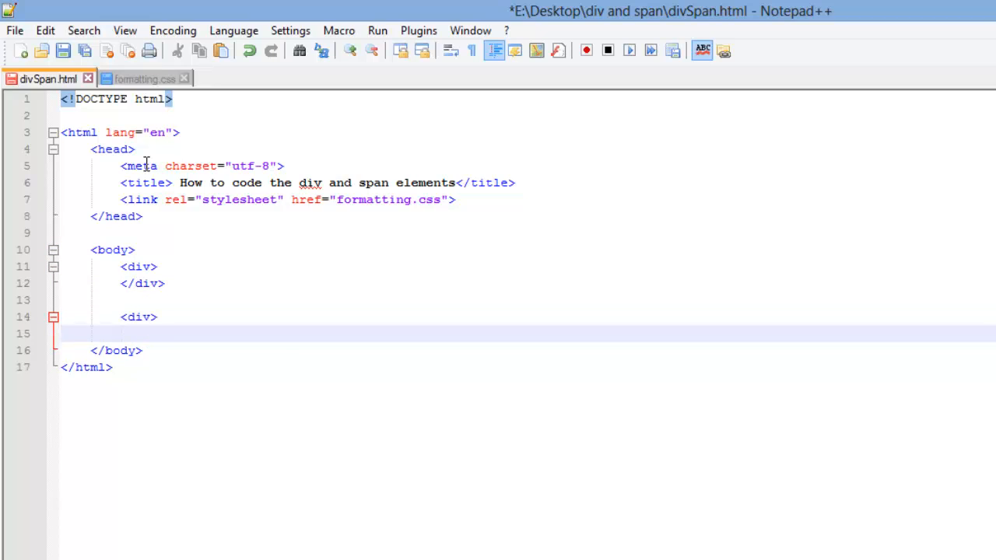
type("</div>")
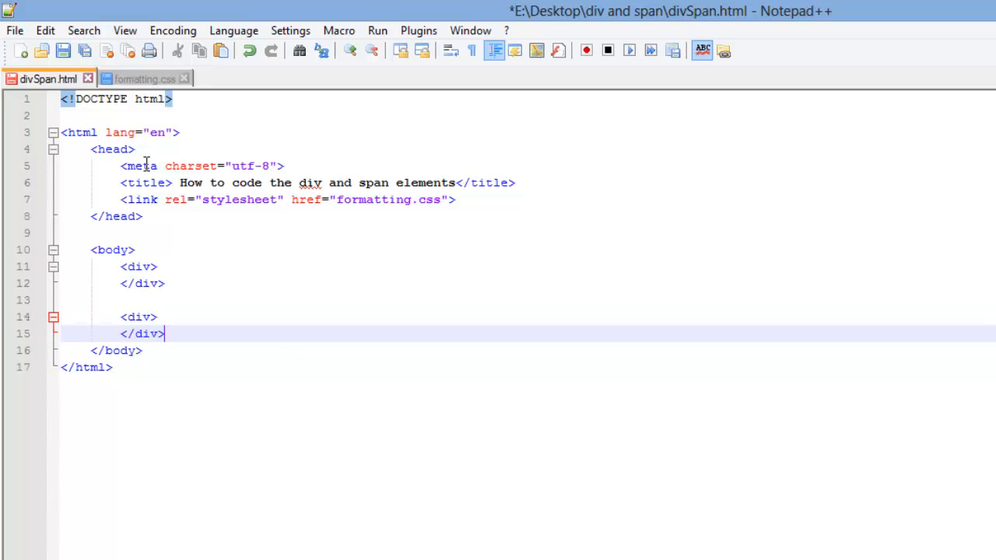
type("<div>")
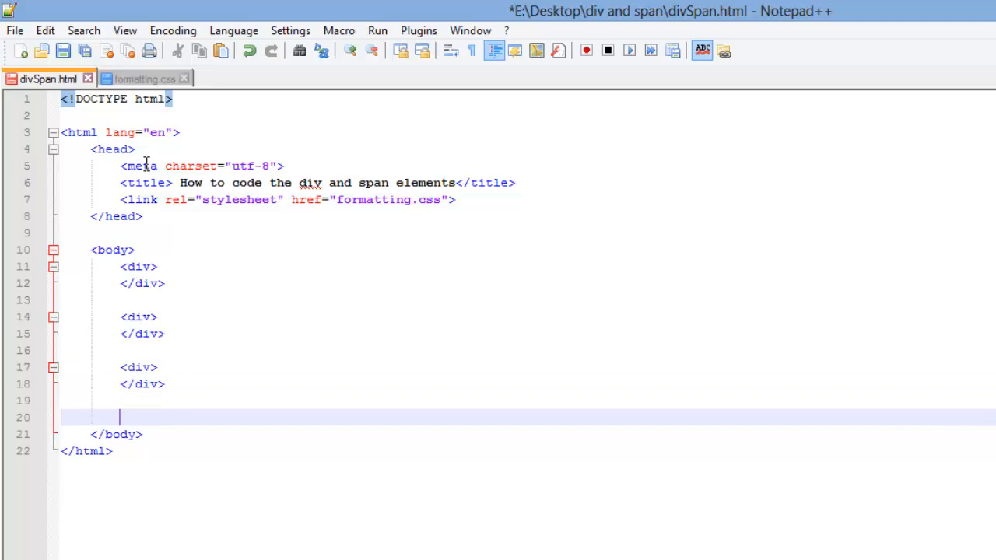
type("<div>")
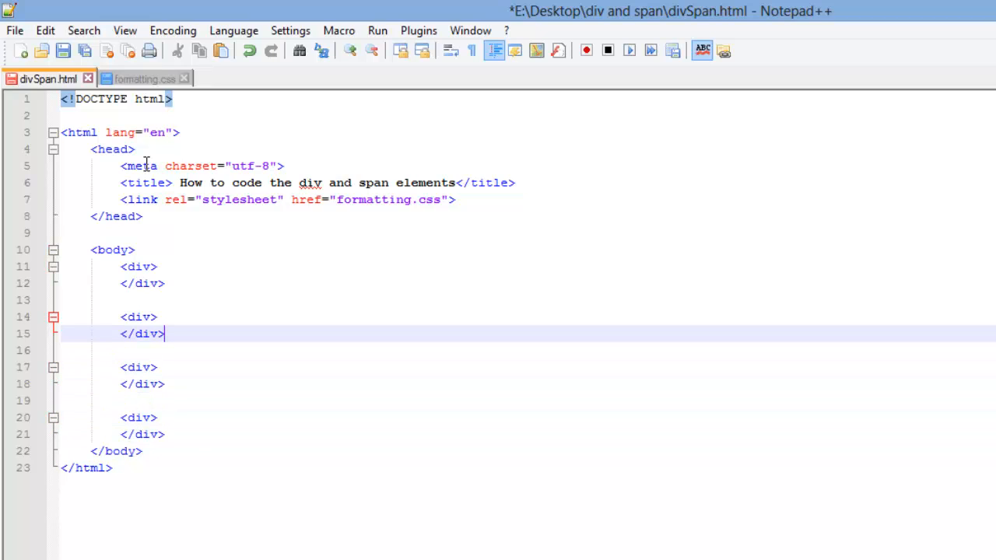
left_click(165, 283)
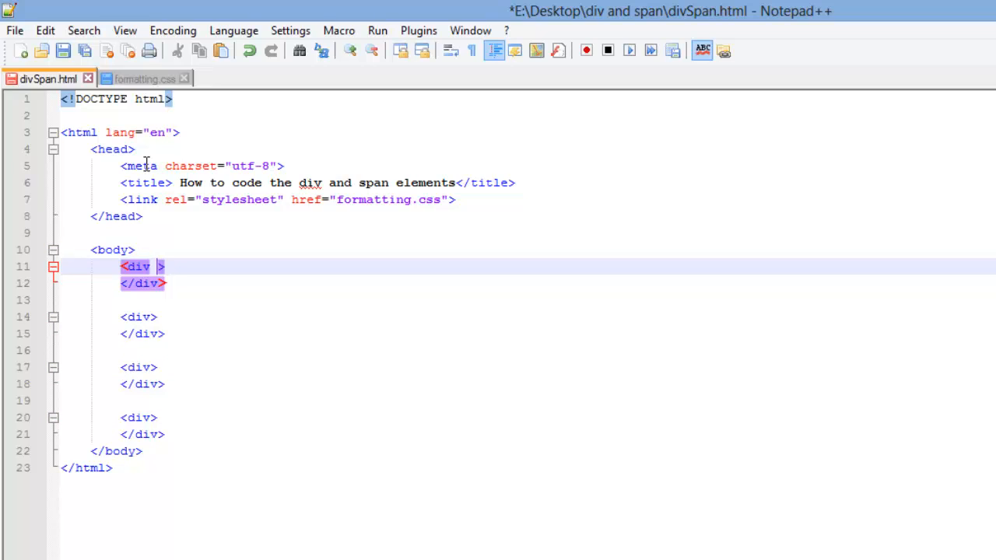
- Give the first two divs id="header" and id="nav"
type("id")
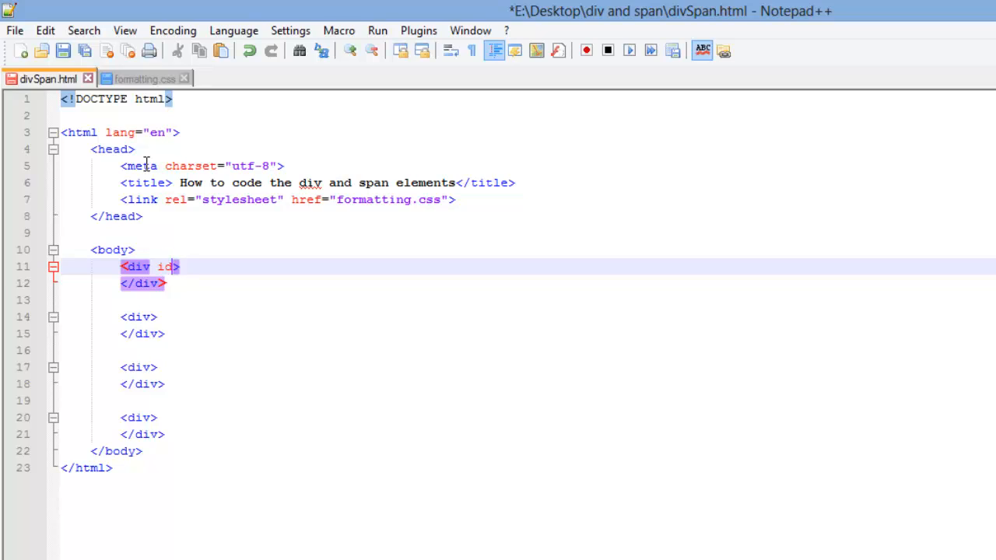
type("=")
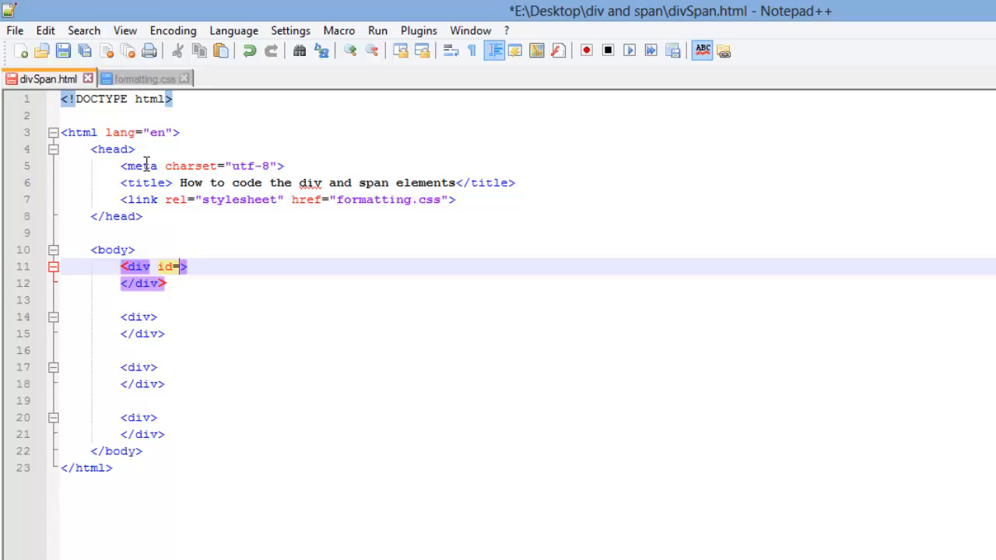
type("h")
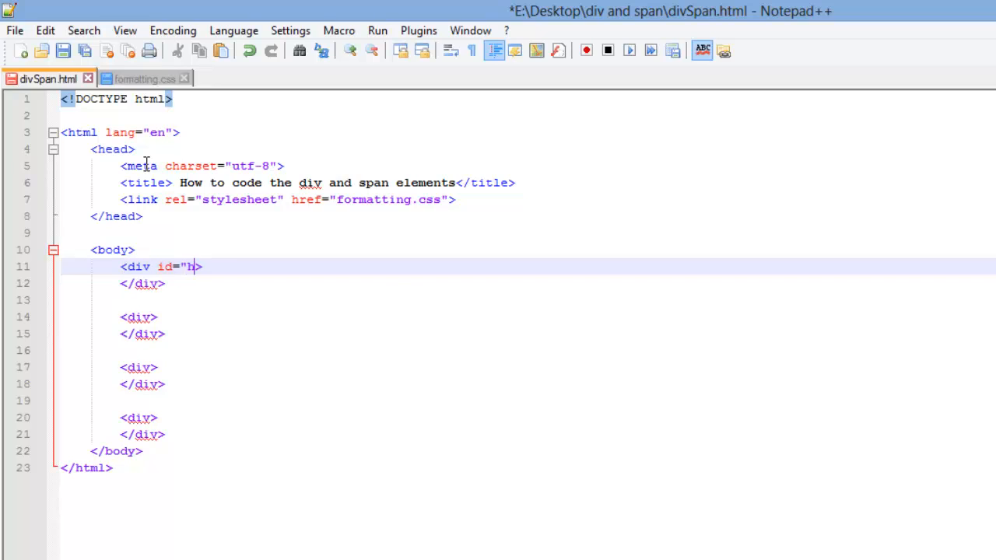
type("eader\"")
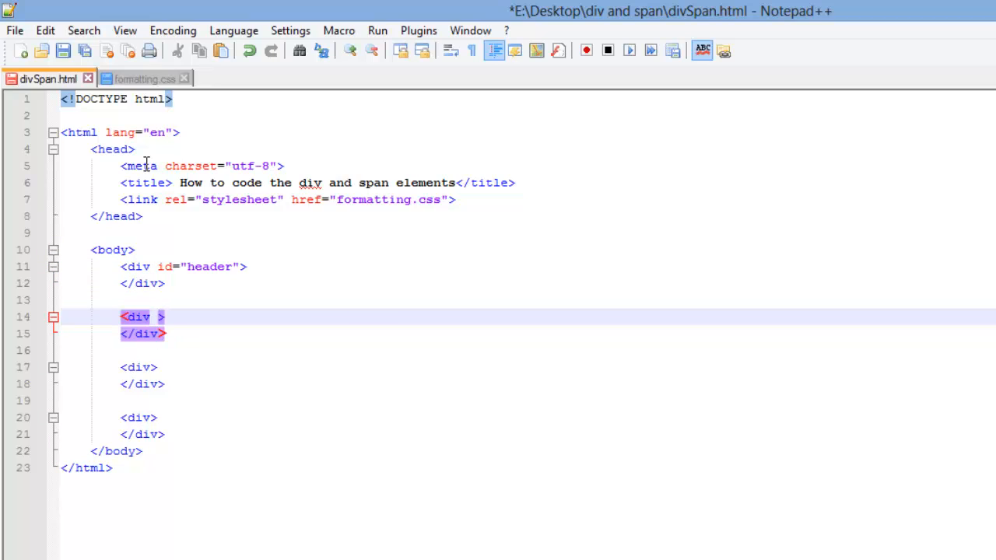
type("id=\"")
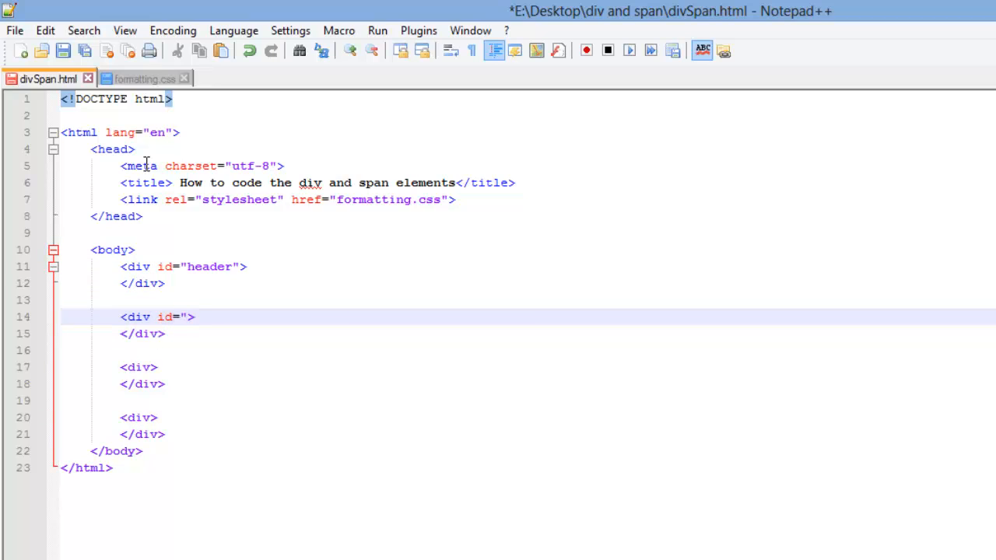
type("nav")
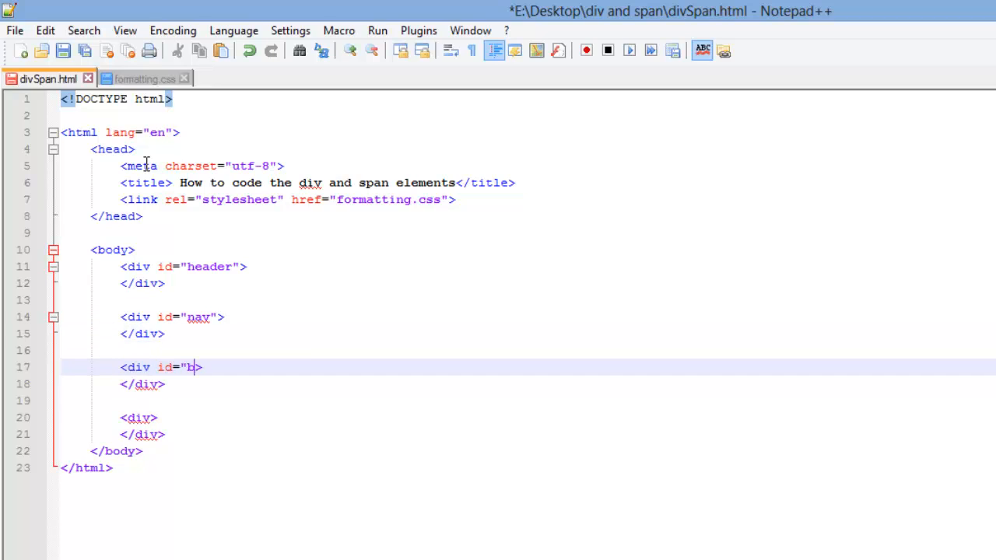
- Give the last two divs id="body" and id="footer"
type("ody")
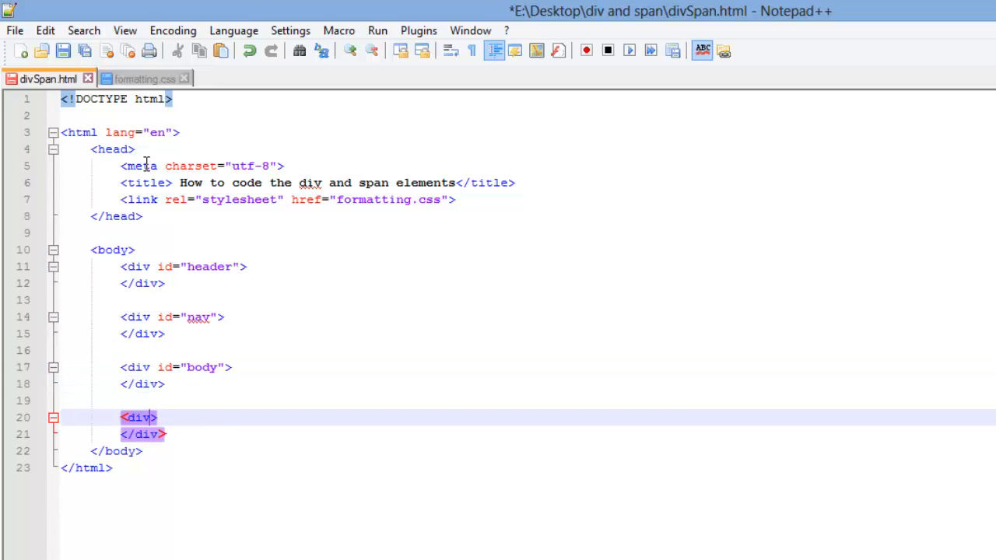
type("id=")
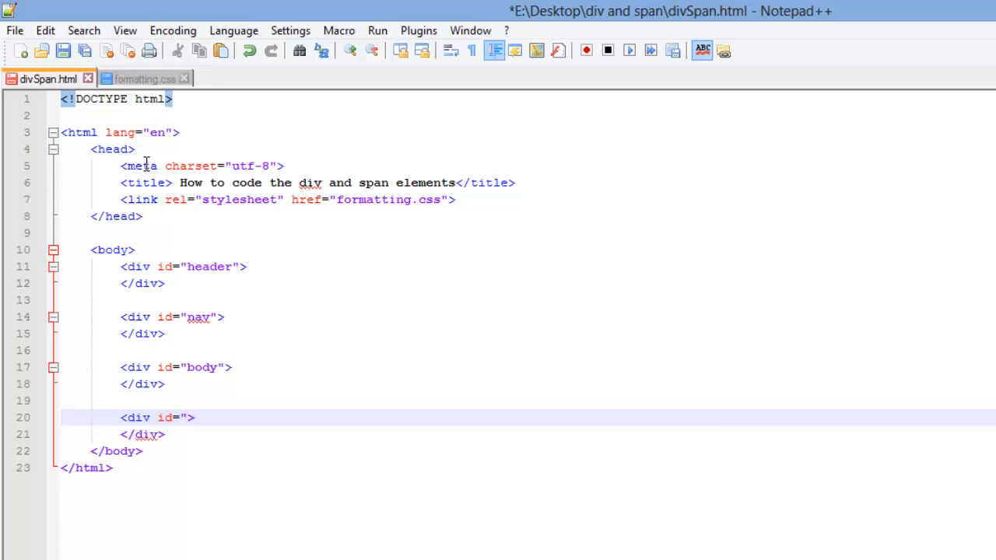
type("footer")
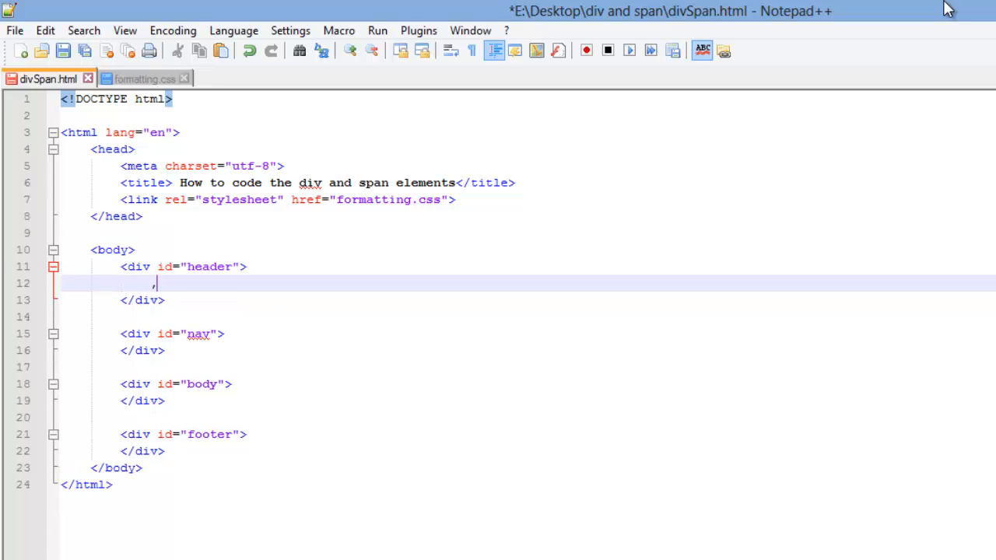
- Add <h1>This is the header</h1> inside the header div
type("<h1>")
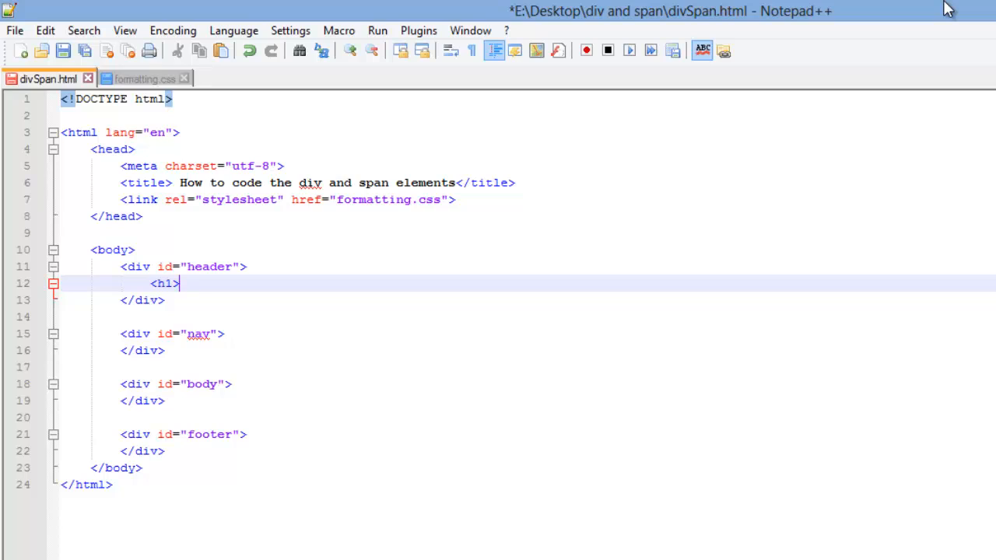
type("This is th")
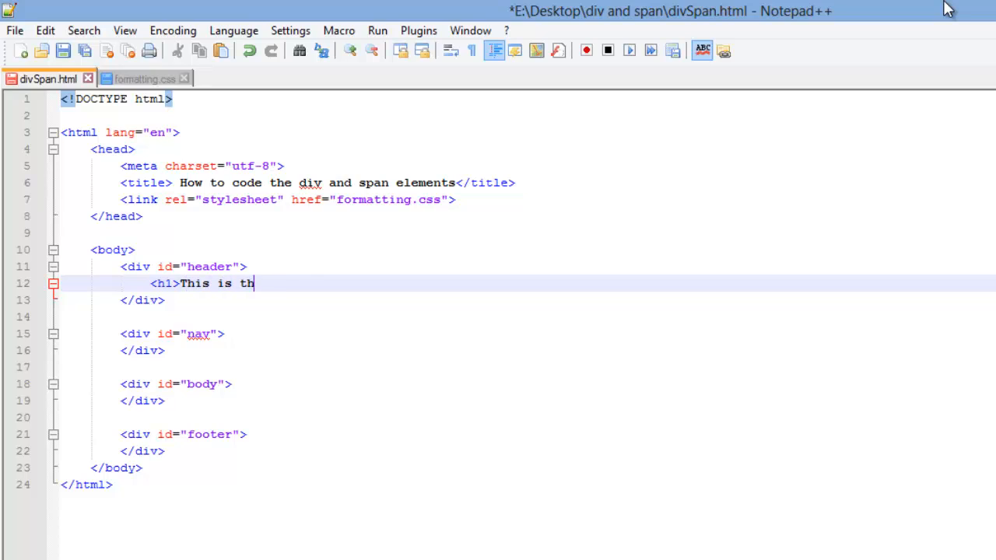
type("e header")
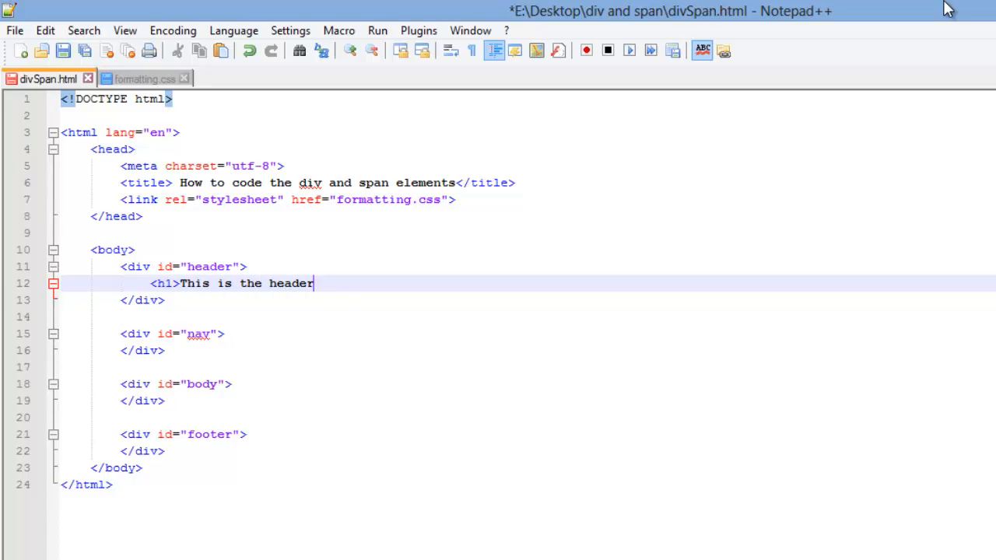
type("</h1>")
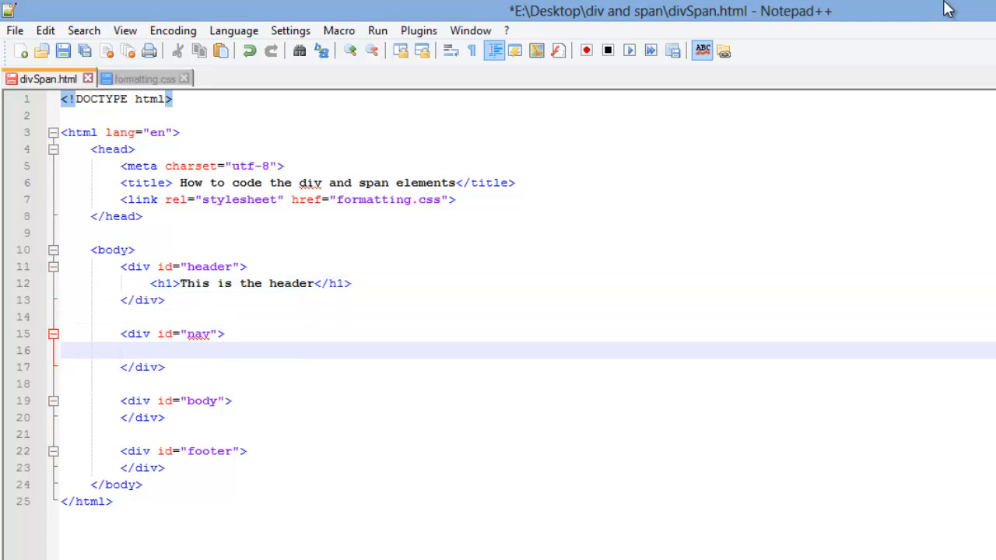
- Add a paragraph reading "Links for nav" inside the nav div
type("<")
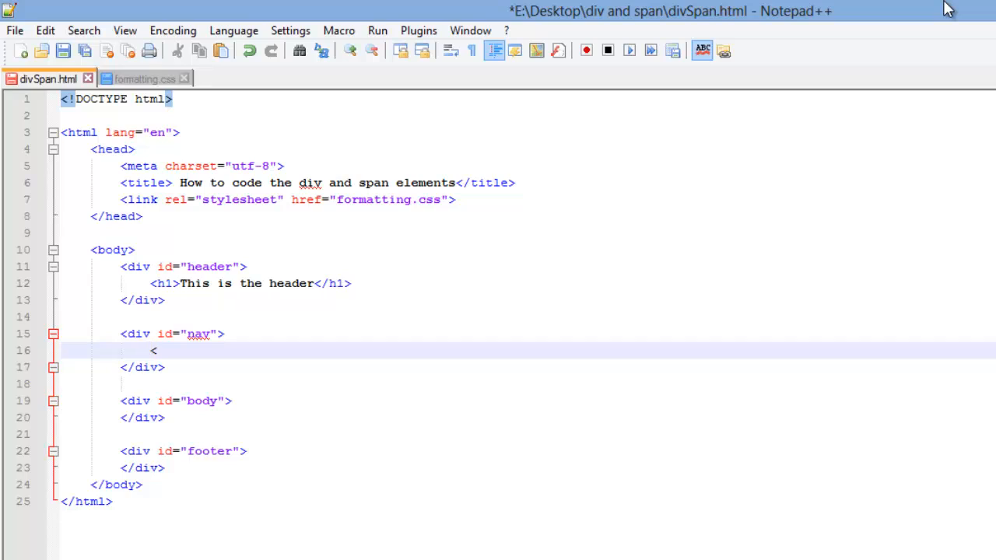
key("Backspace")
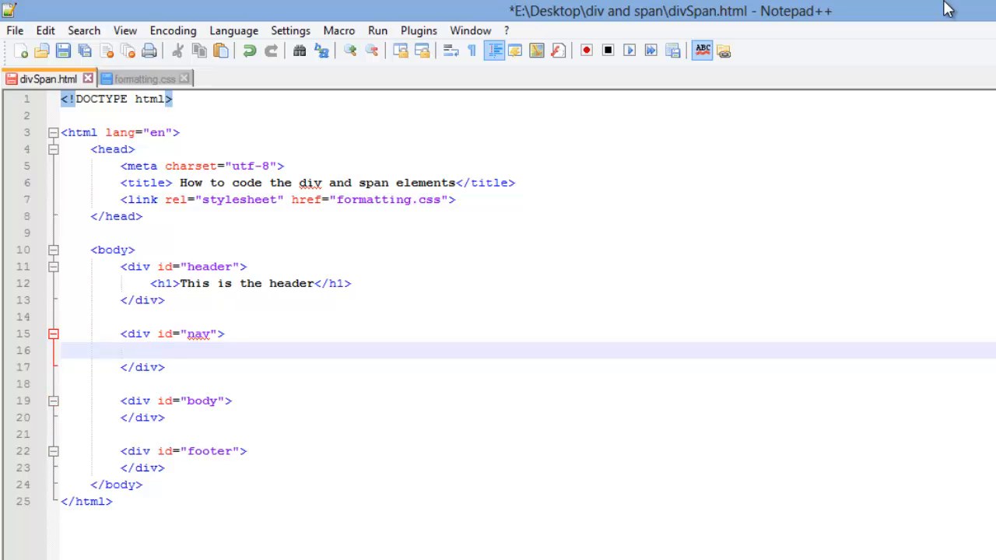
type("<p></p>")
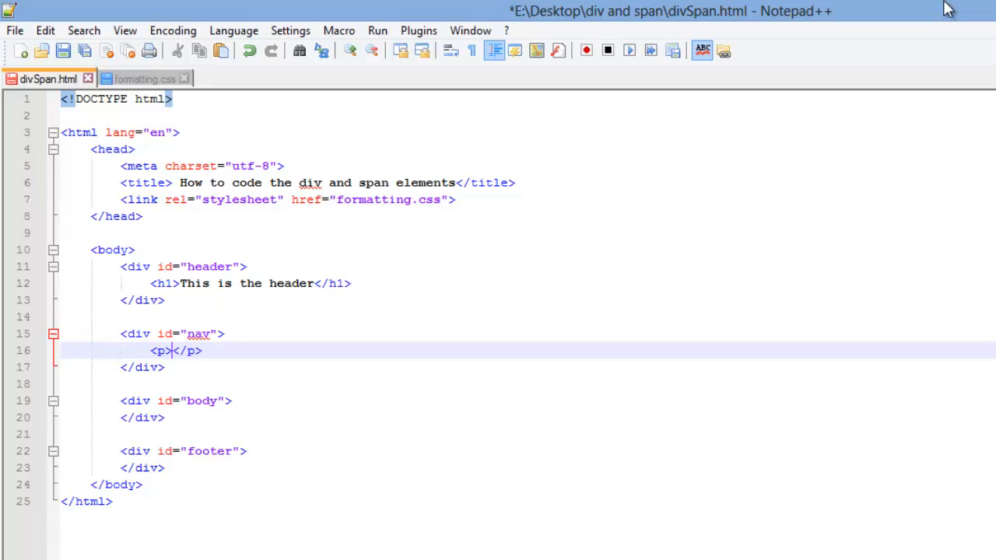
type("Links")
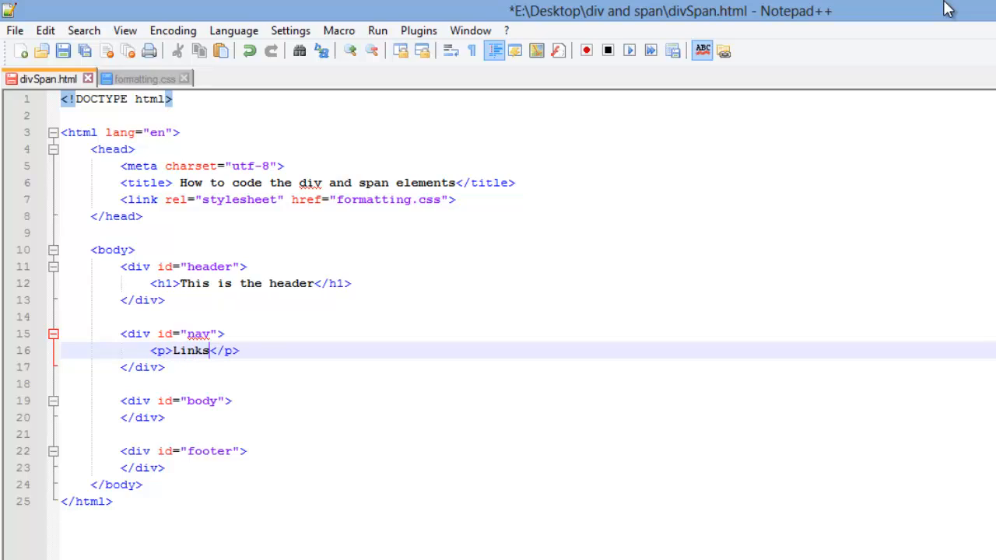
type("for nav")
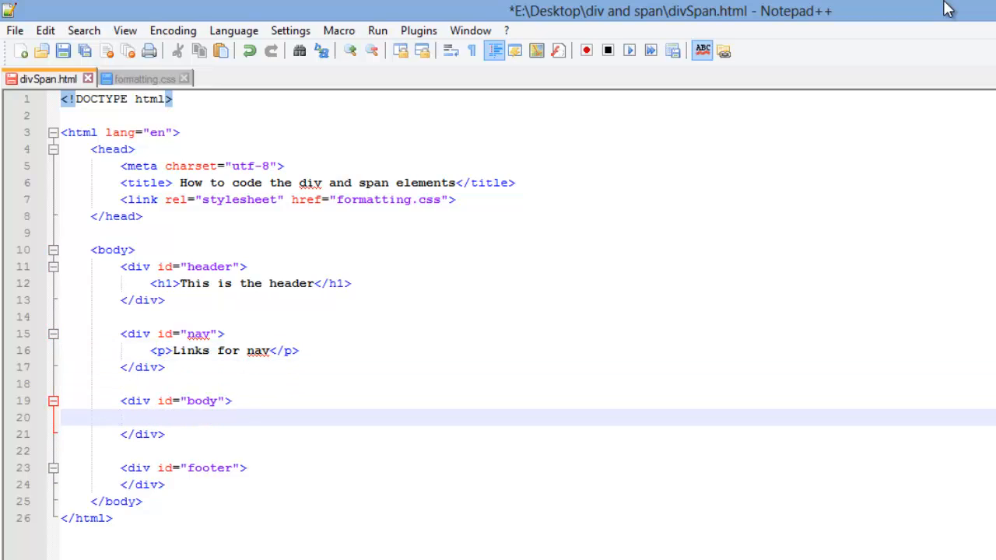
- Fill the body div with three <p> paragraphs of random placeholder text
type("<p>")
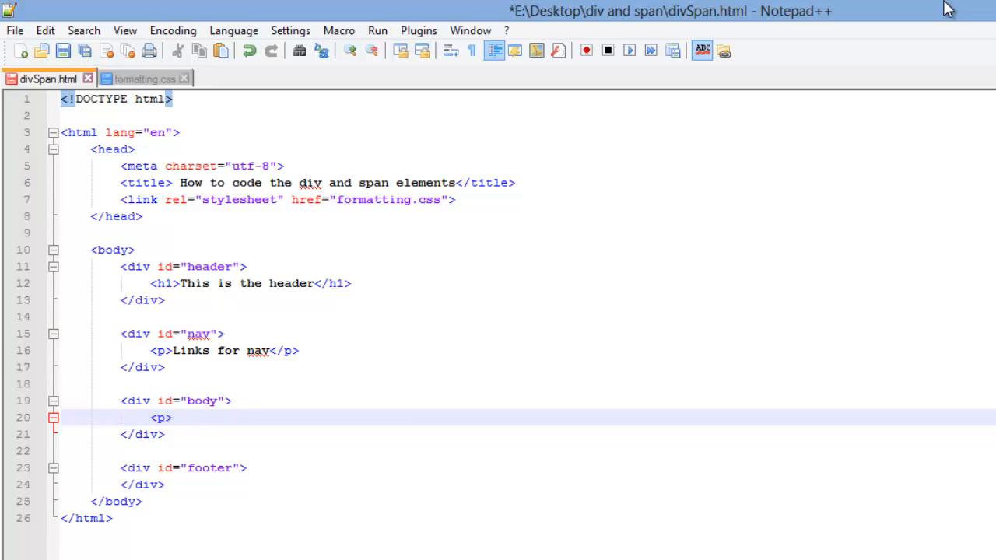
type("jaljsdkljfkl;aj;lsdjf;lja;ldsjf;laj;ldsfj;lj")
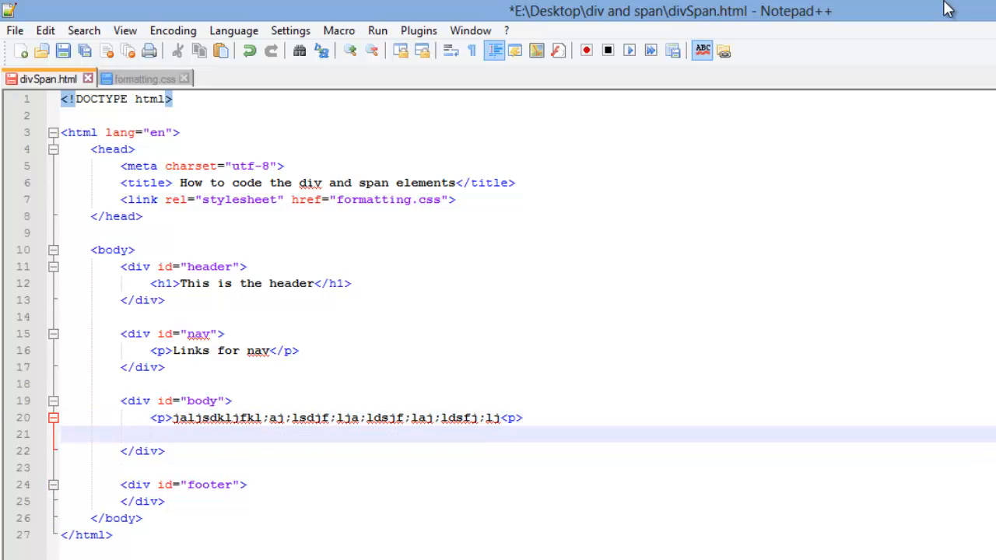
type("<p>ajsldjflkajl;kdsjf;laj")
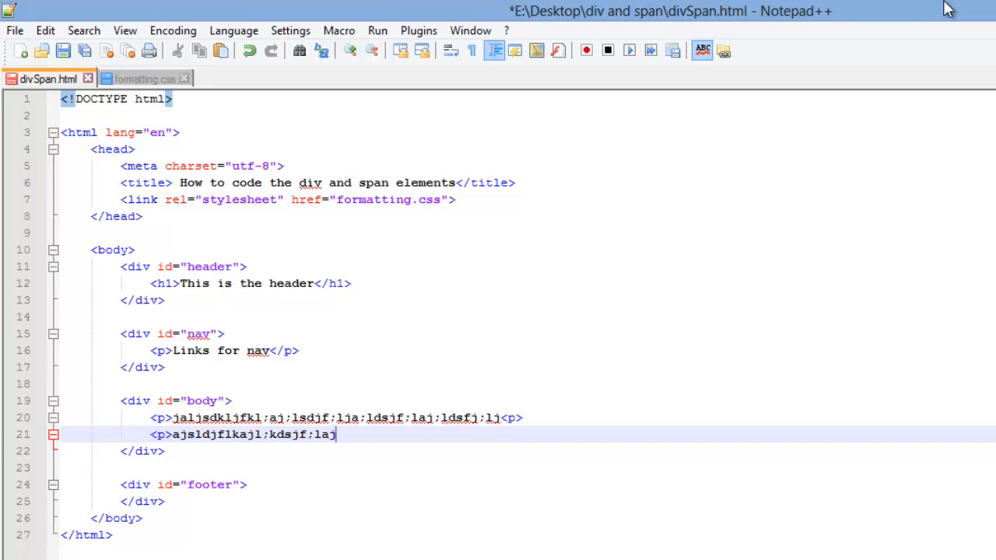
type("lksdjfkljalsdj</p?")
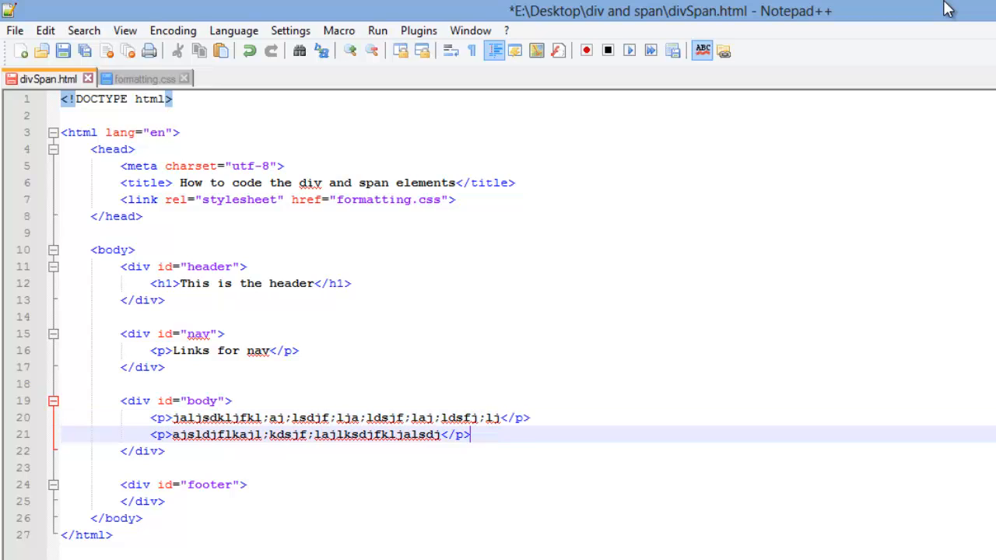
type("<p")
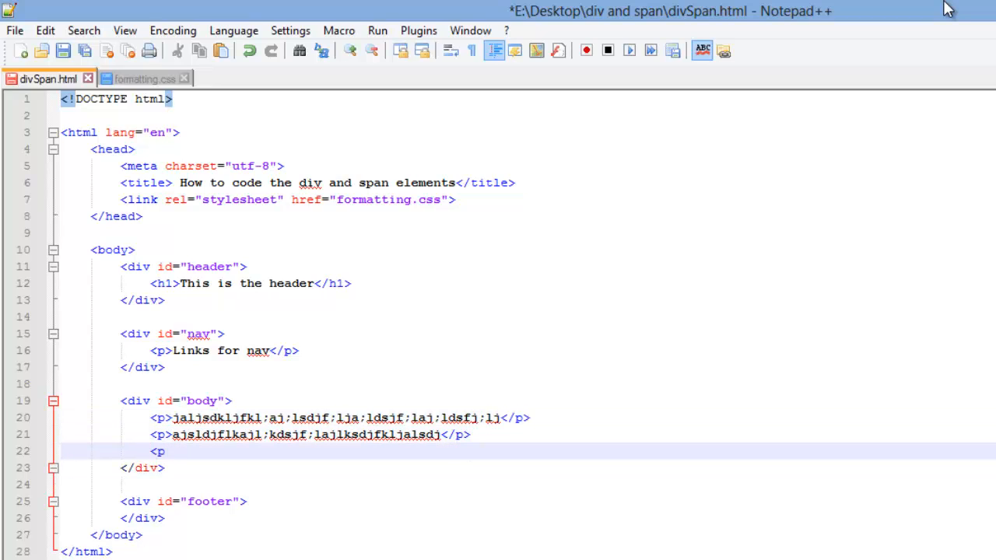
type(">ja;lsdjklfjka;jsd;fj;aljsdl;fja;ljd;sfljakls")
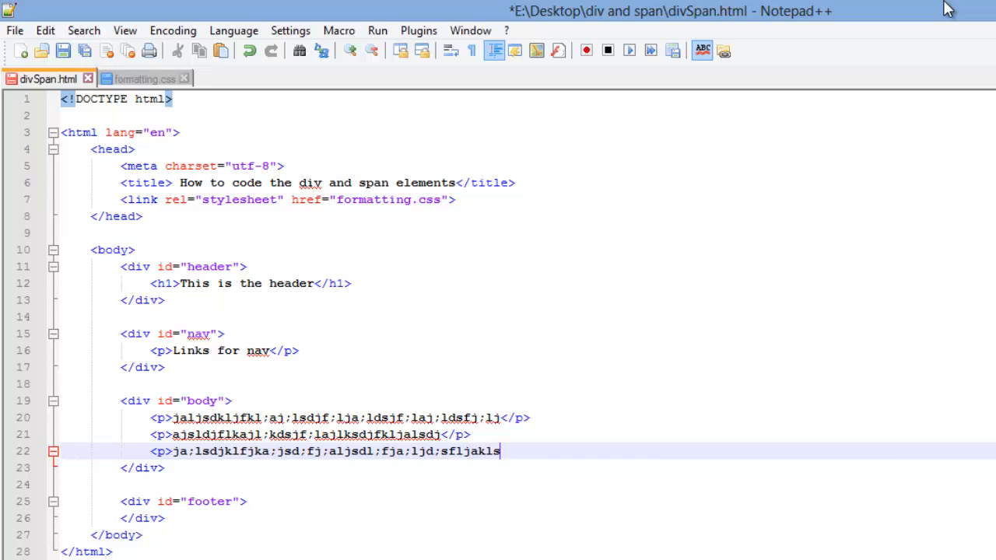
type("</p>")
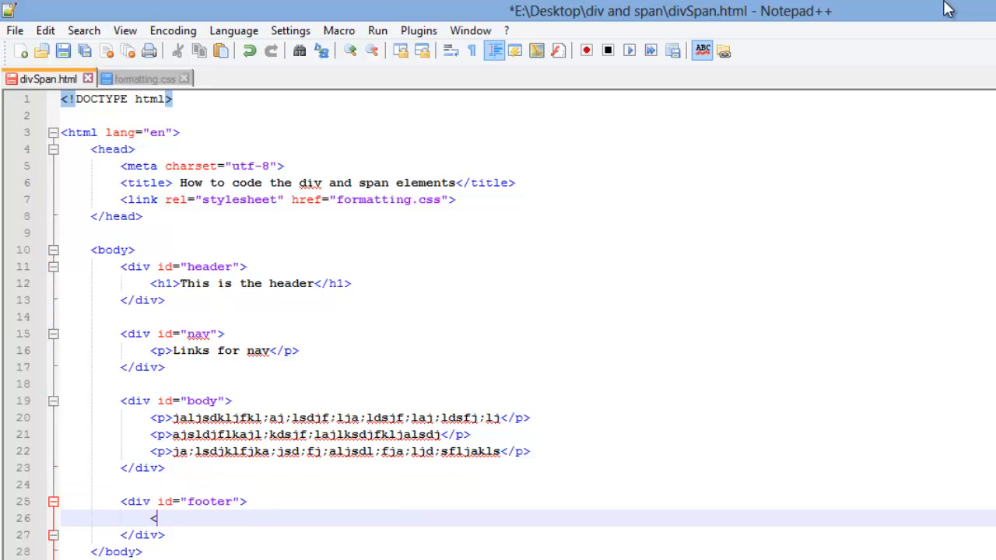
- Add the paragraph <p>&copy; Geek Disorder</p> inside the footer div
type("p>")
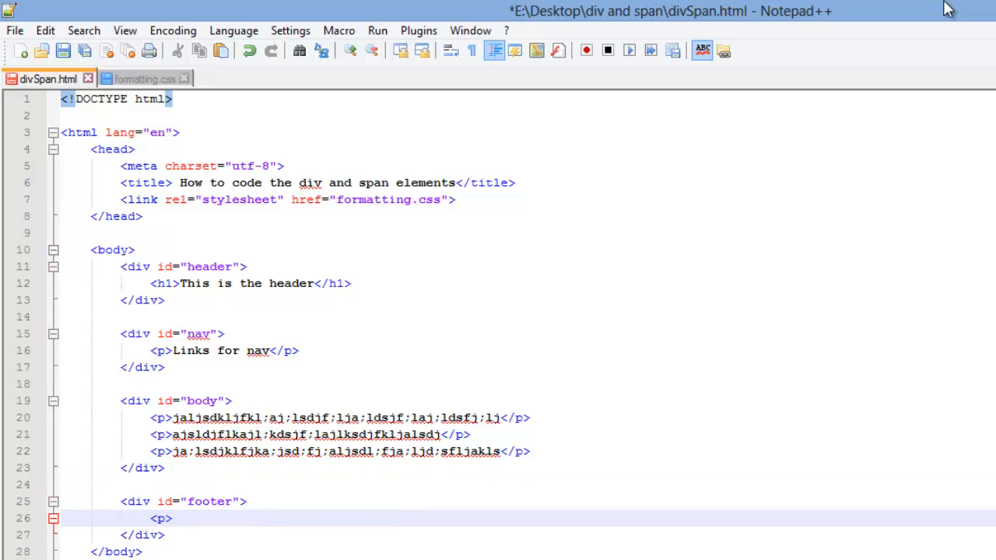
type("</p>")
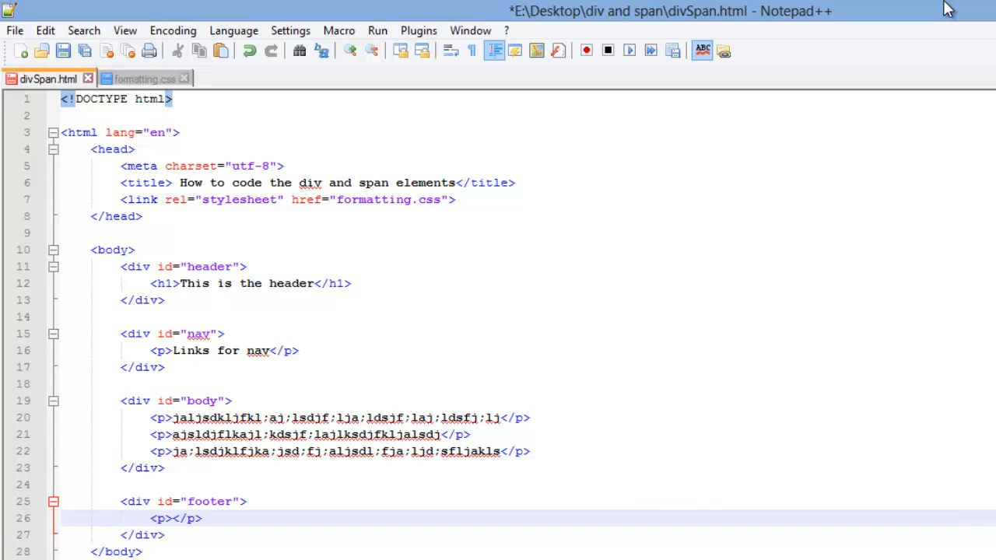
type("&")
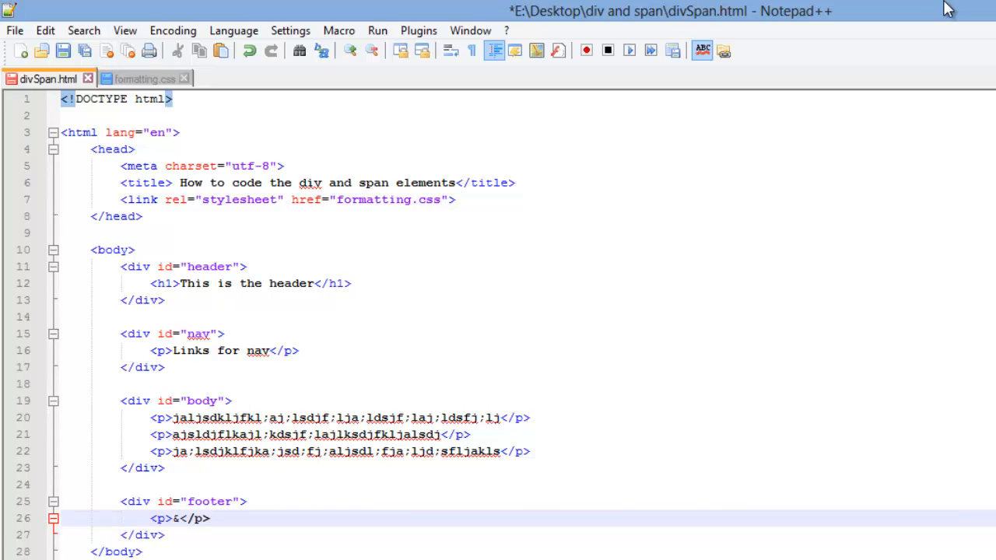
type("cy")
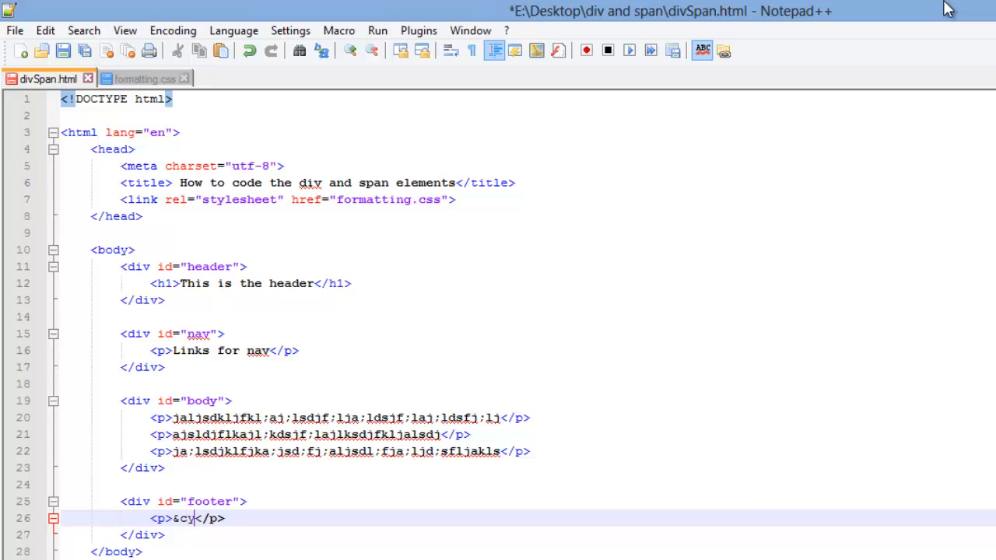
type("opy;")
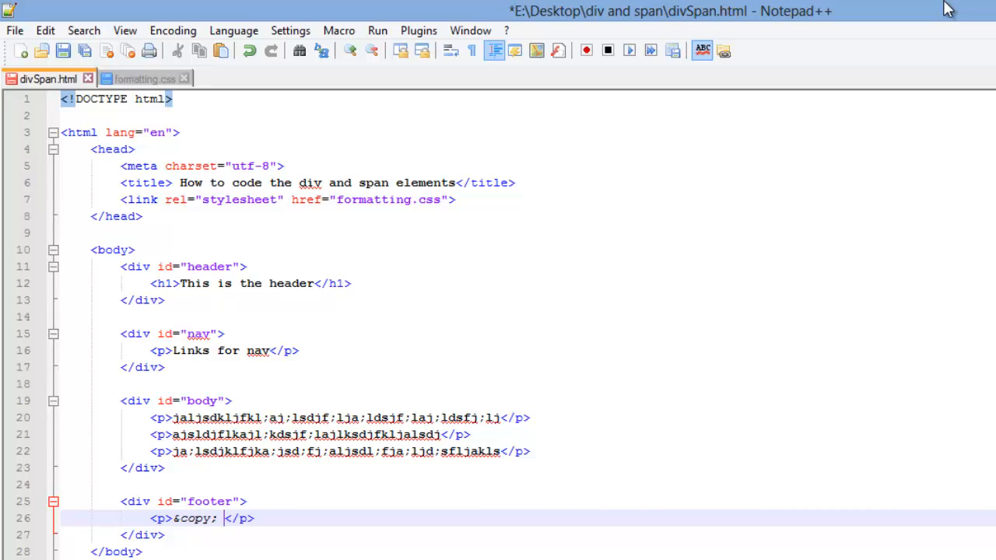
type("Geek")
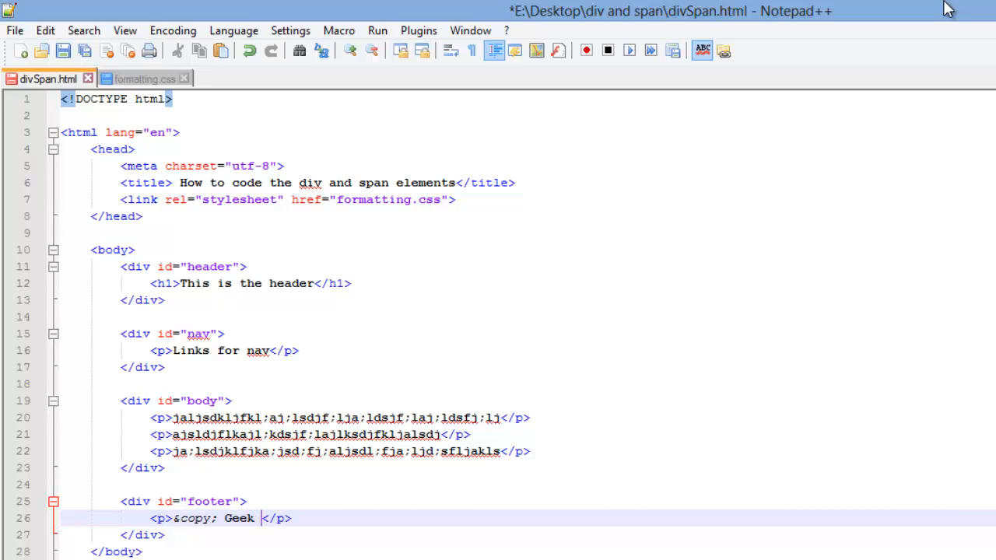
type("Disorder")
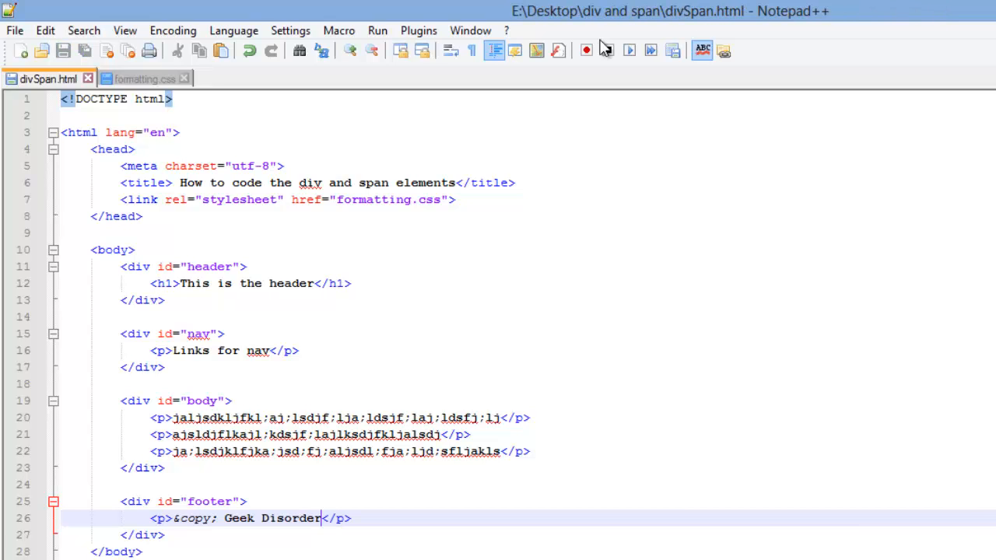
- View divSpan.html in Firefox and highlight the header text
left_click(419, 31)
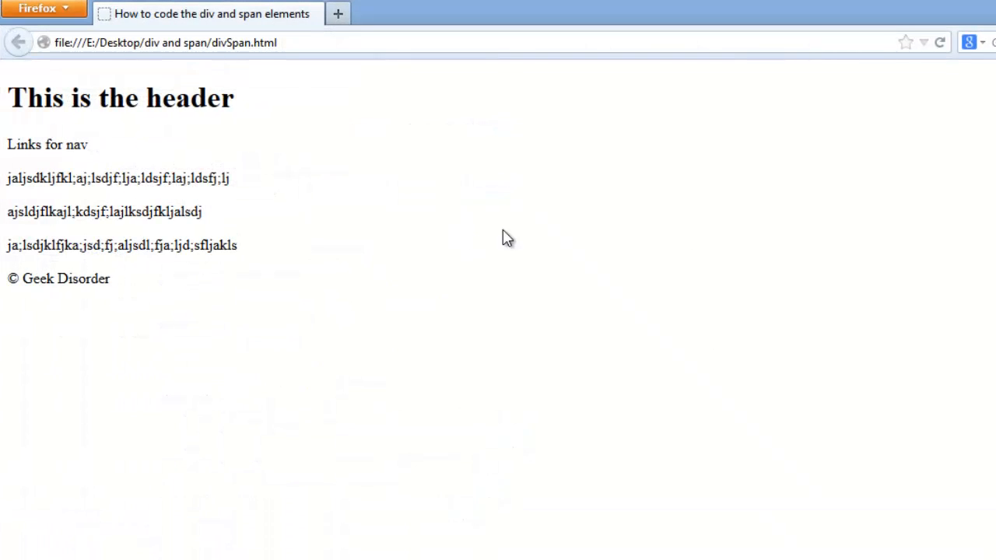
triple_click(121, 98)
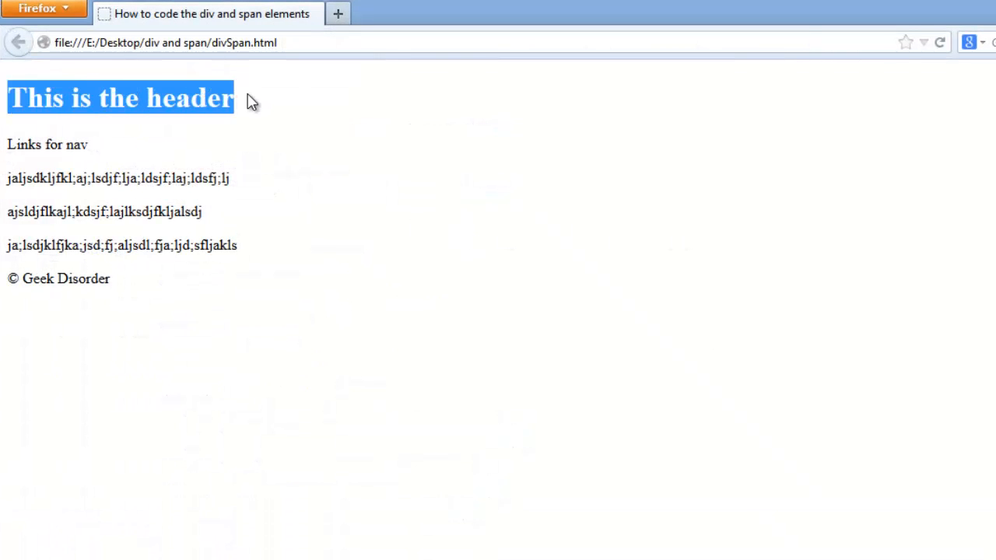
mouse_move(210, 97)
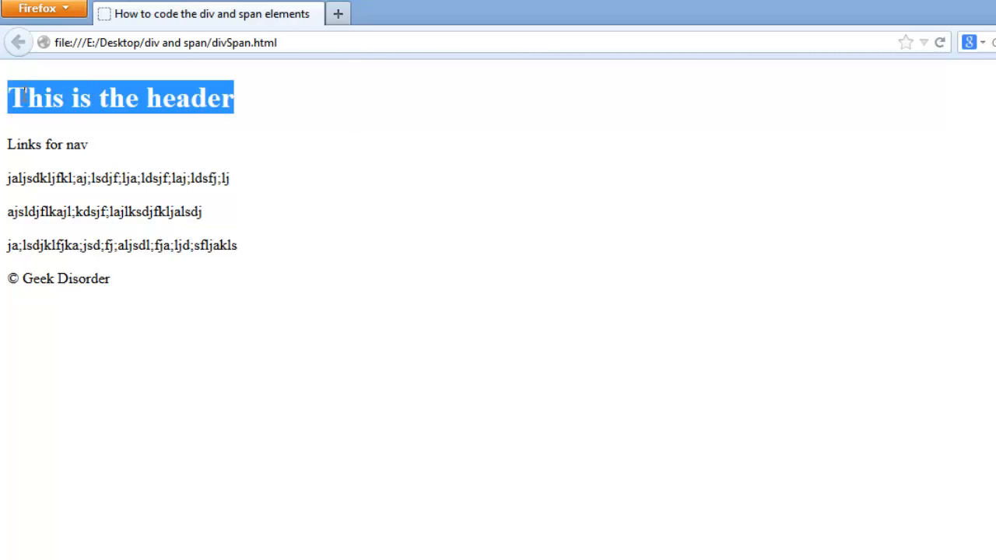
mouse_move(34, 81)
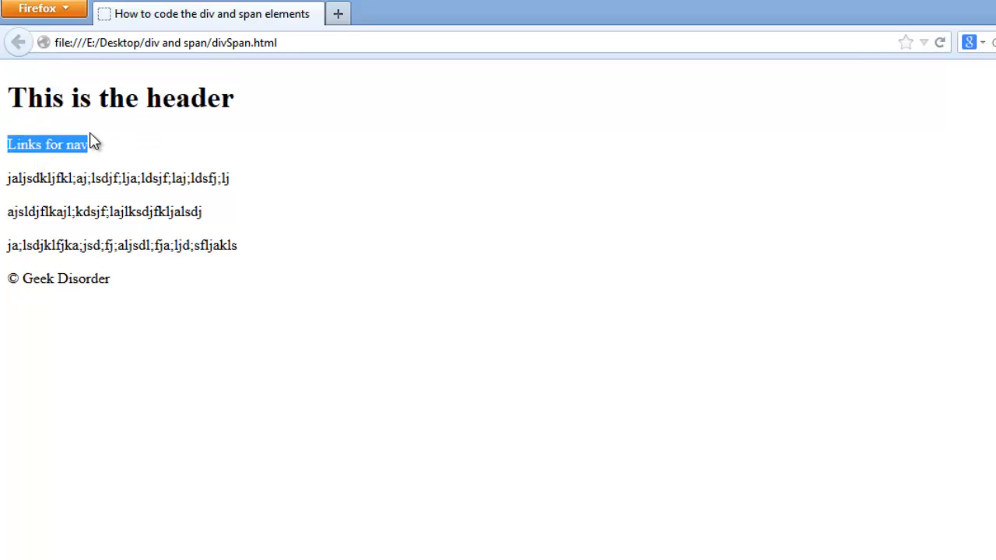
mouse_move(9, 177)
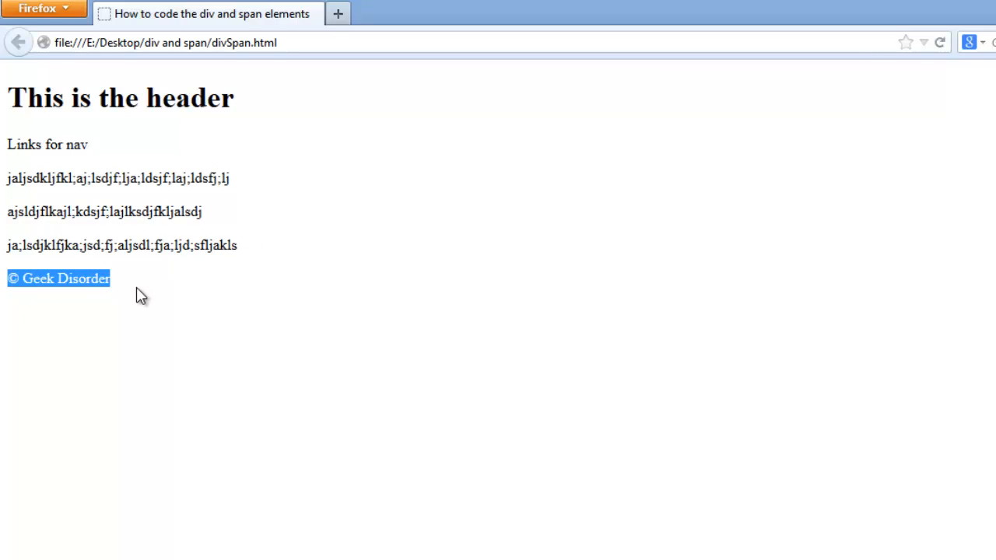
mouse_move(143, 288)
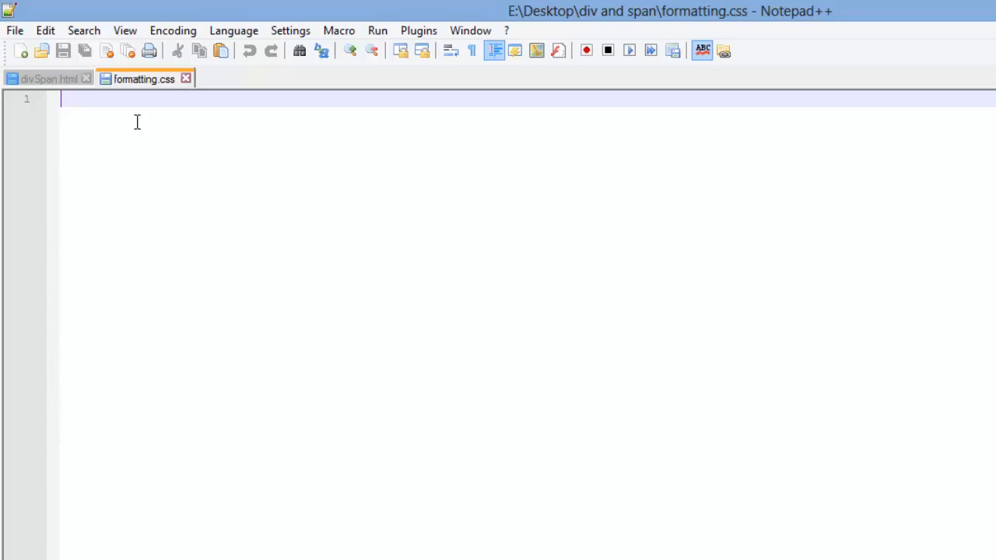
mouse_move(40, 132)
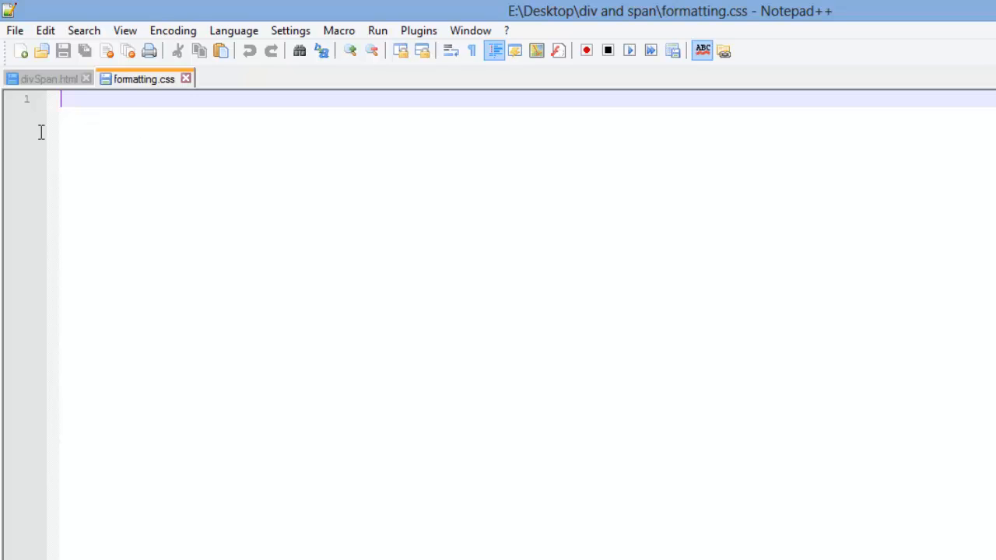
- Write empty #header{ } and #nav{ rule blocks in formatting.css
left_click(44, 77)
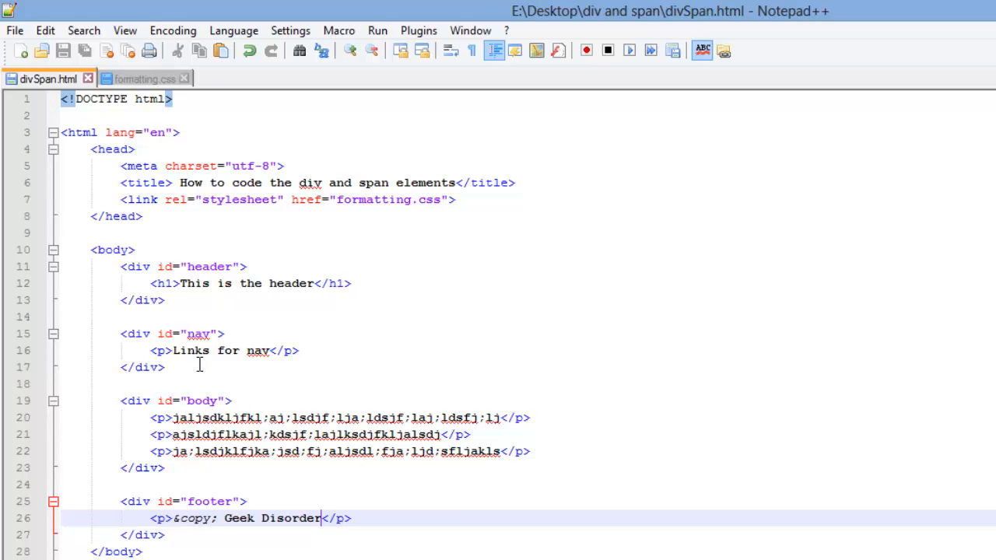
mouse_move(143, 78)
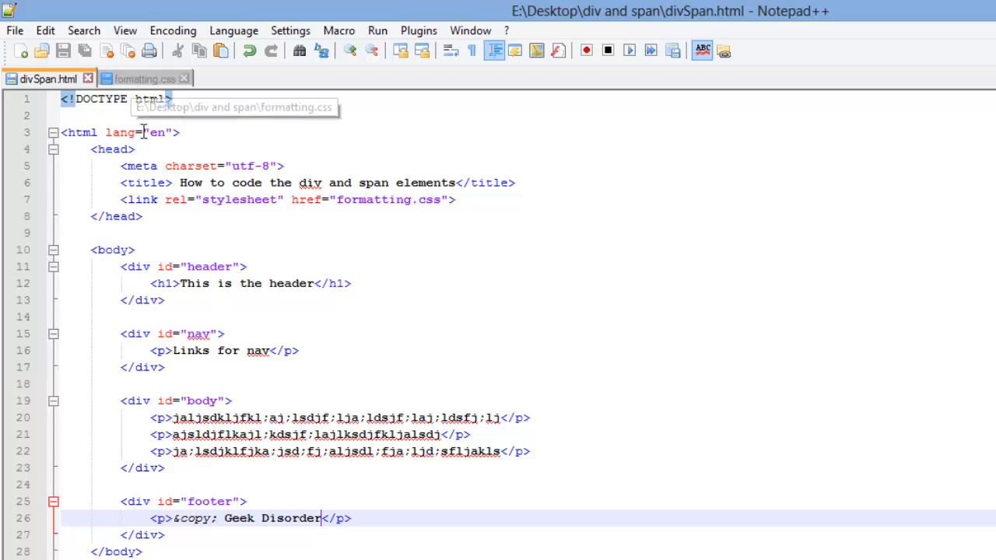
left_click(143, 78)
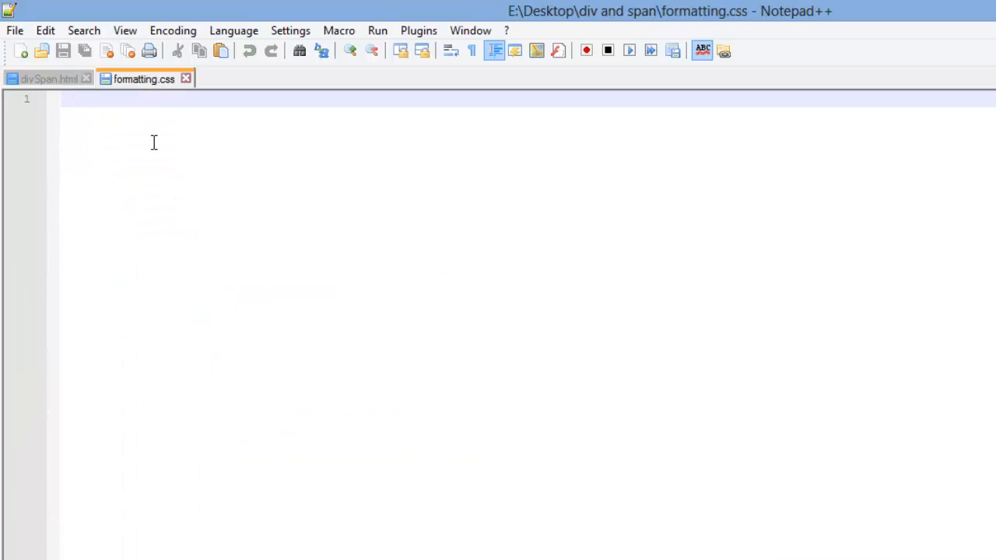
type("#")
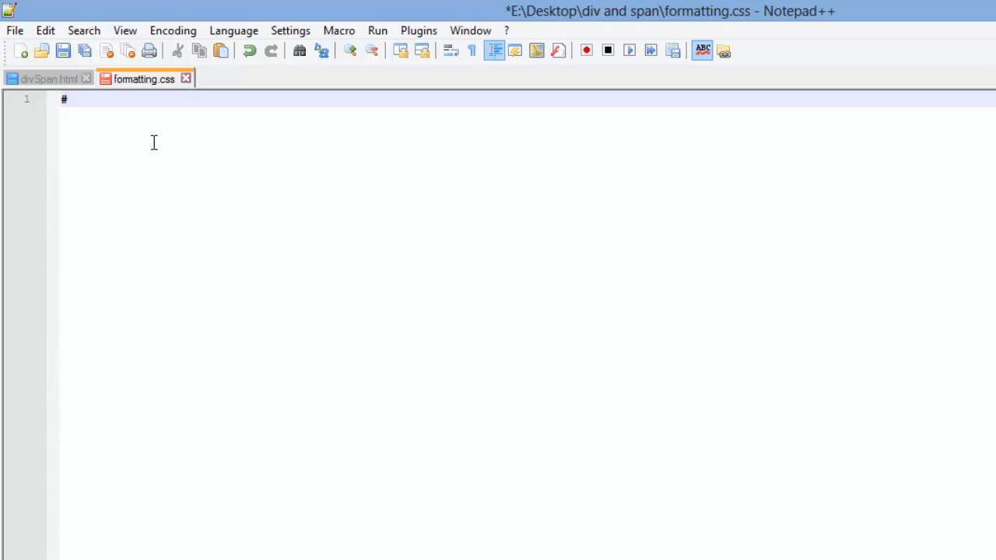
type("header")
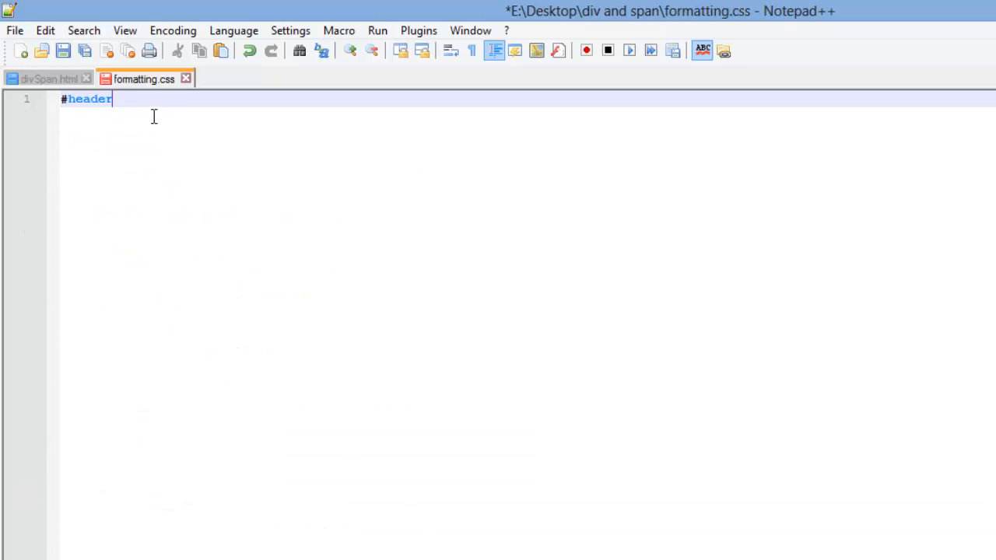
type("{")
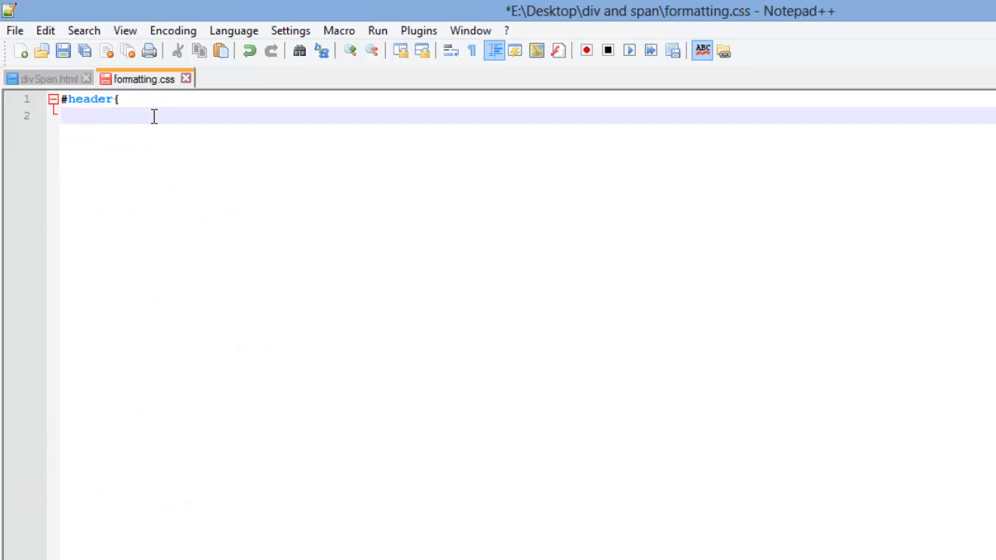
type("}")
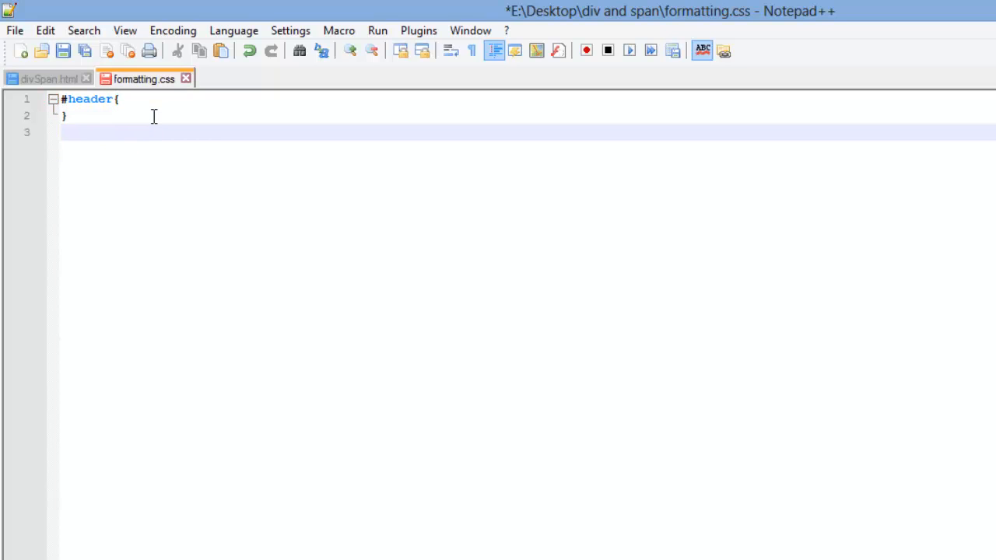
type("#")
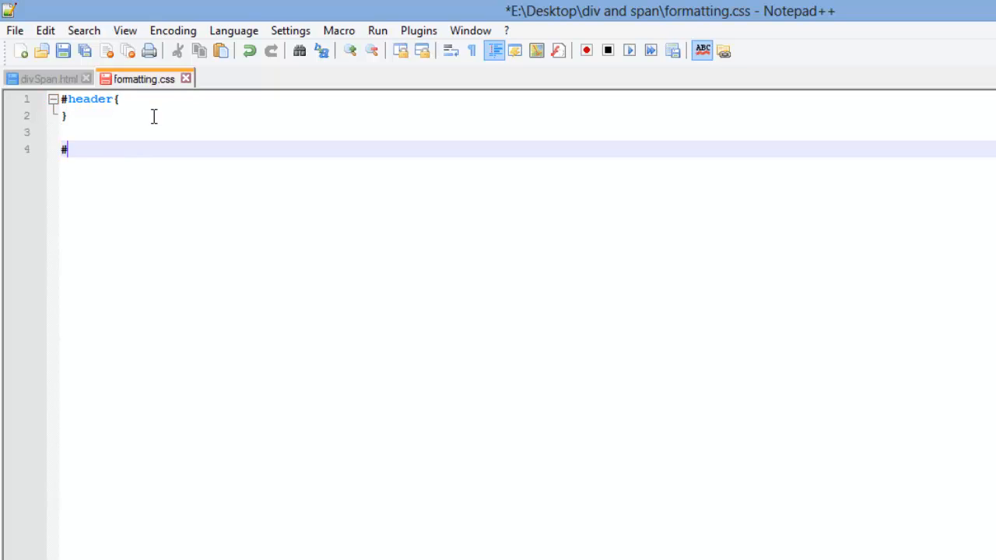
type("nav{")
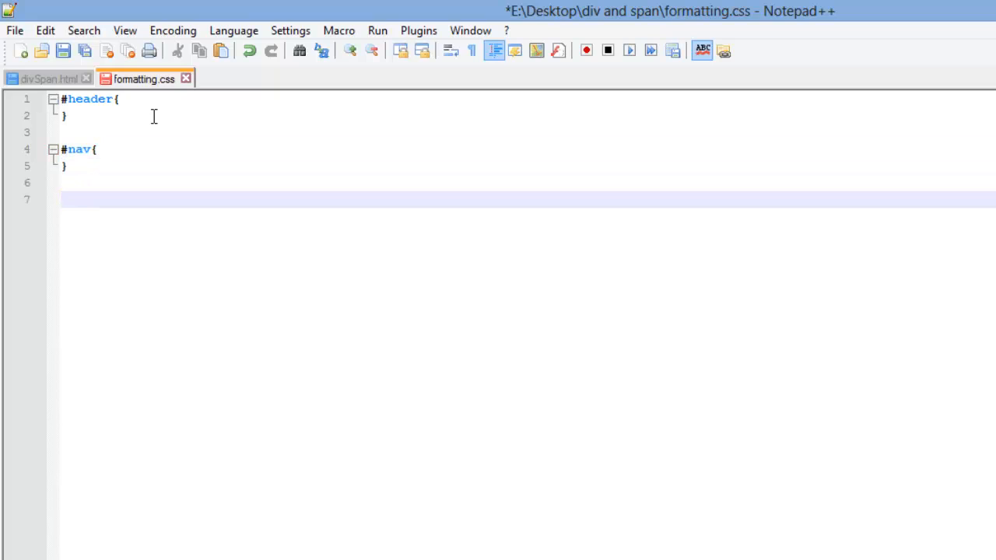
- Add the #body{ and #footer{ rule blocks on their own lines
type("#")
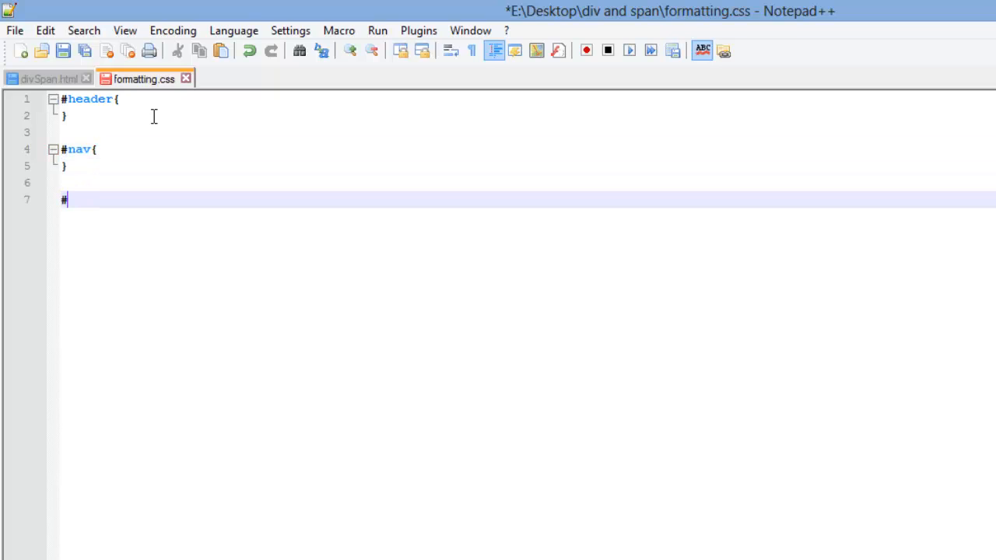
type("body")
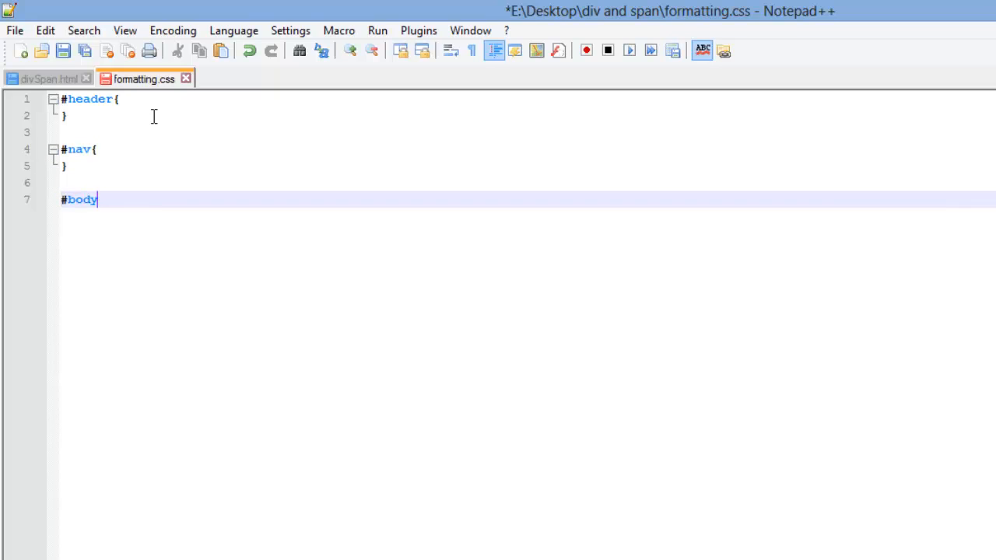
type("{")
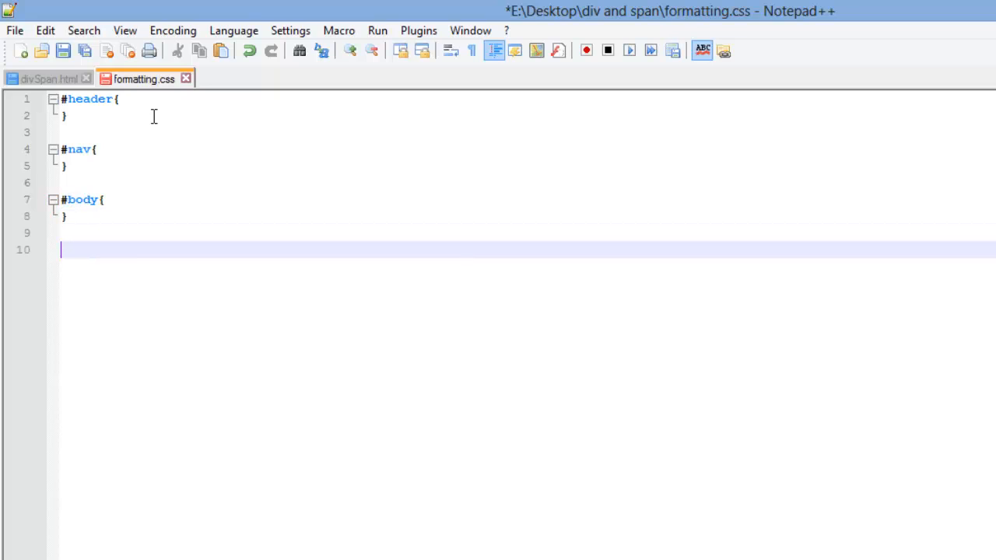
type("#fot")
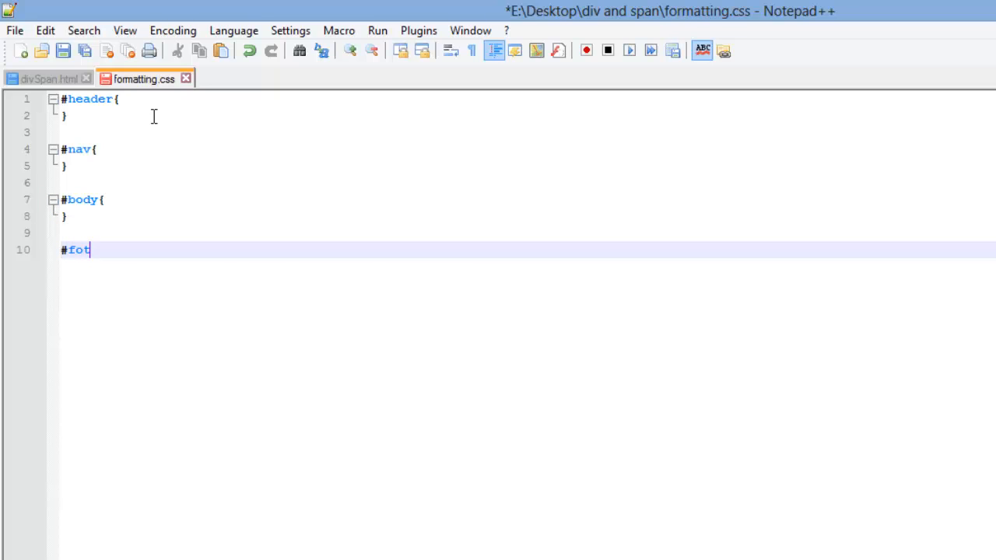
type("oter{")
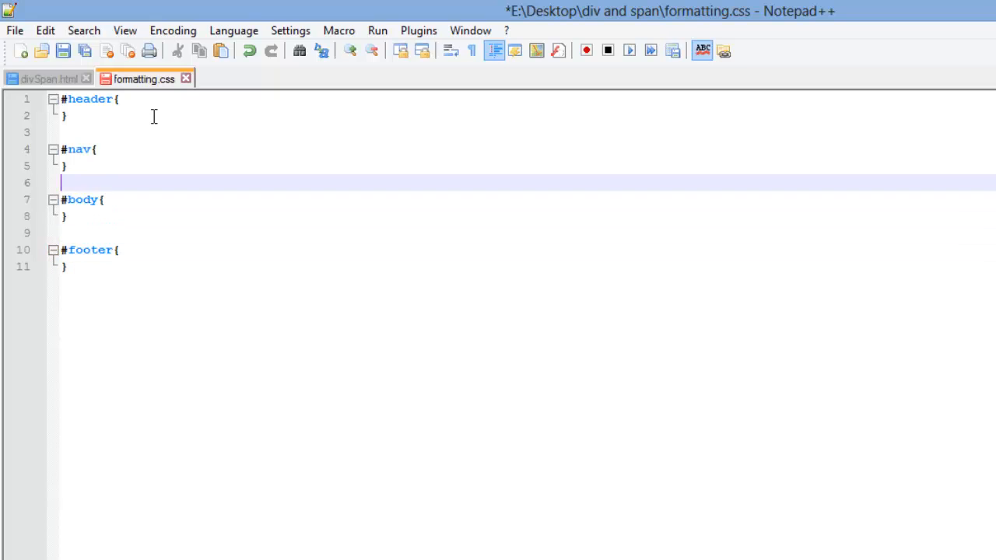
key("enter")
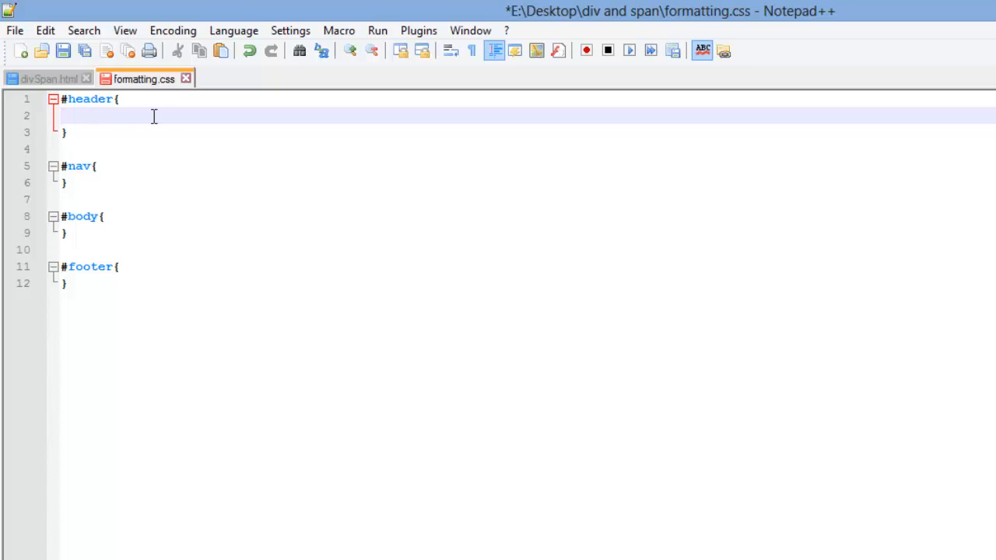
- Give #header background-color: red and #nav background-color: blue
type("b")
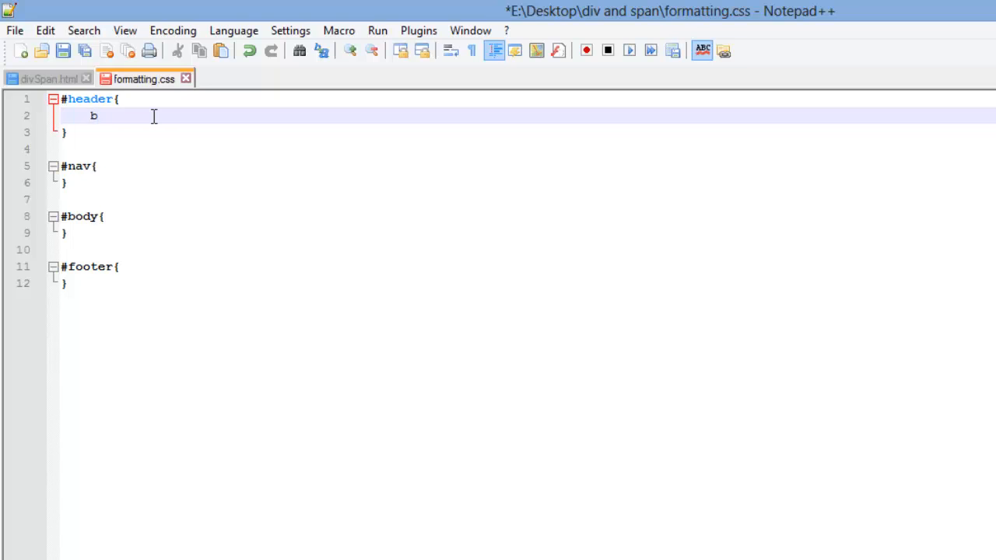
type("ackground")
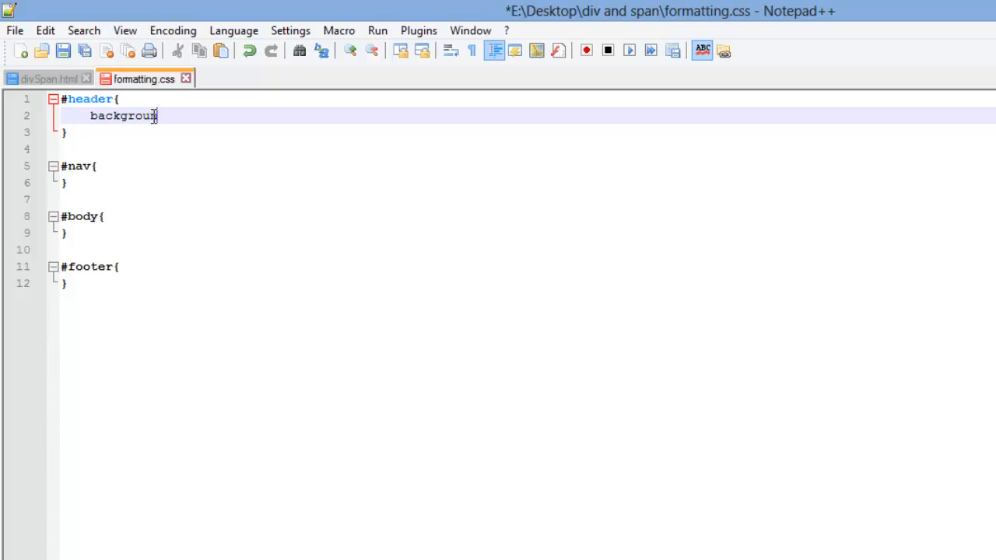
type("-color")
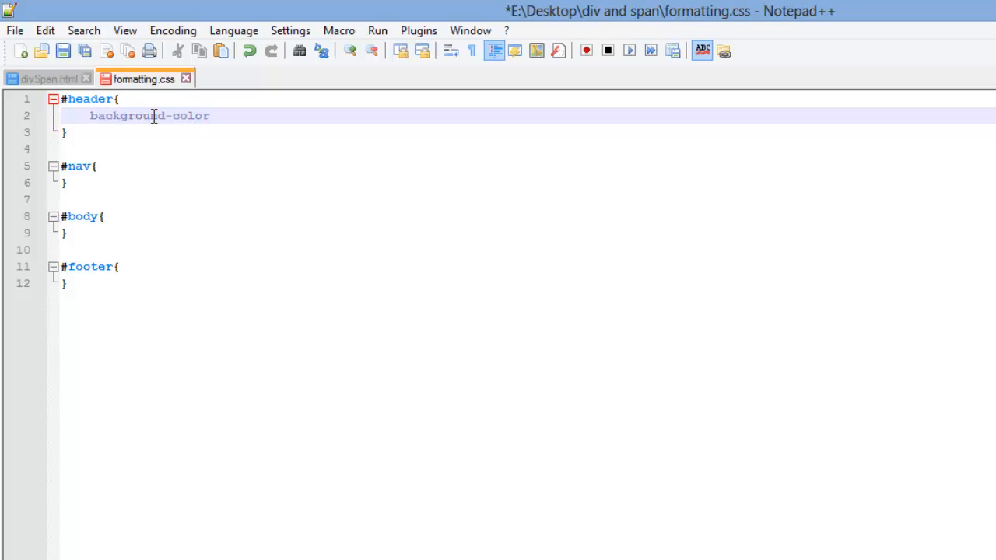
type(":")
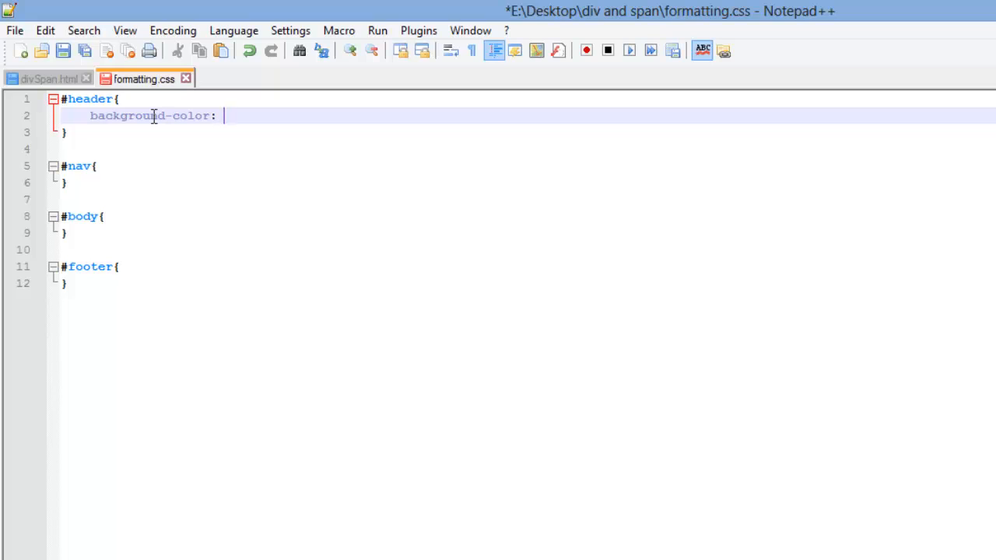
type("red")
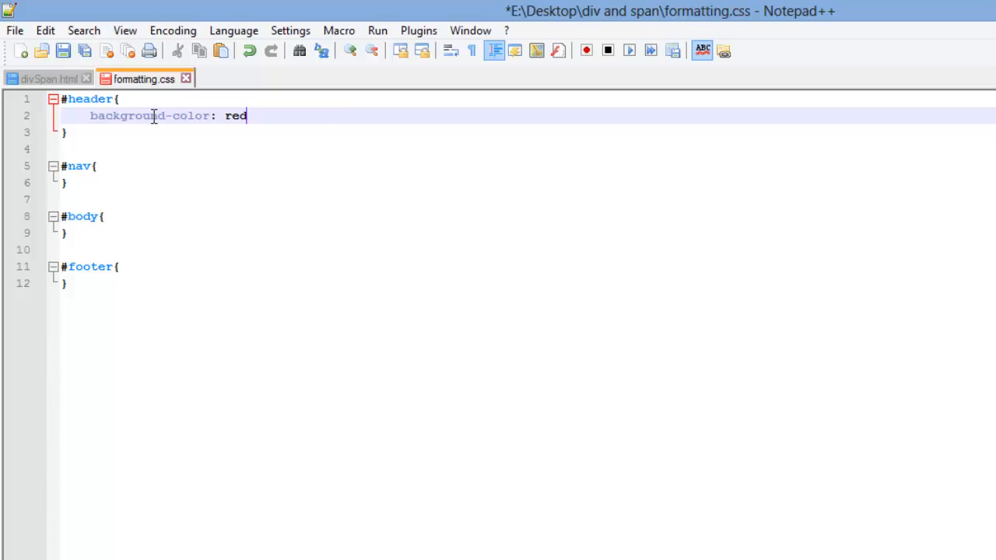
type(";")
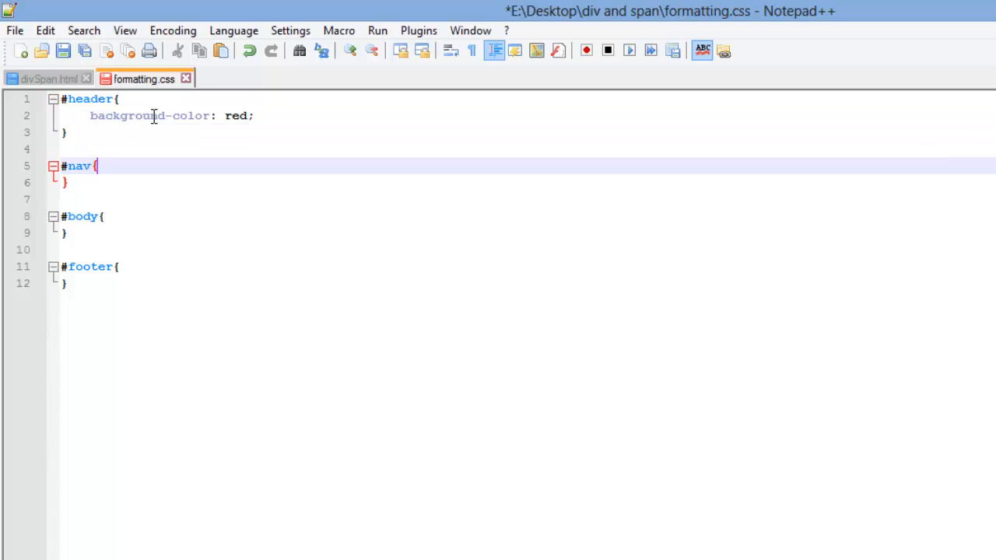
type("backgrou")
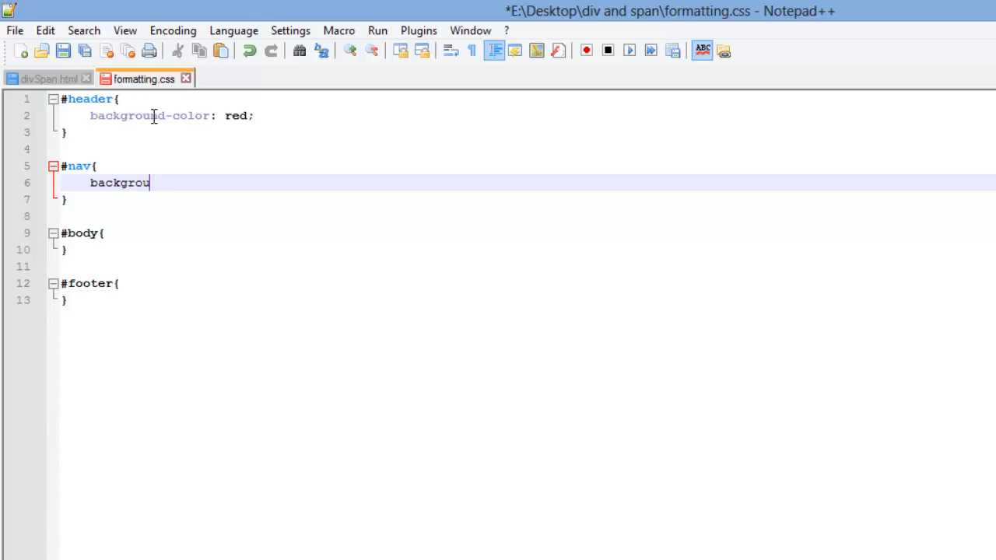
type("nd-color")
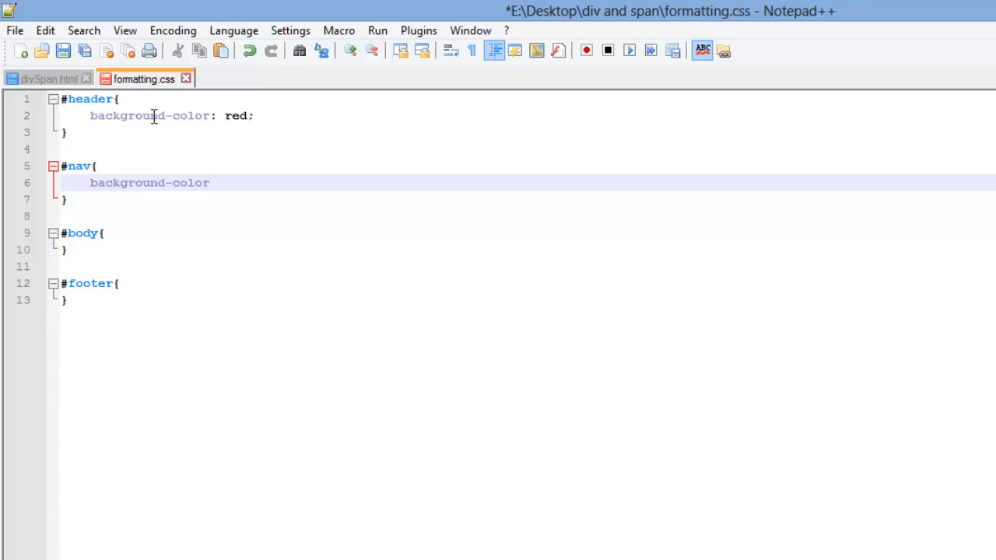
type(": blue;")
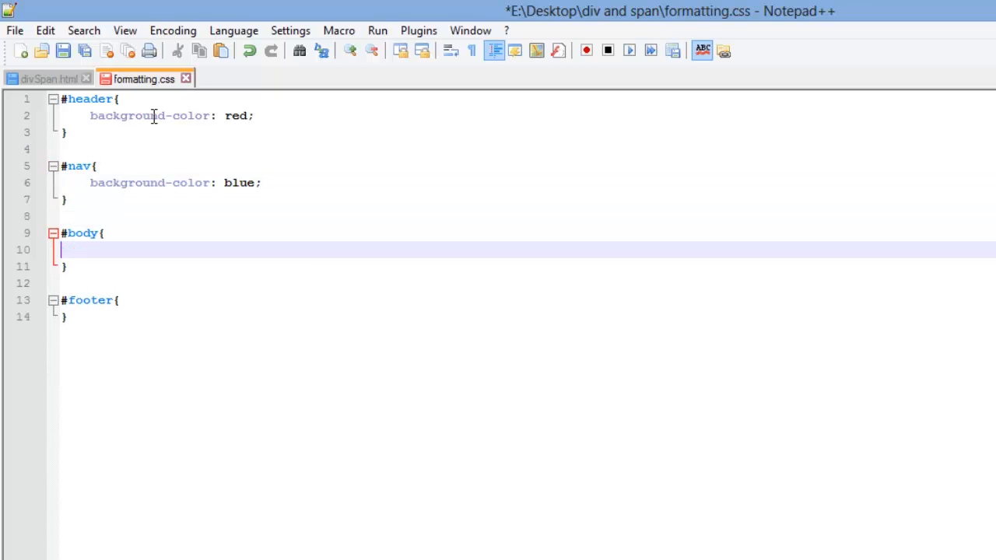
- Give #body yellow and #footer green backgrounds, then save formatting.css
type("backgroun")
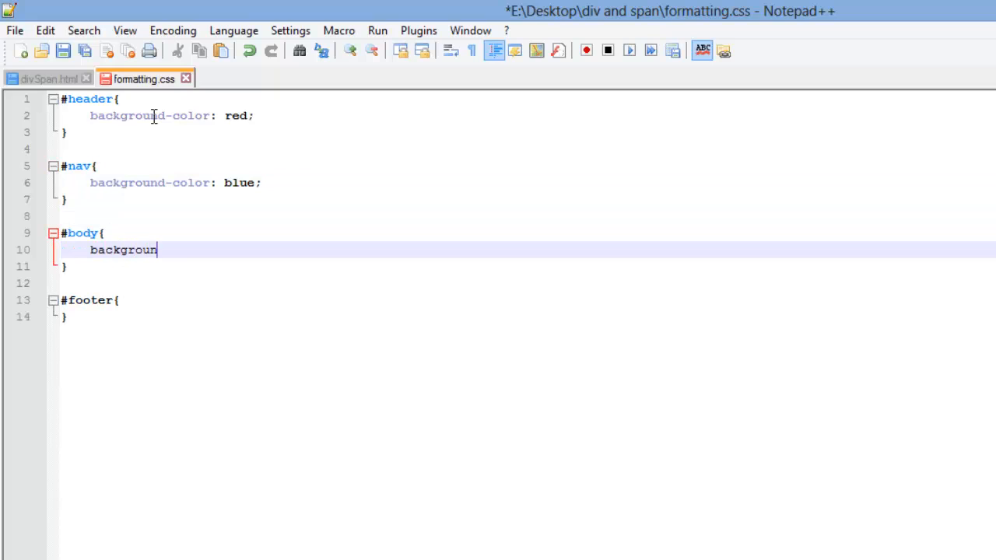
type("d-col")
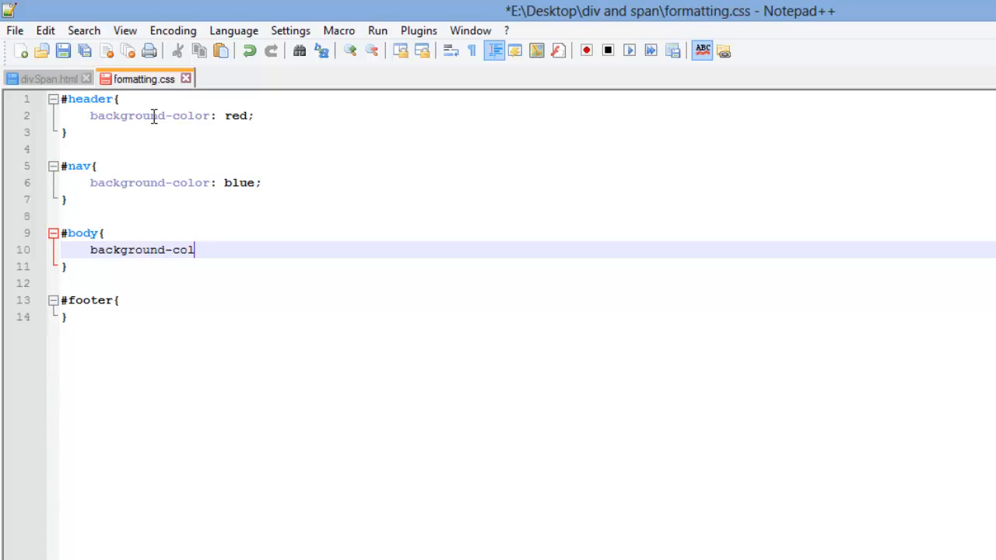
type("or:")
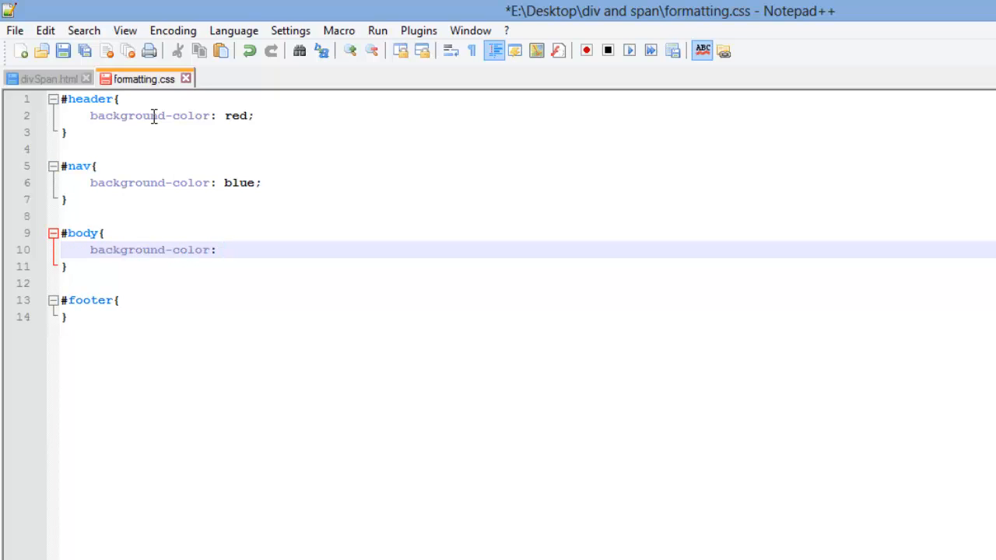
type("yello")
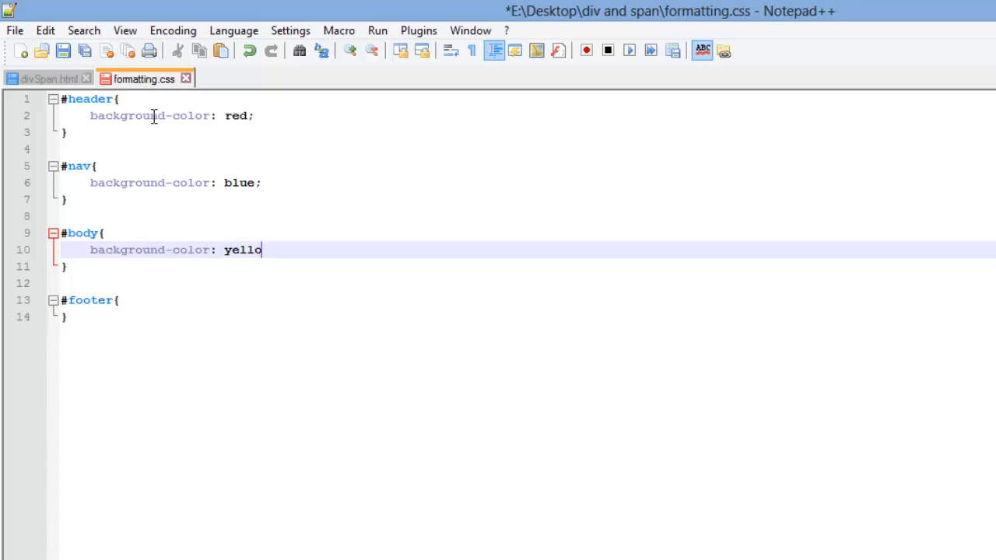
type("w;")
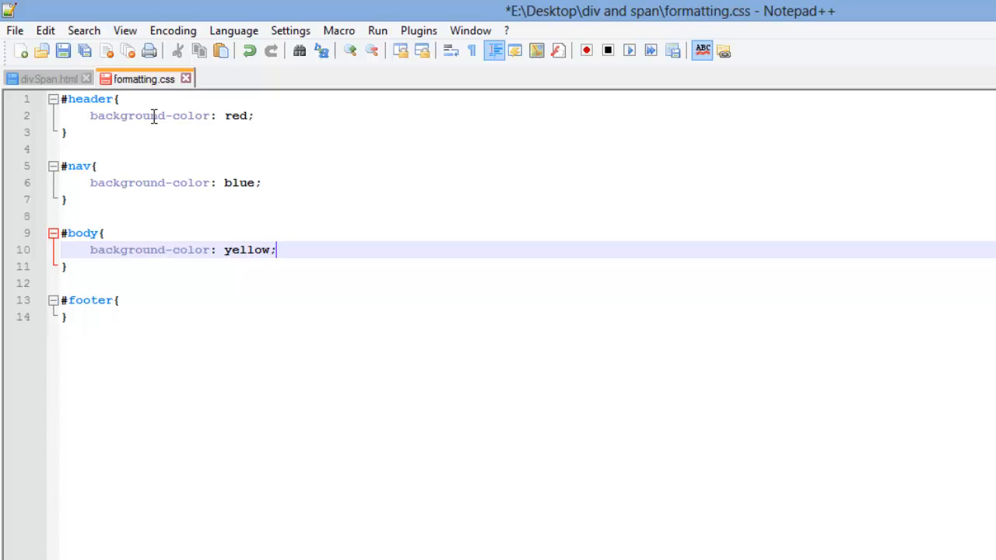
left_click(93, 300)
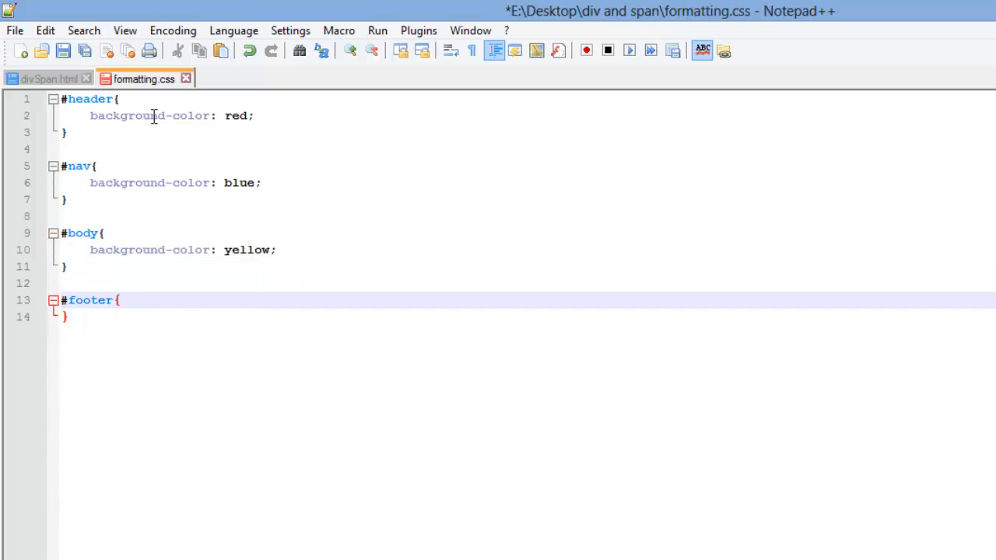
type("backg")
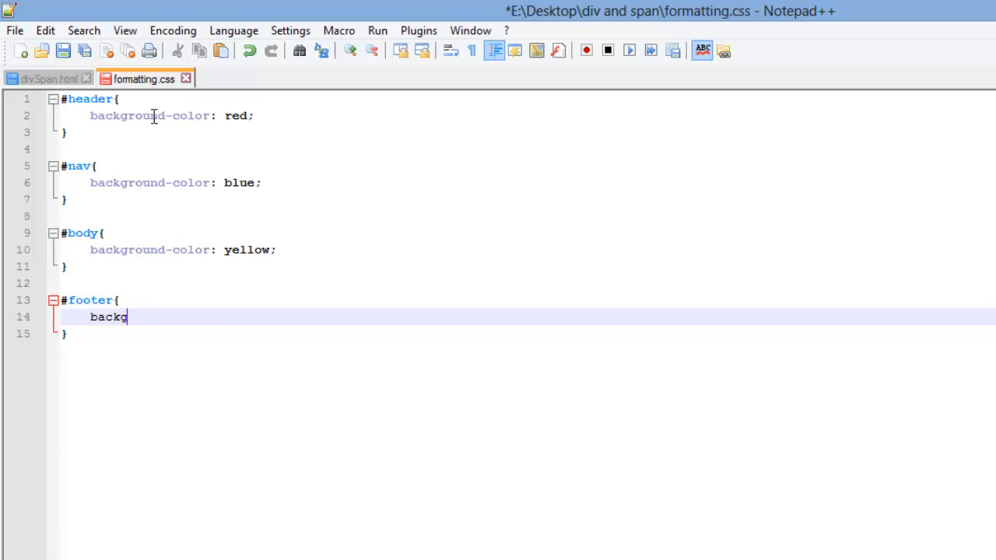
type("round")
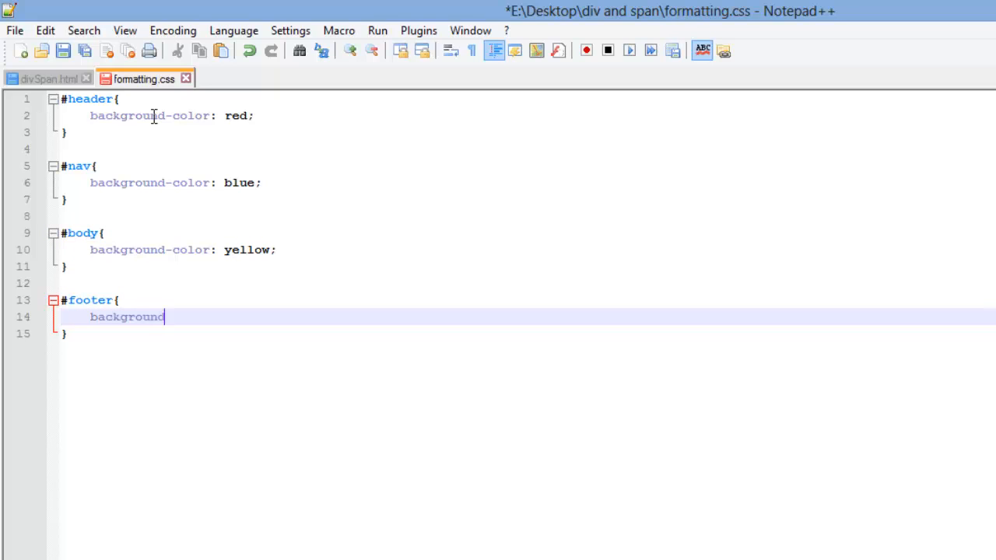
type("-color")
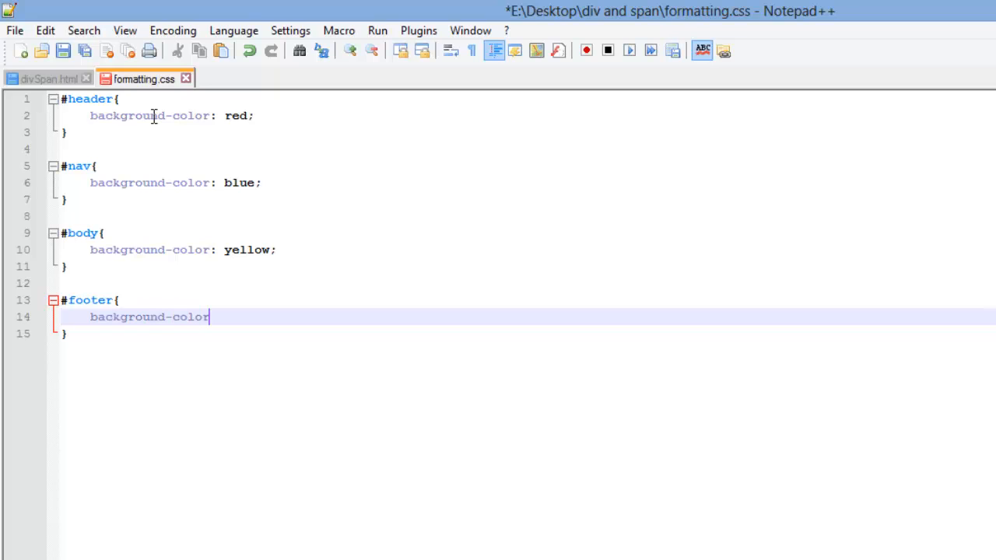
type(": green;")
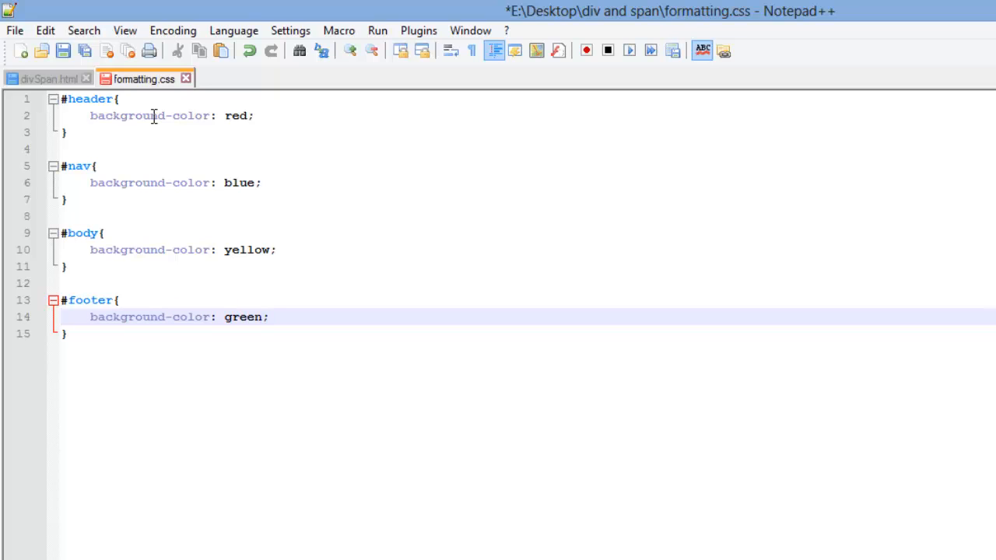
key("ctrl+s")
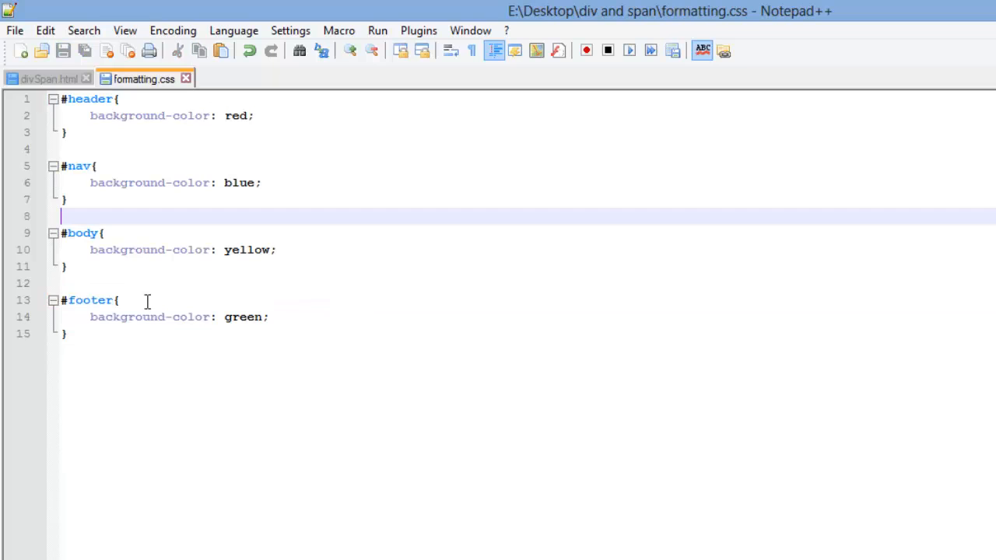
left_click(43, 77)
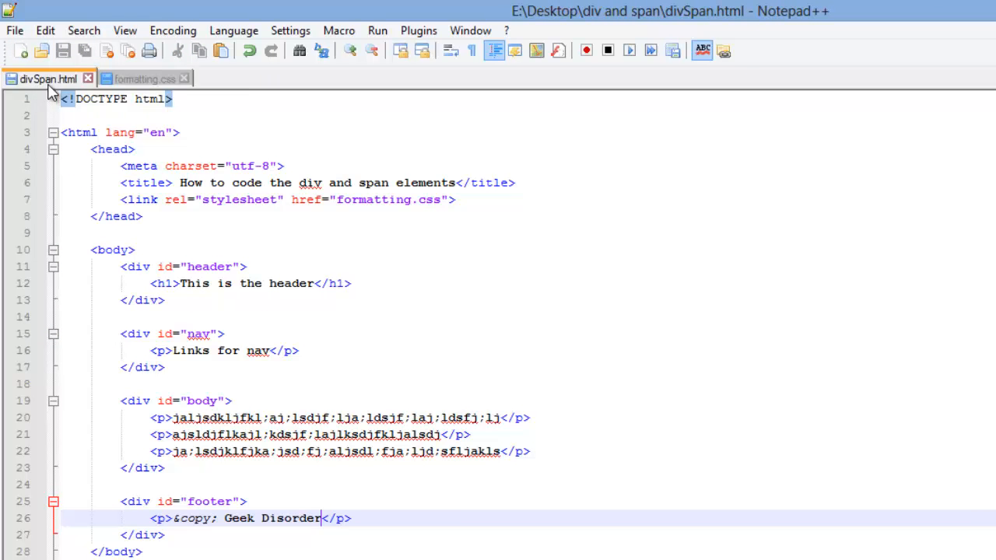
mouse_move(154, 96)
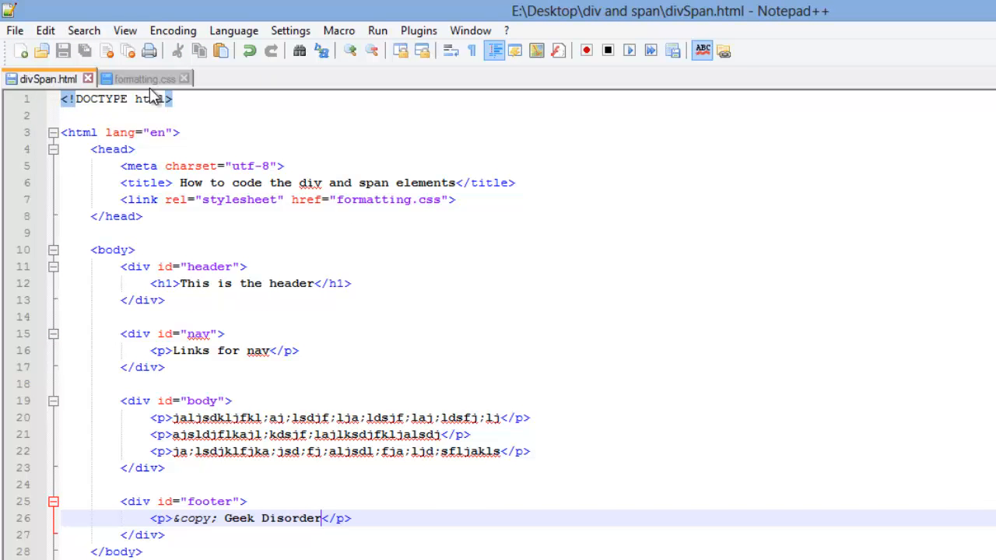
- Launch divSpan.html in Firefox via Run to preview the coloured sections
left_click(339, 31)
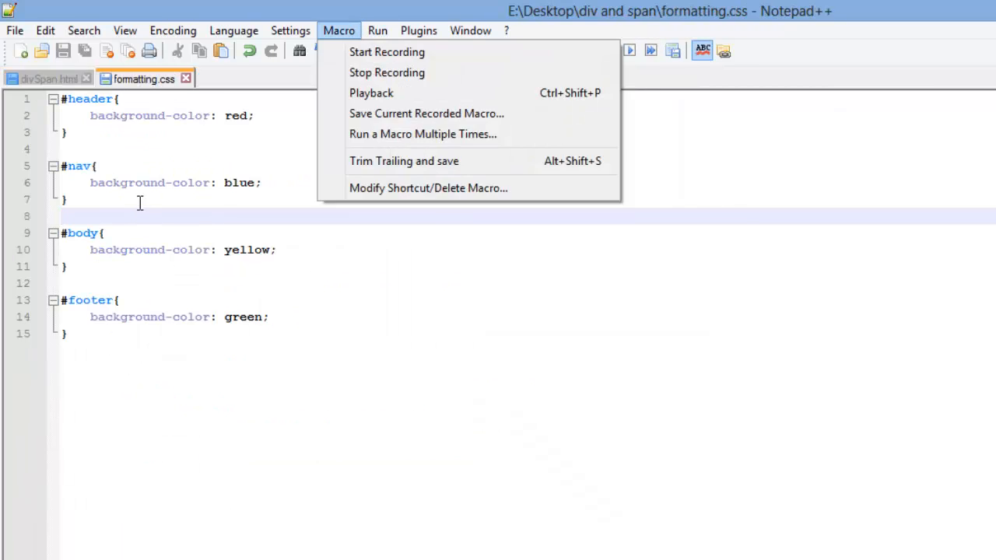
left_click(376, 31)
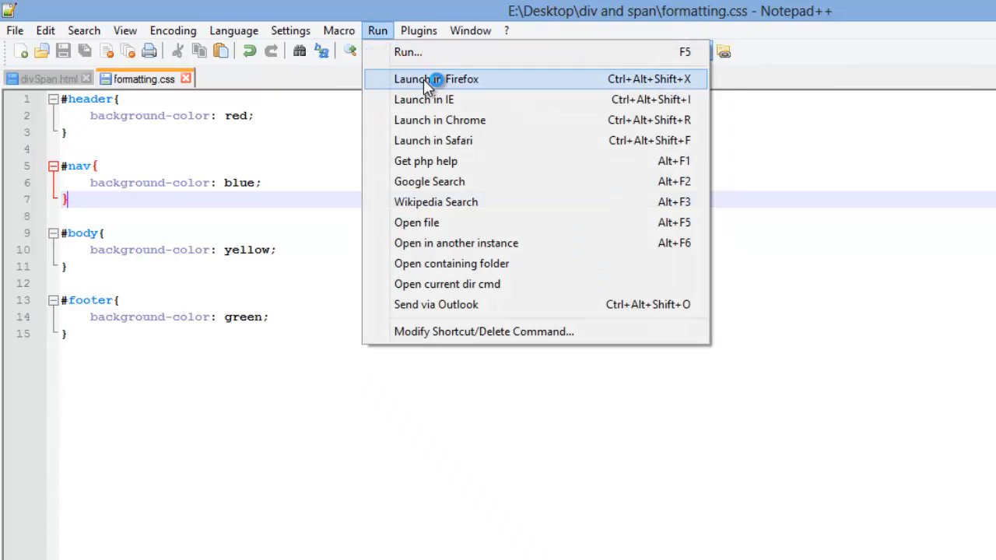
left_click(436, 78)
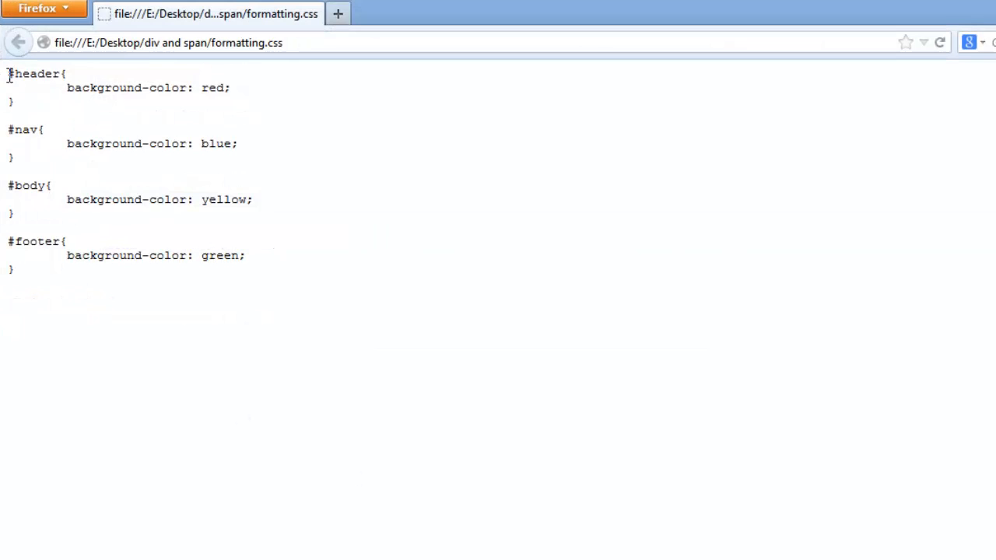
mouse_move(414, 309)
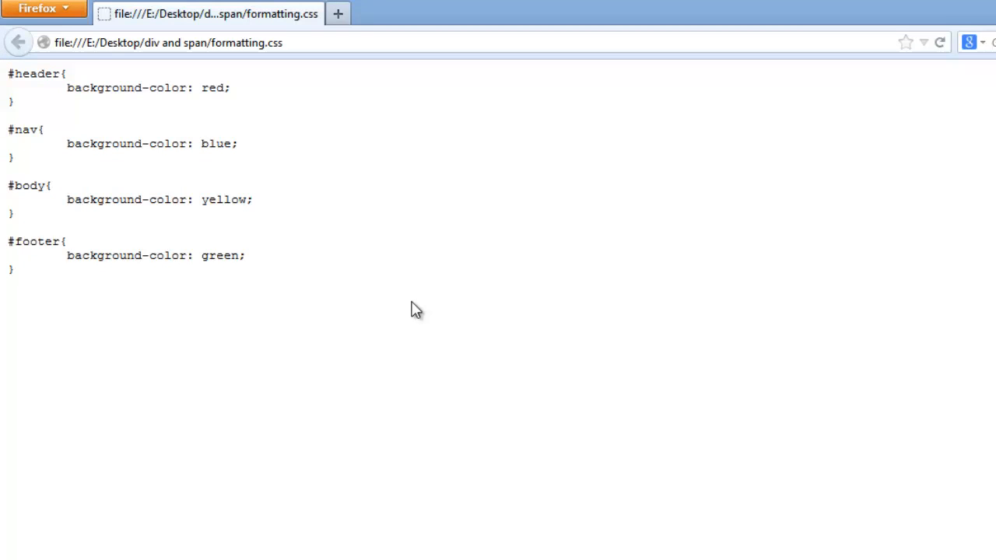
key("ctrl+a")
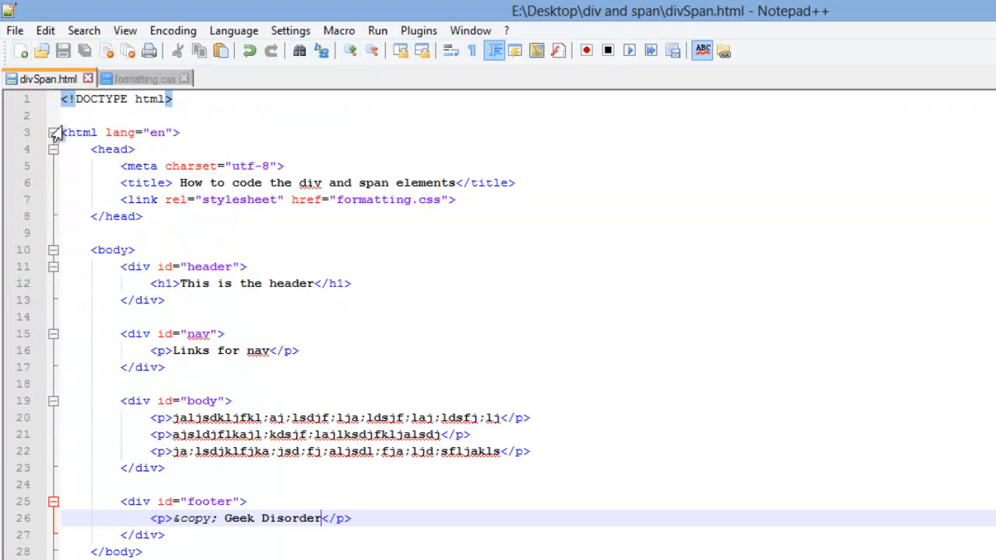
left_click(376, 32)
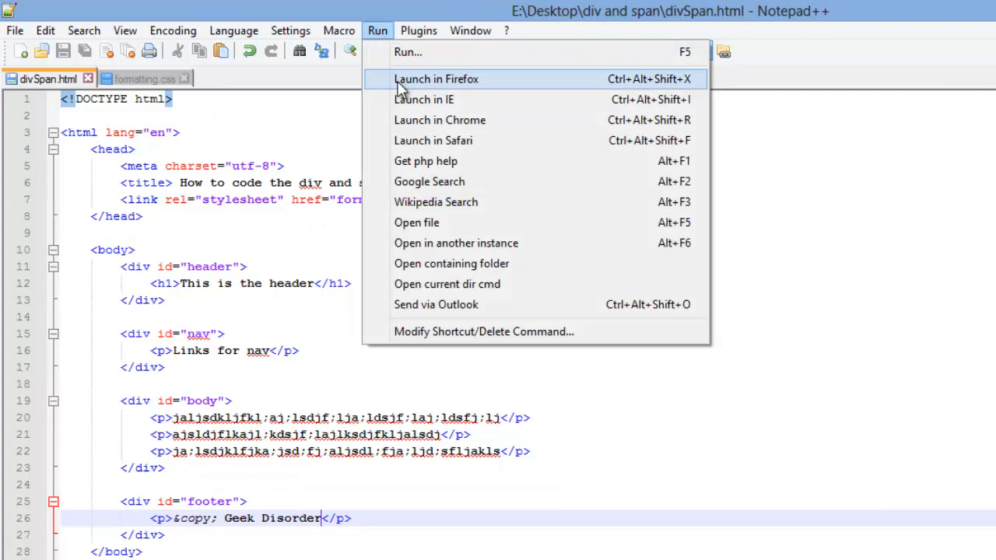
left_click(435, 78)
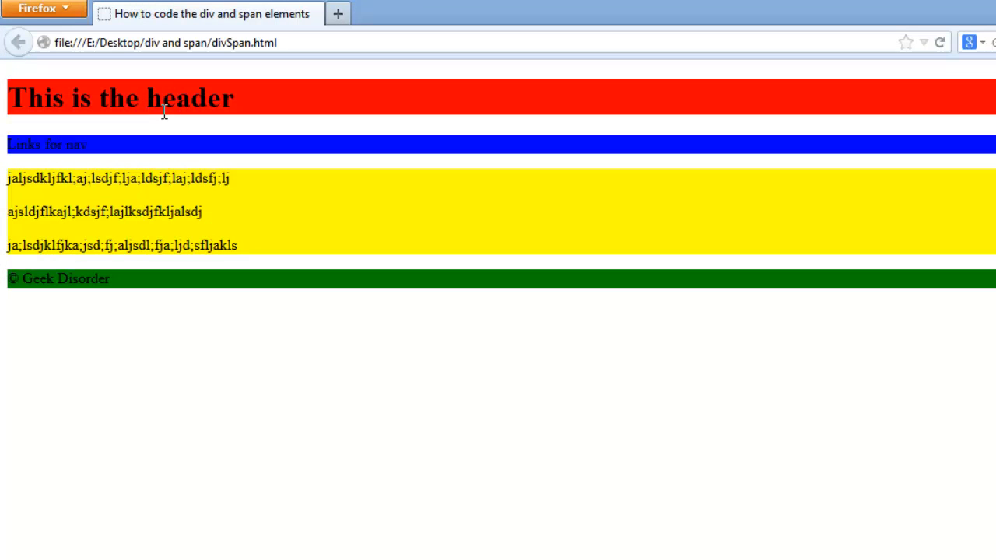
mouse_move(12, 93)
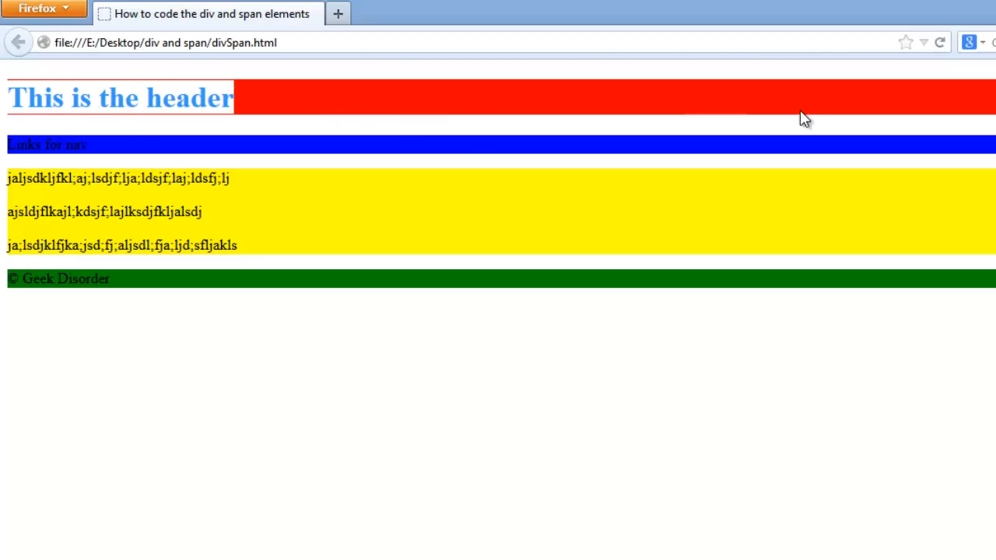
mouse_move(9, 86)
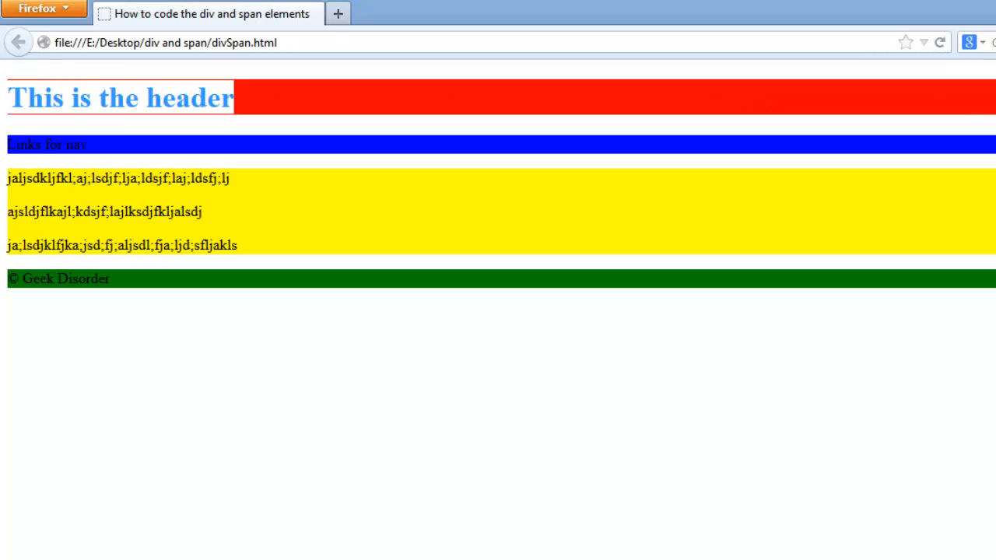
mouse_move(703, 115)
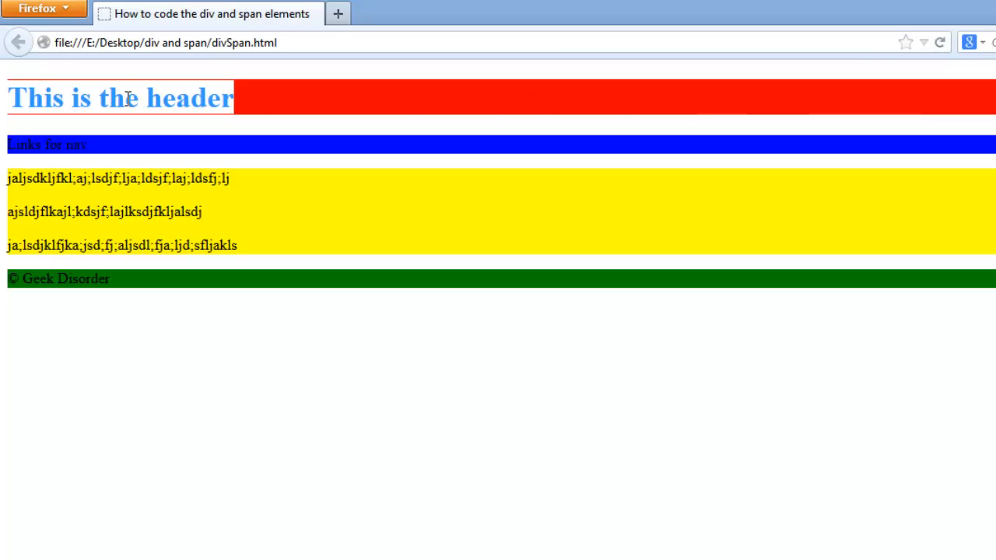
mouse_move(567, 241)
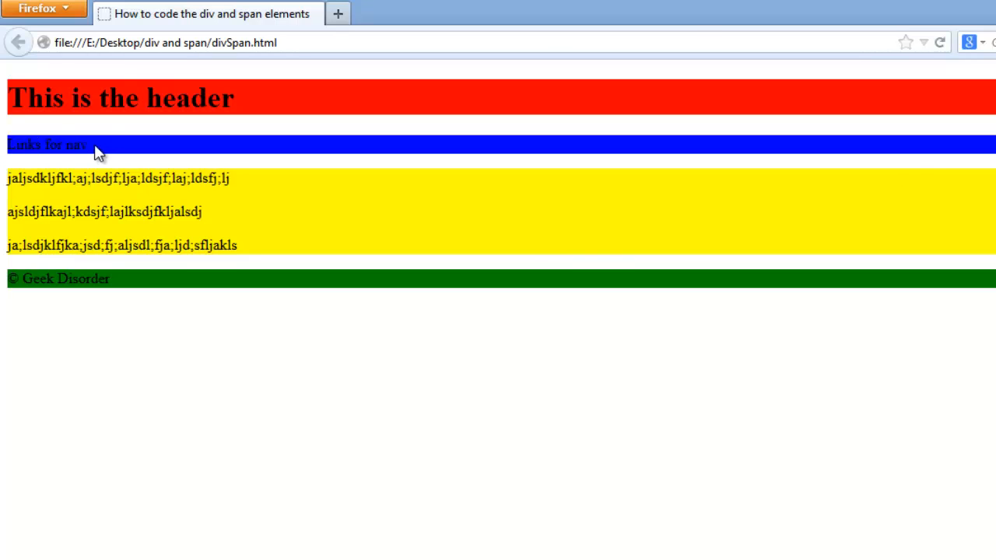
mouse_move(14, 204)
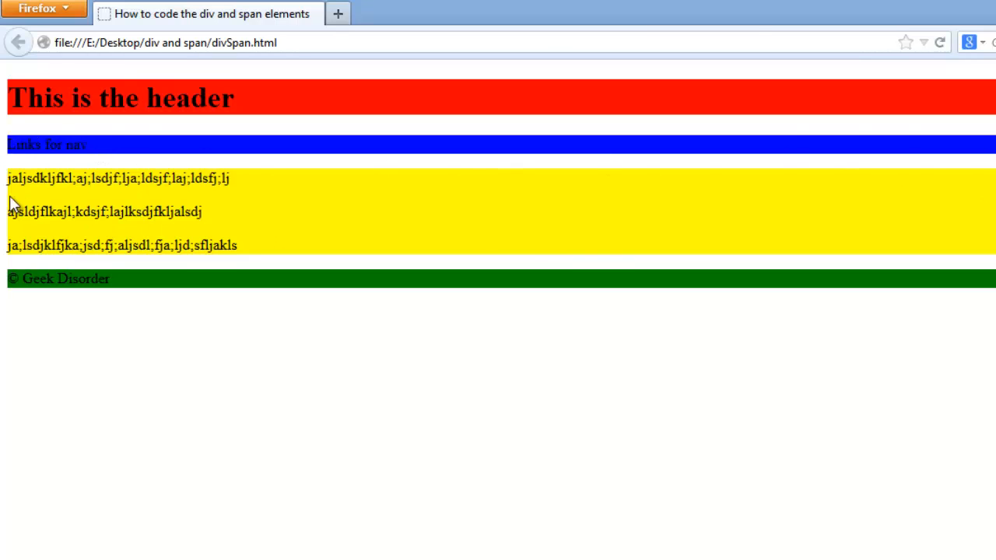
mouse_move(28, 279)
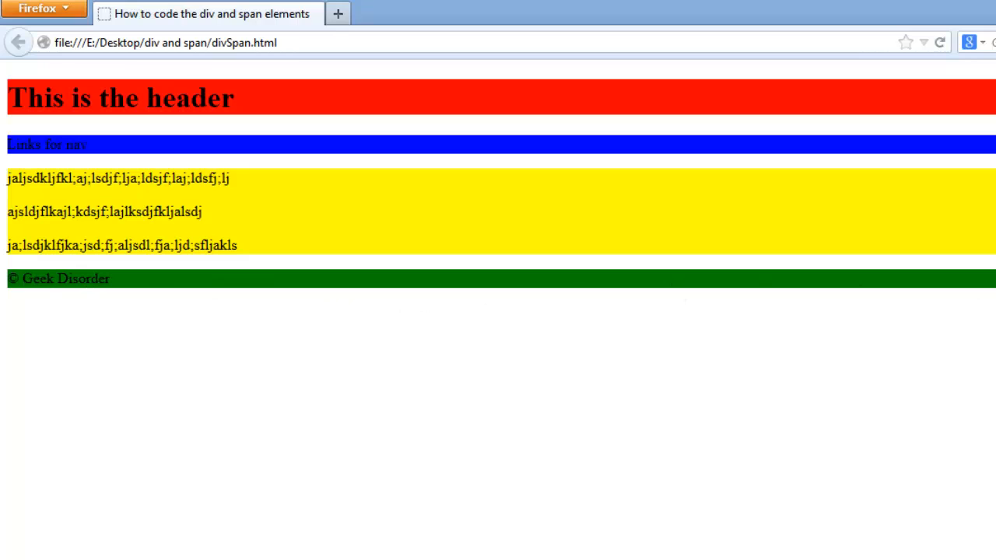
mouse_move(962, 236)
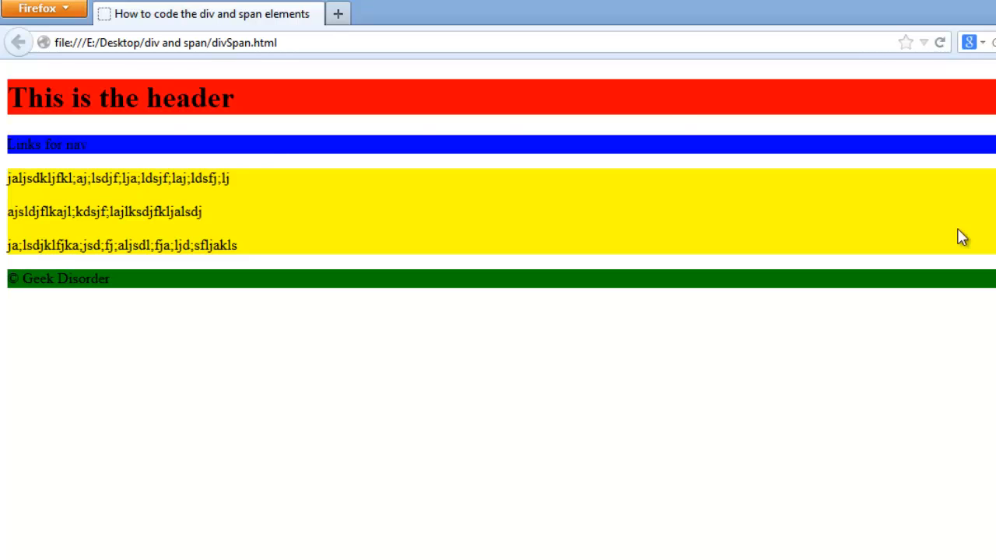
mouse_move(178, 130)
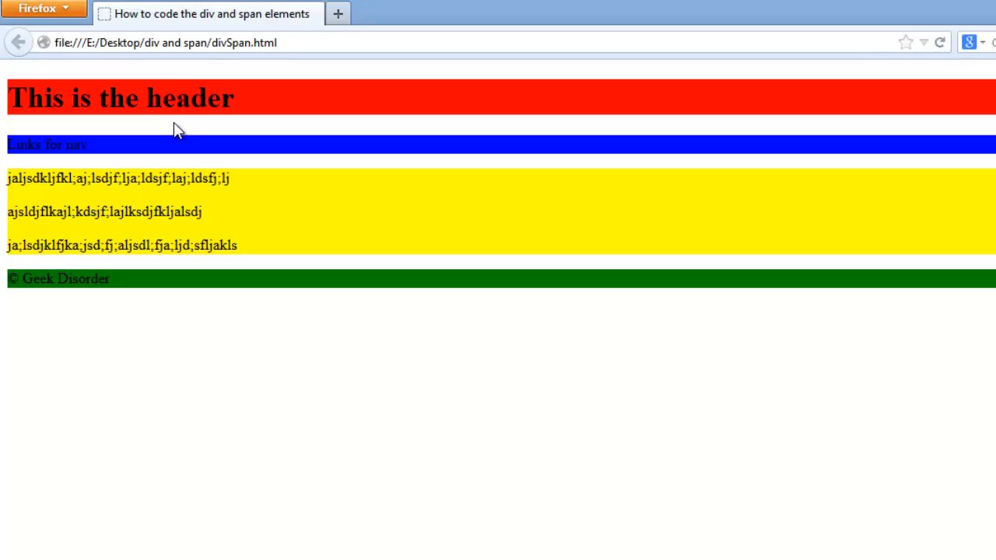
mouse_move(171, 132)
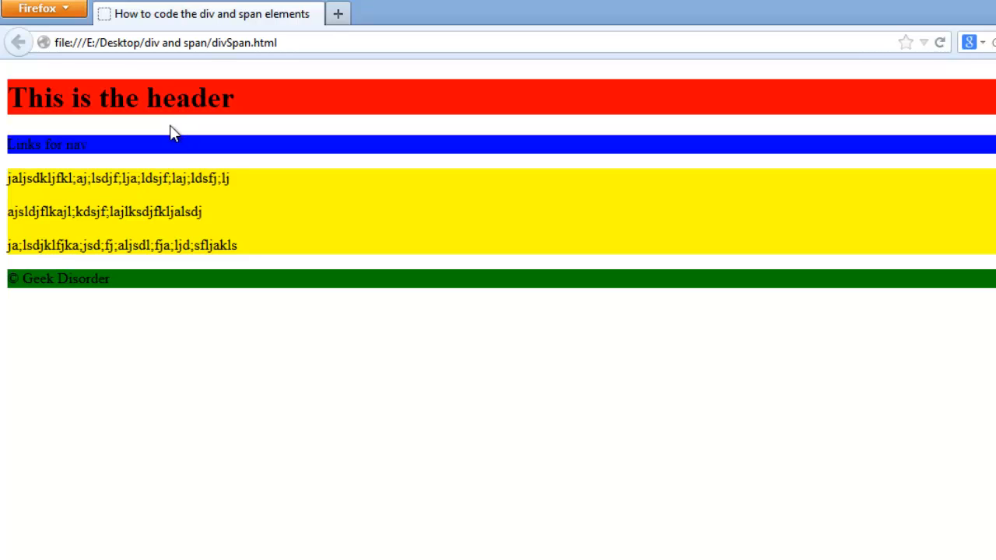
mouse_move(50, 196)
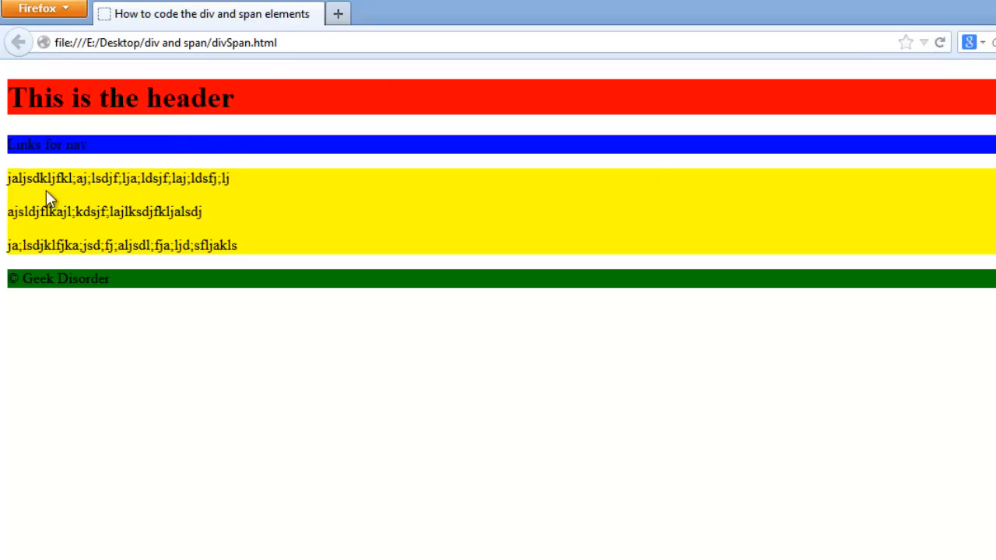
mouse_move(14, 84)
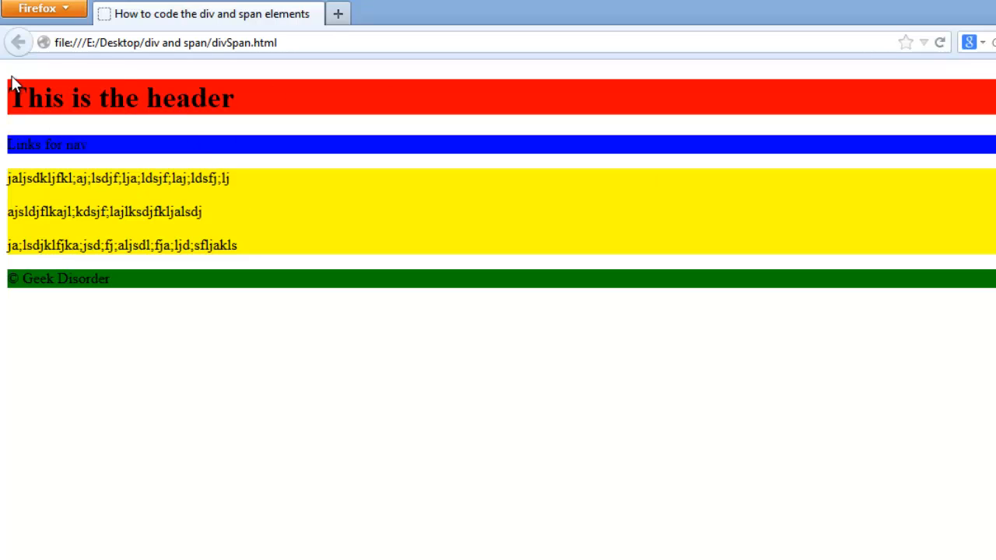
mouse_move(70, 138)
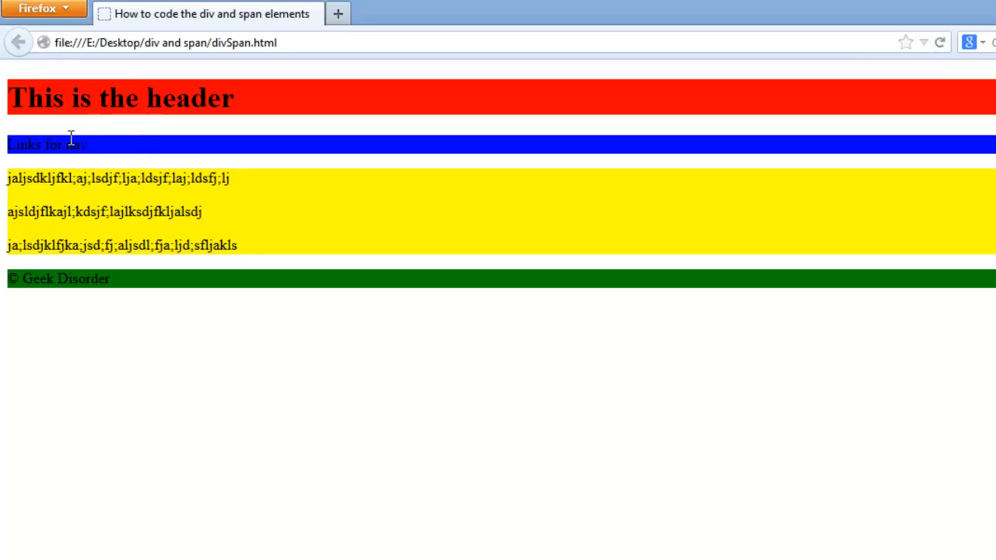
mouse_move(128, 443)
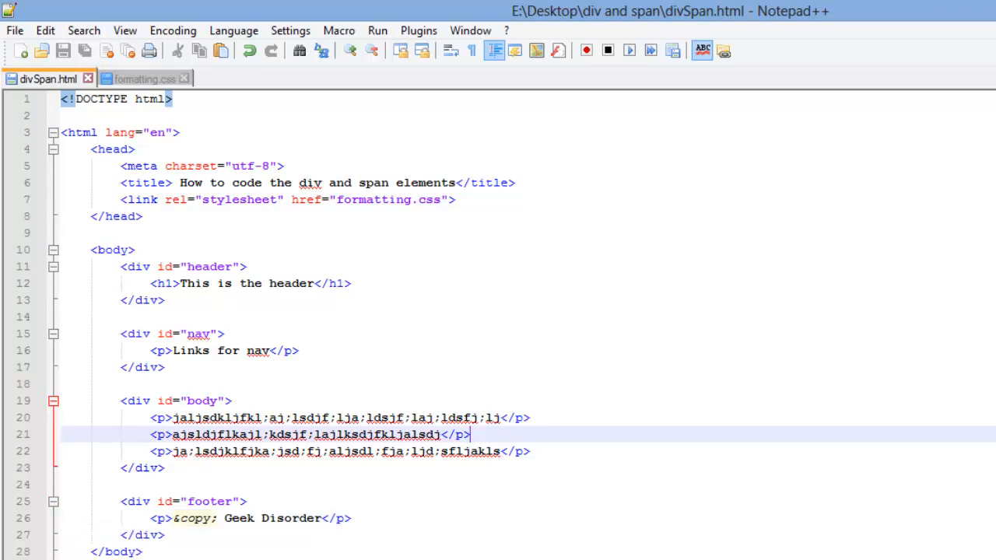
- Wrap the words 'this text is orange' in a <span> inside the first body paragraph
key("Return")
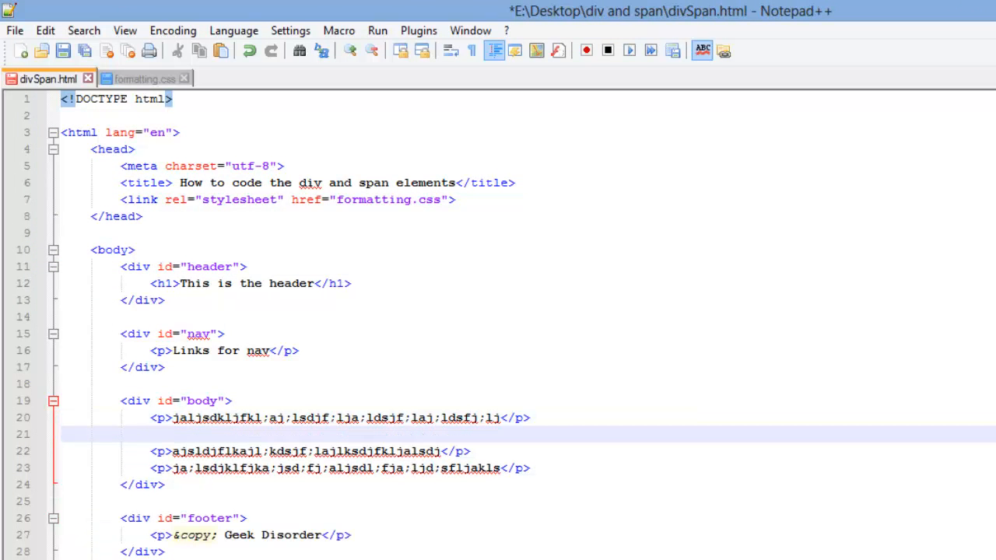
type("<p><ps")
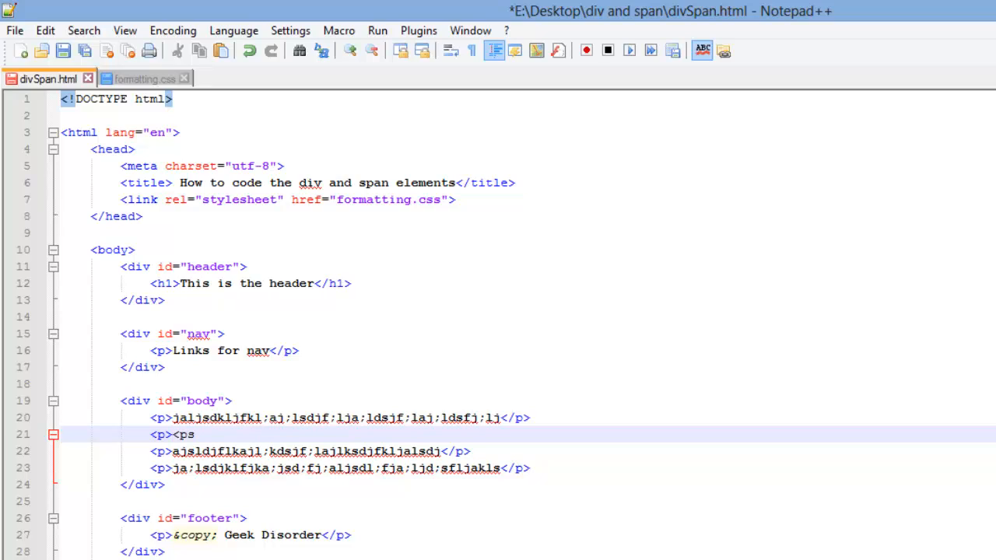
type("pan")
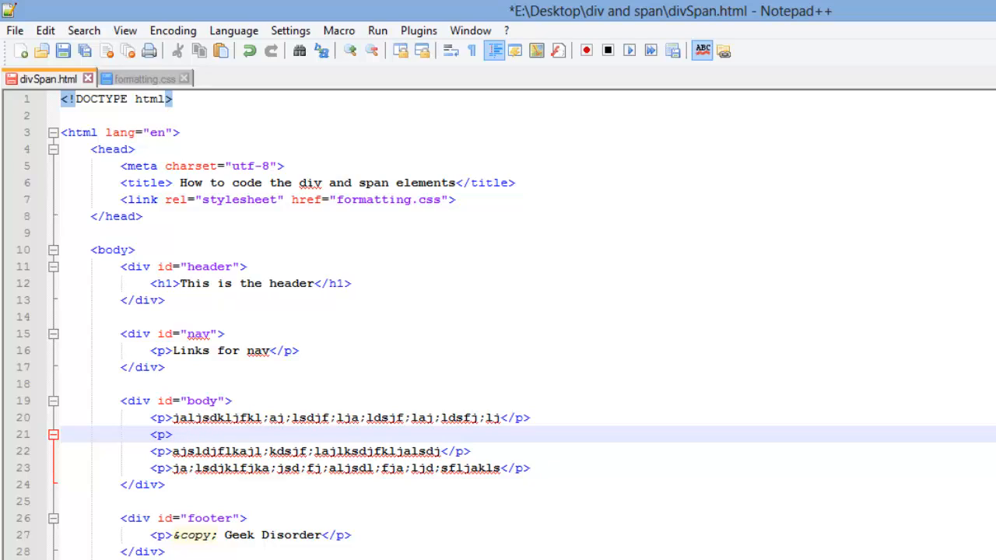
key("Delete")
type(" this t")
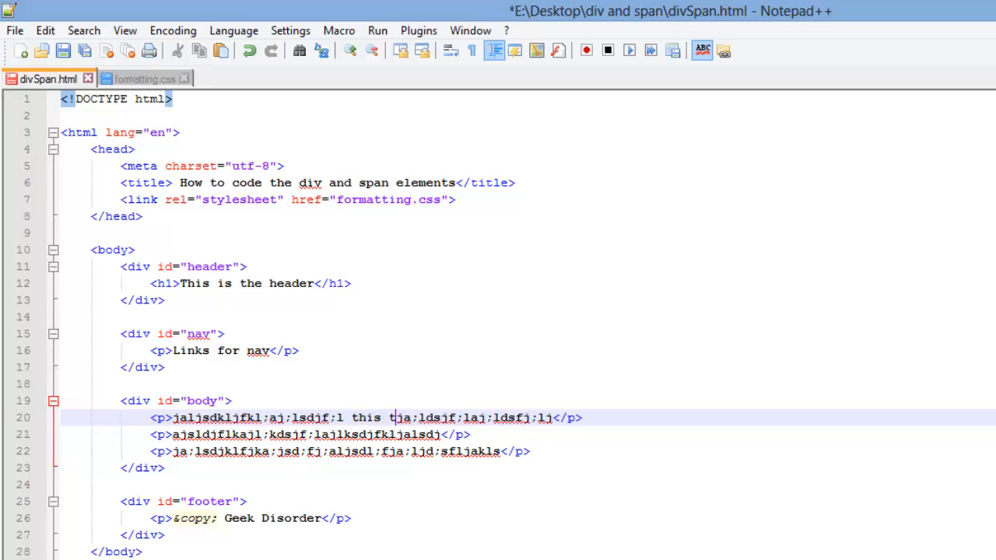
type("ext")
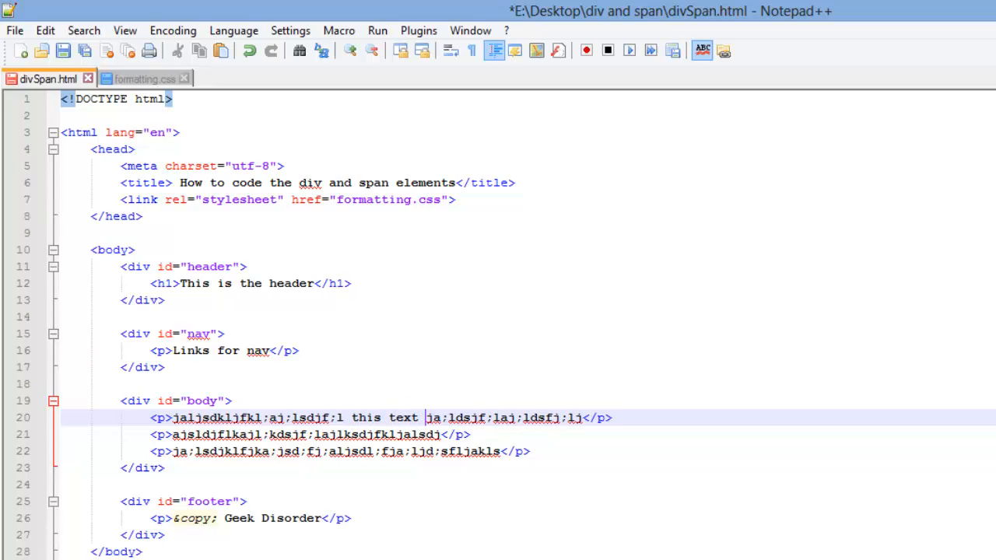
type("is orange")
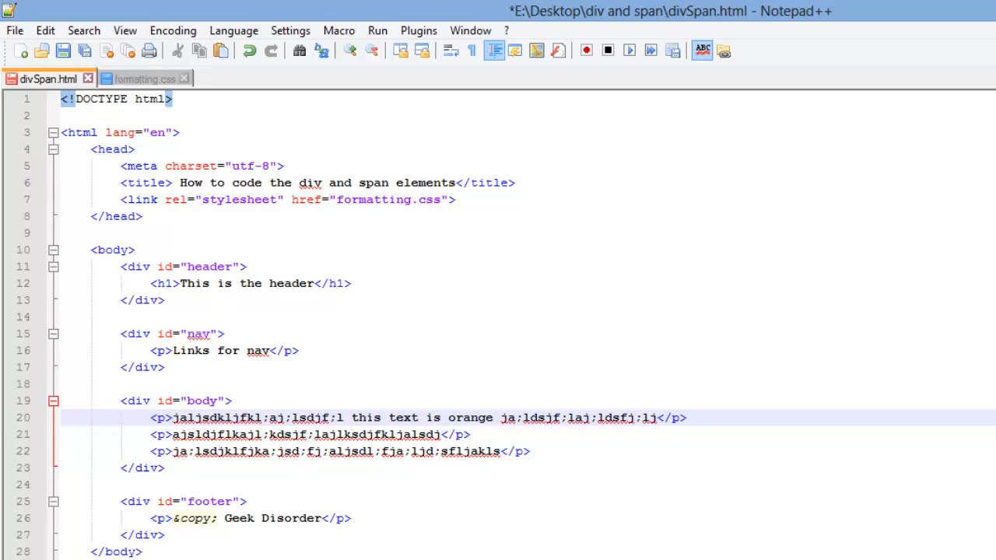
type("<sp")
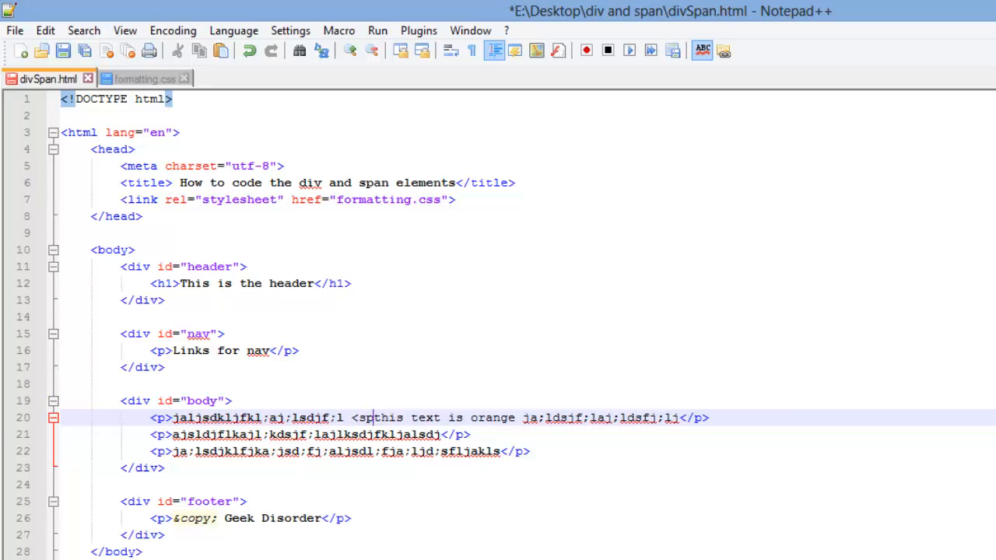
type("an>")
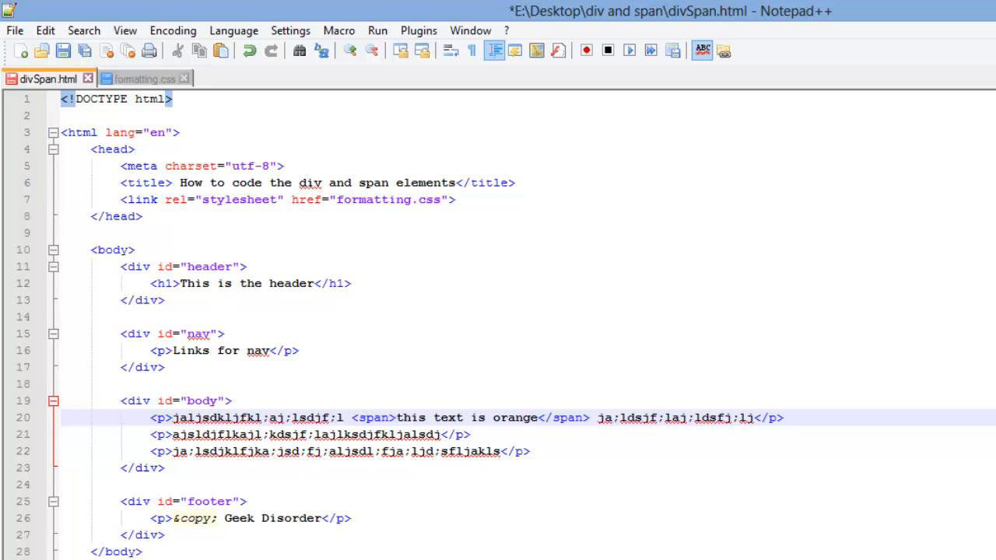
left_click(397, 417)
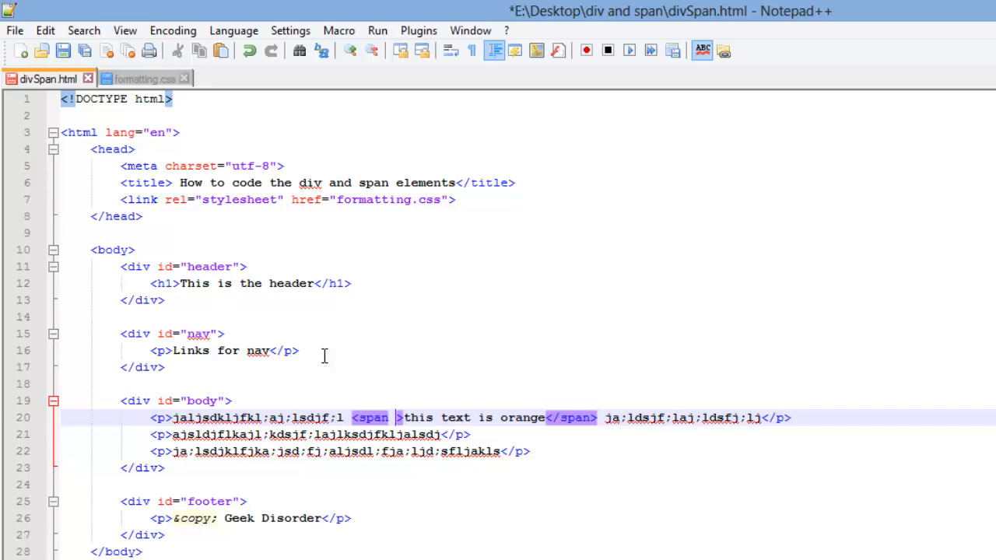
- Give the span class="orange" and bring formatting.css to the front
left_click(143, 77)
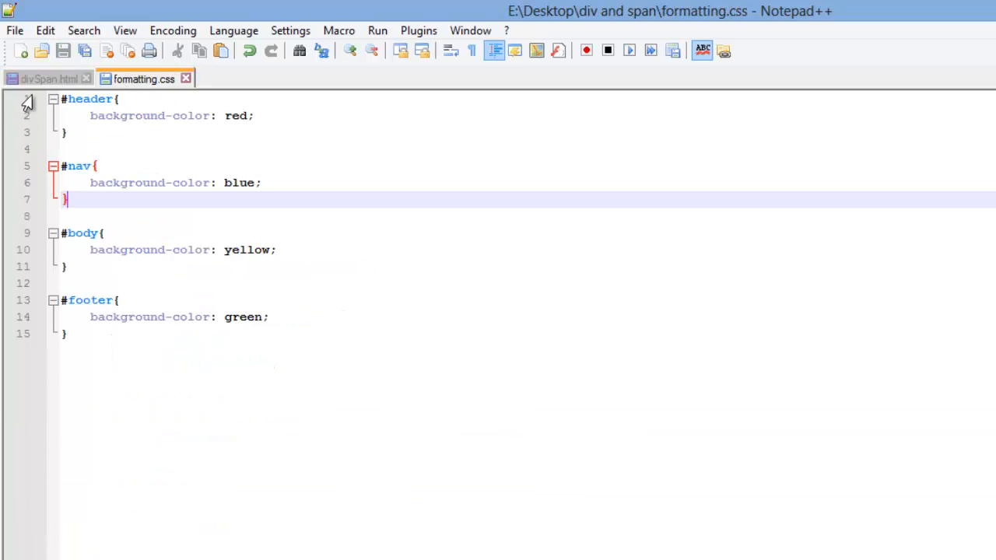
left_click(43, 78)
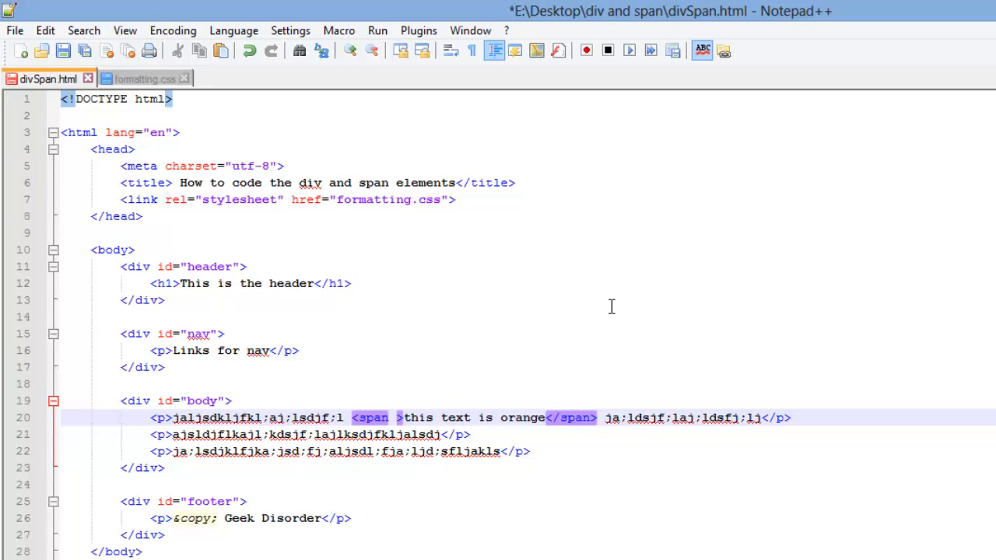
type("class=\"orange")
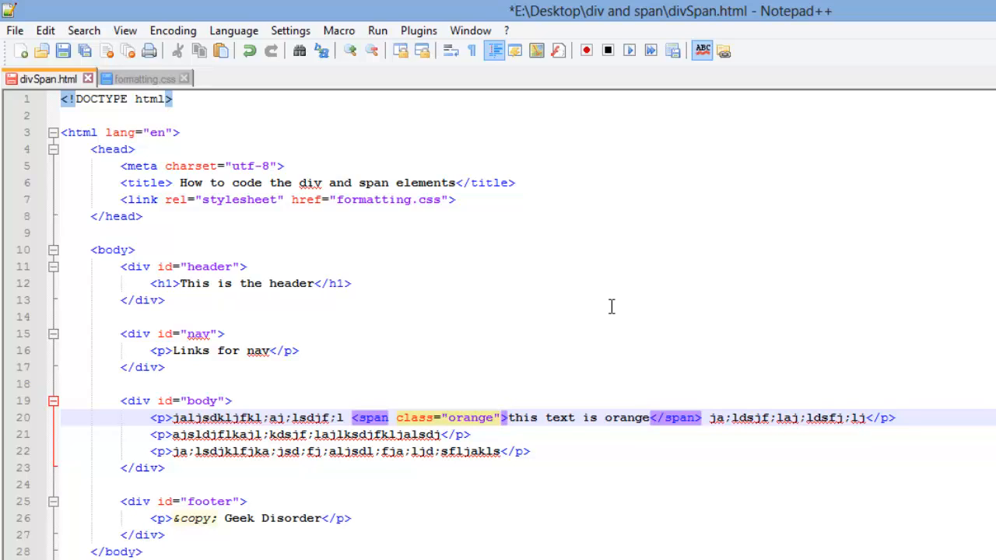
left_click(140, 78)
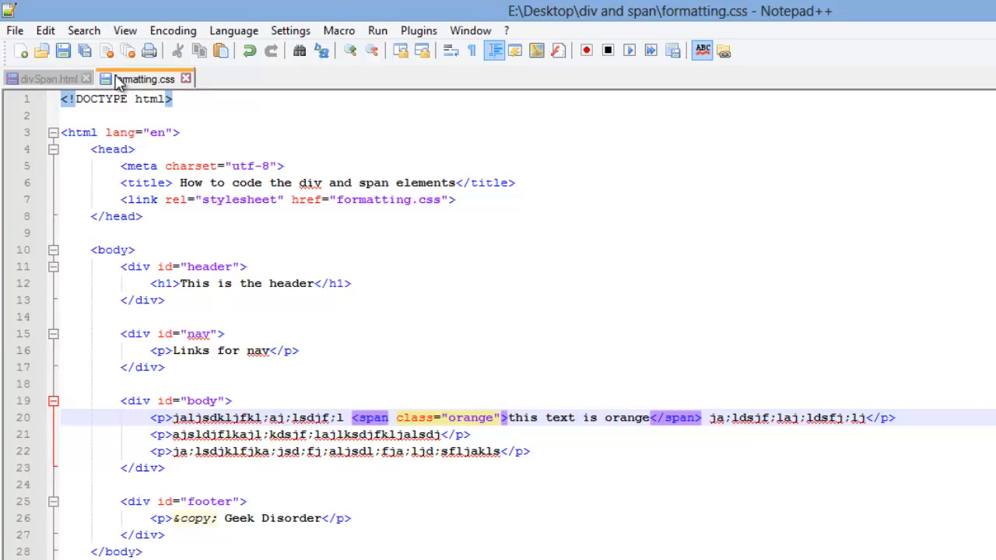
left_click(143, 77)
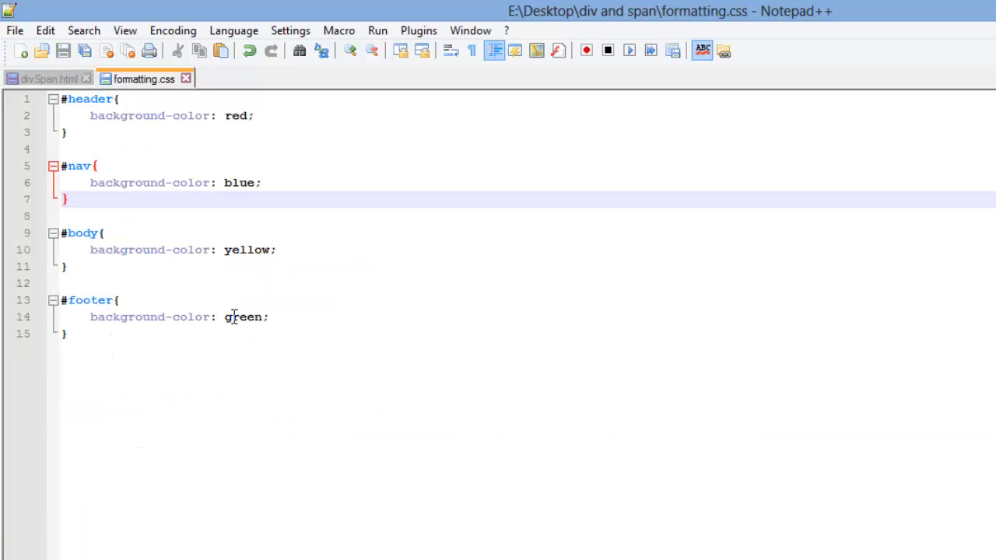
- Add a .orange{ color: orange; } rule below the #footer rule
key("enter")
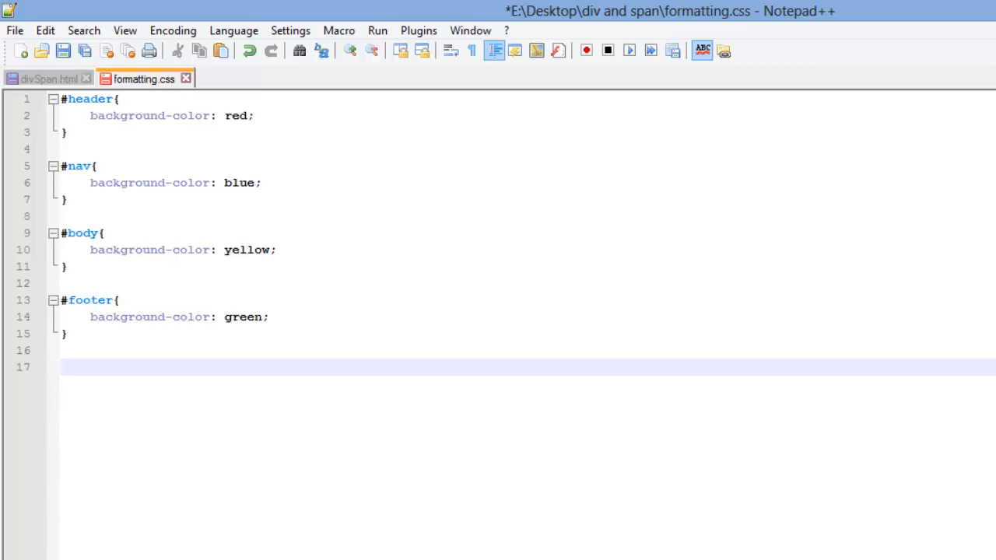
type(".")
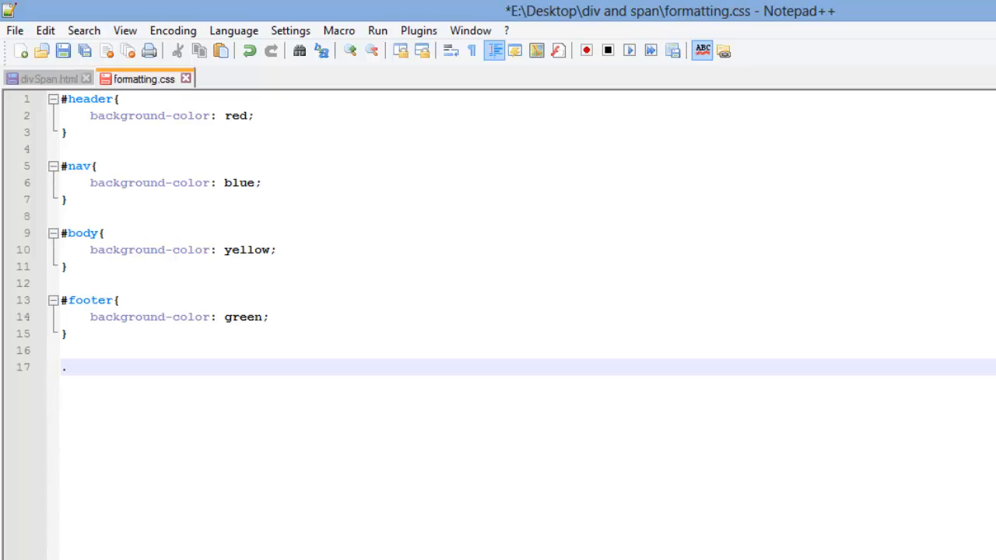
type("orange")
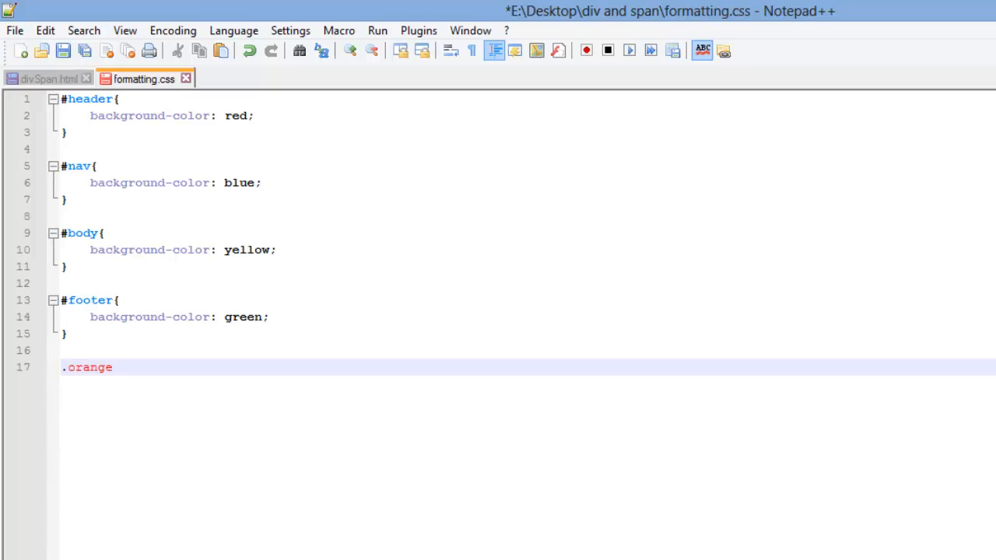
type("{")
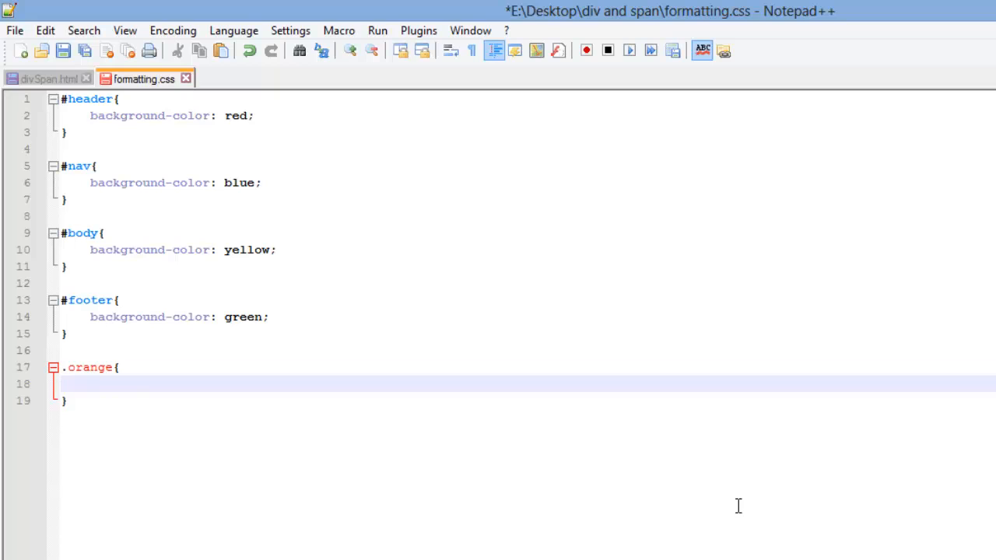
type("color:")
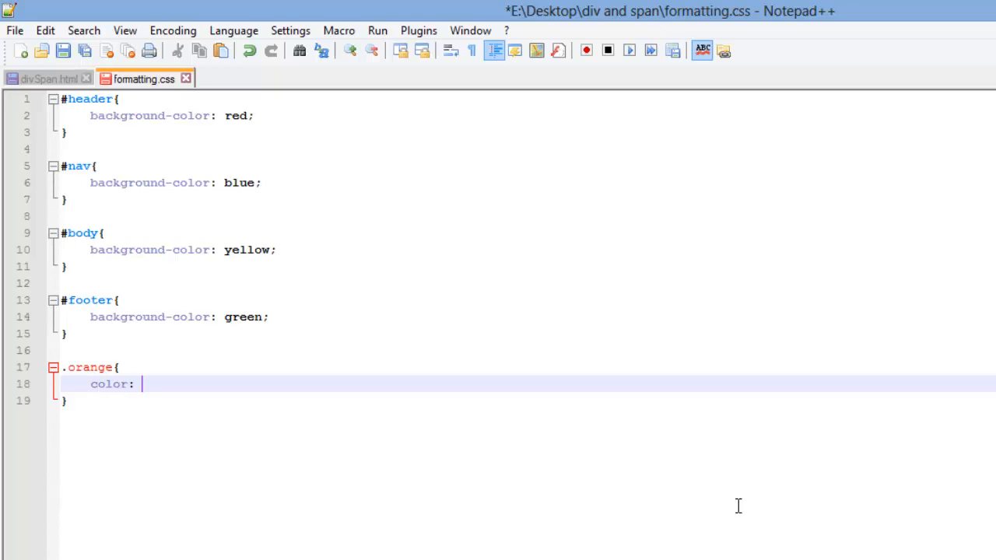
type("orange;")
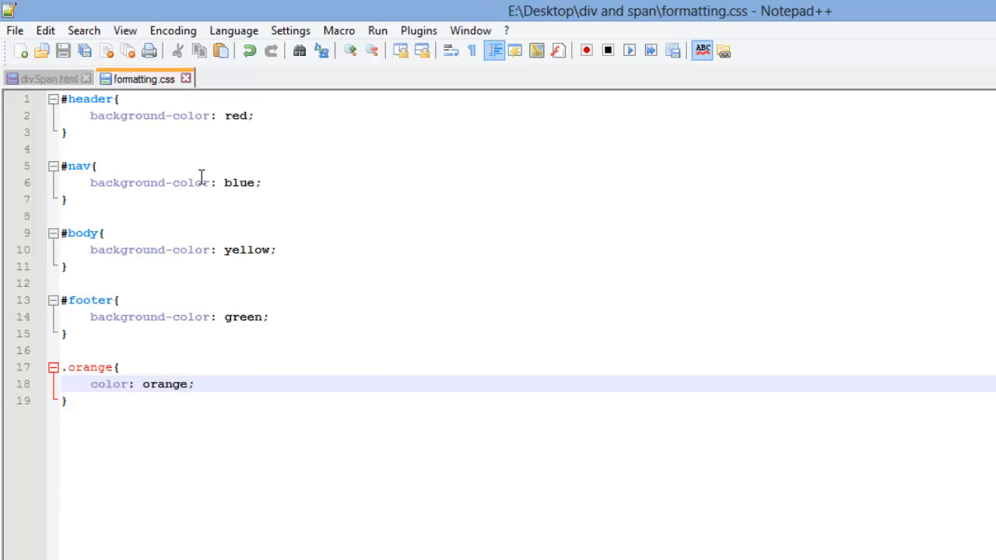
left_click(44, 77)
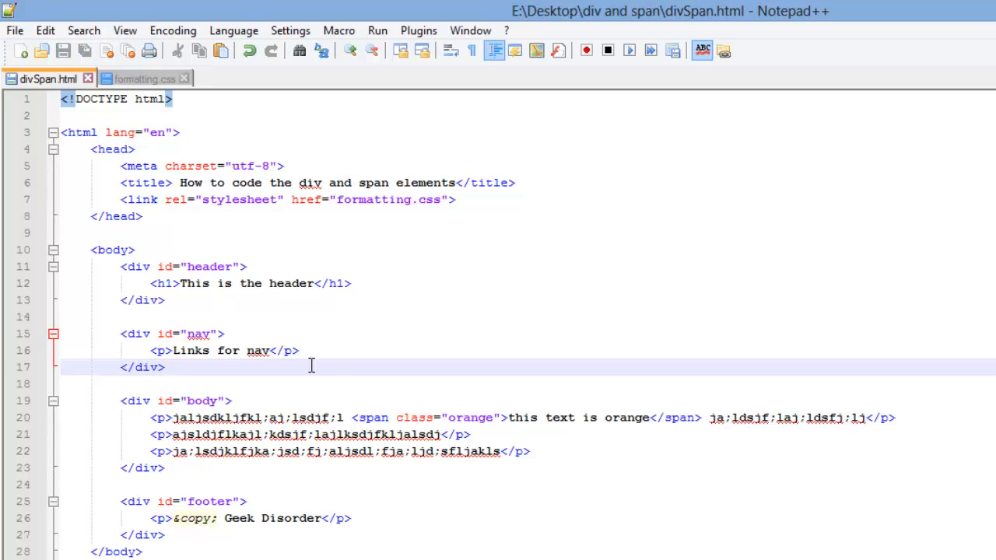
mouse_move(596, 426)
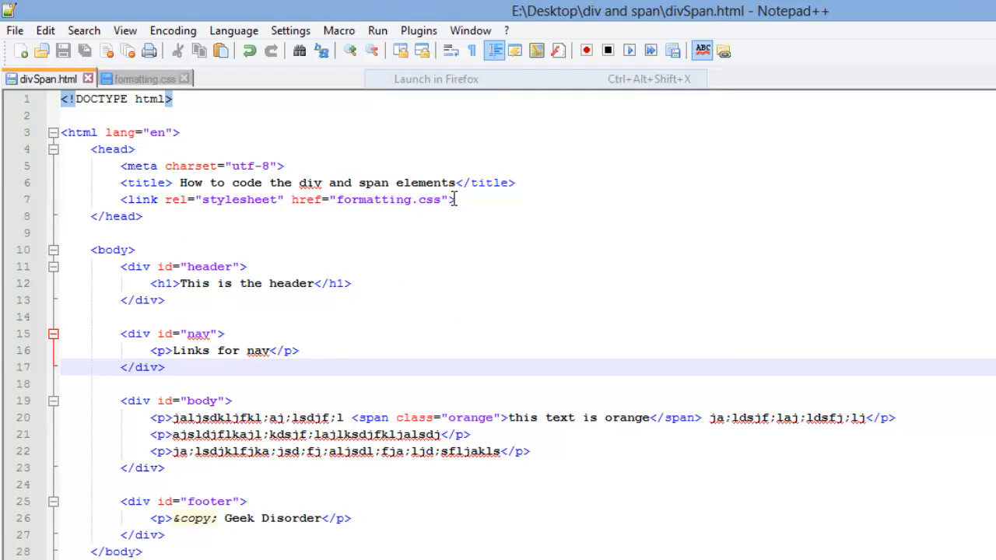
- Launch divSpan.html in Firefox to see the span text rendered orange
left_click(436, 78)
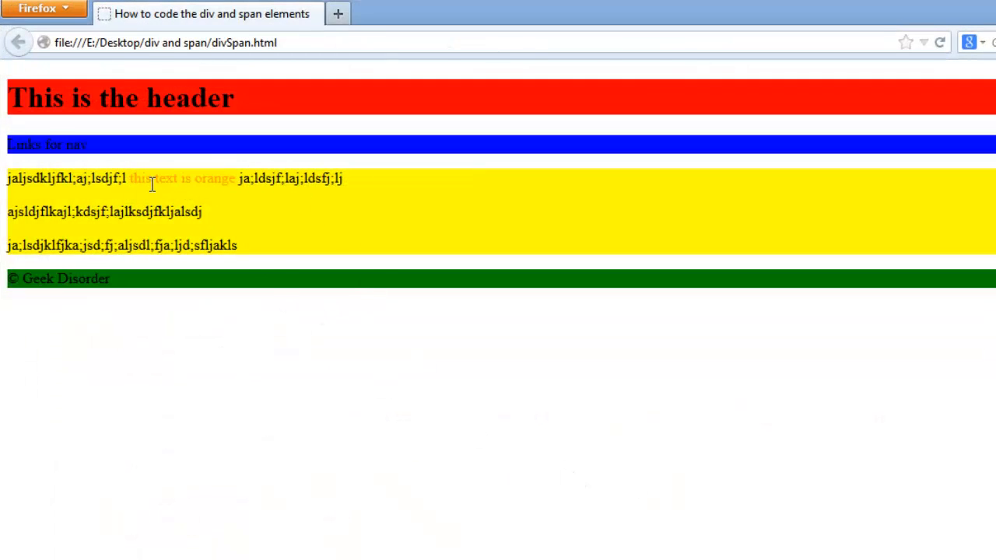
mouse_move(179, 208)
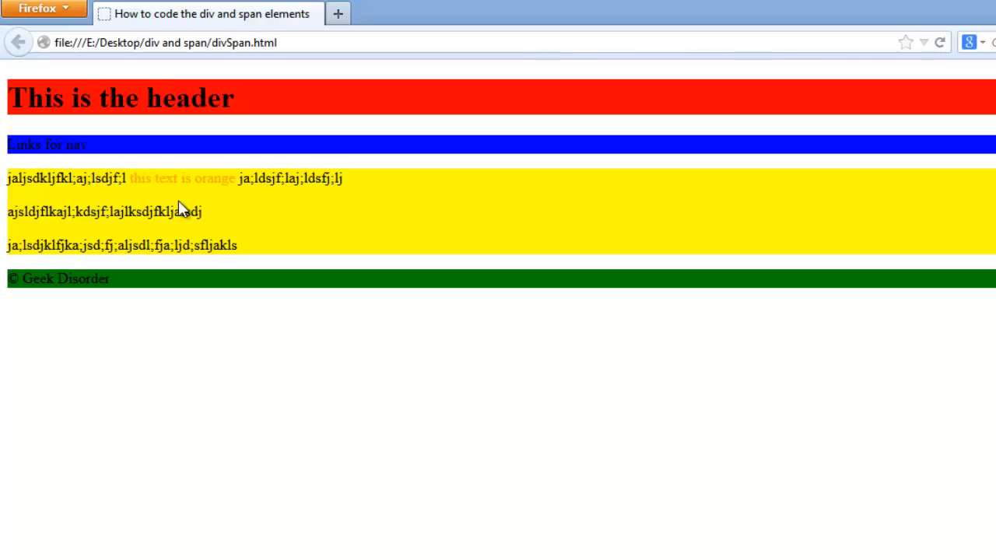